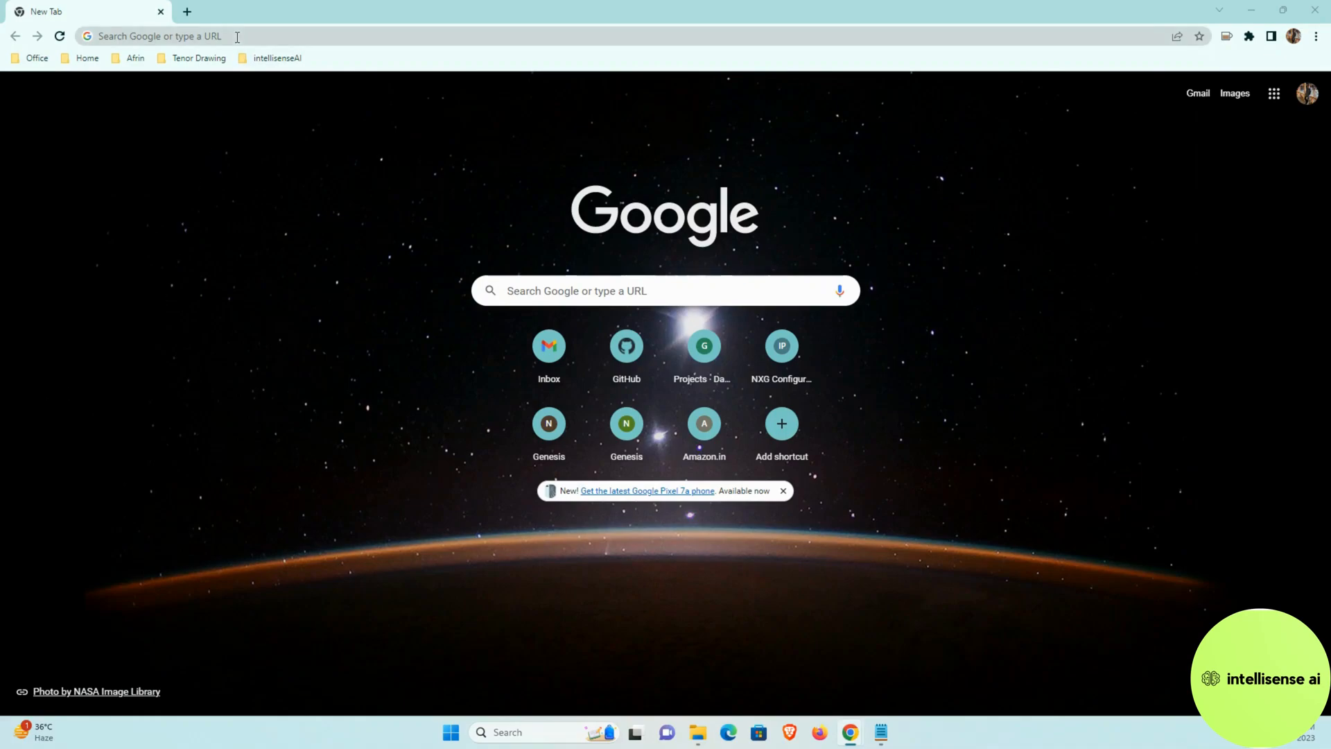
Go to chat.openai.com from the address bar to open ChatGPT.
click(157, 37)
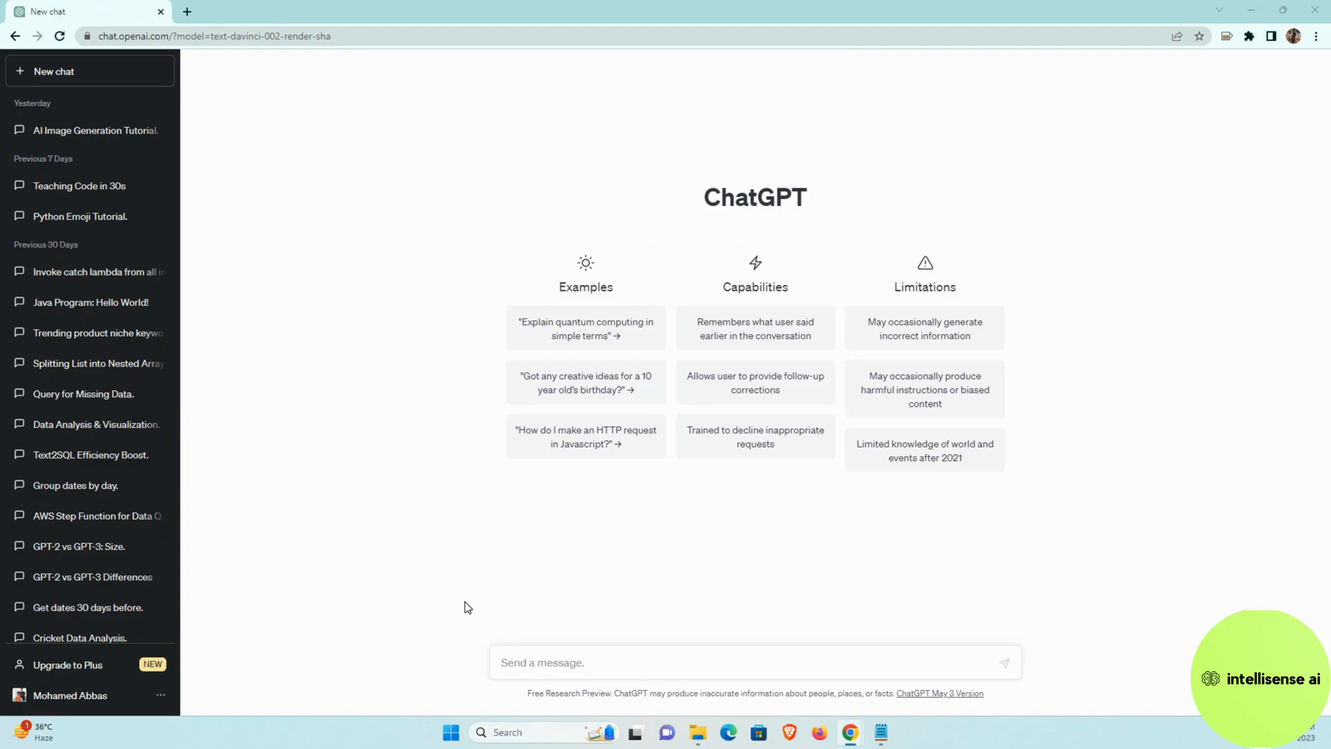
Send ChatGPT a request for a short YouTube channel intro on creating AI animation videos.
text(I need short intro for my youtube chennal, how to create ai animation video)
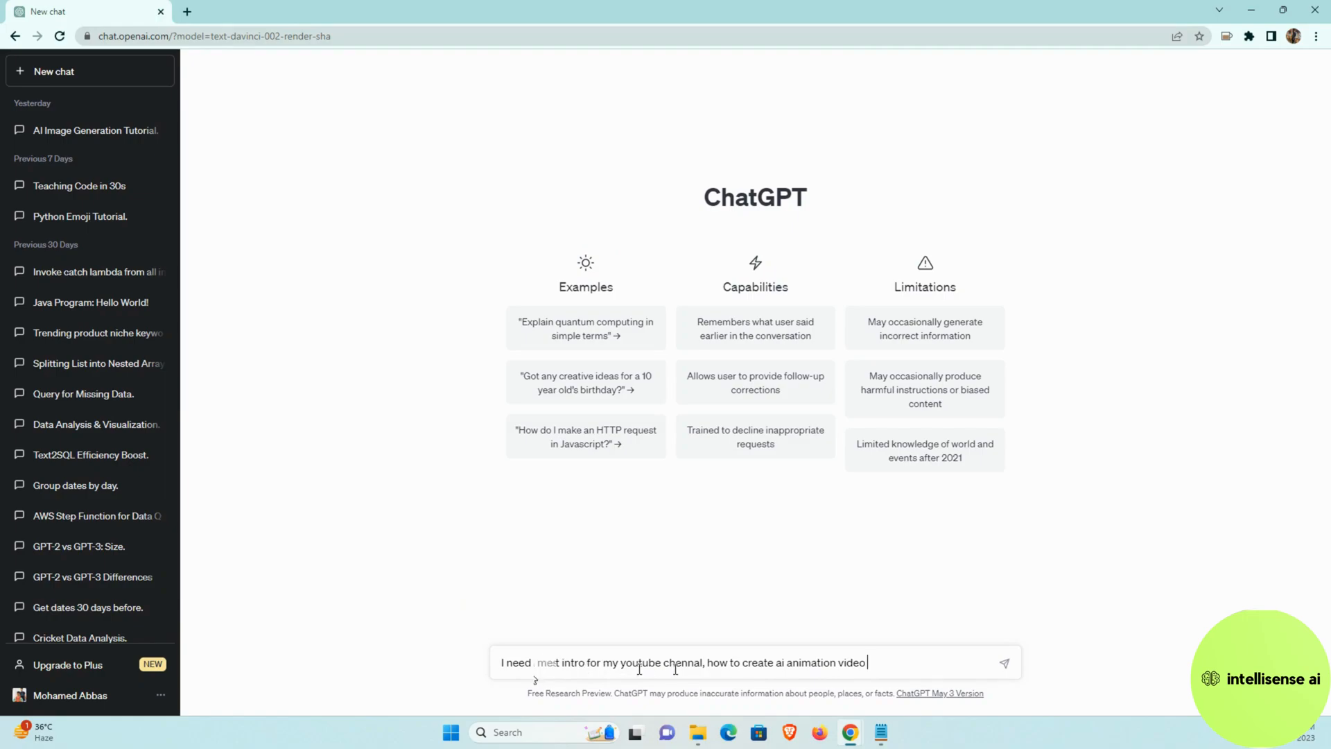
text(short)
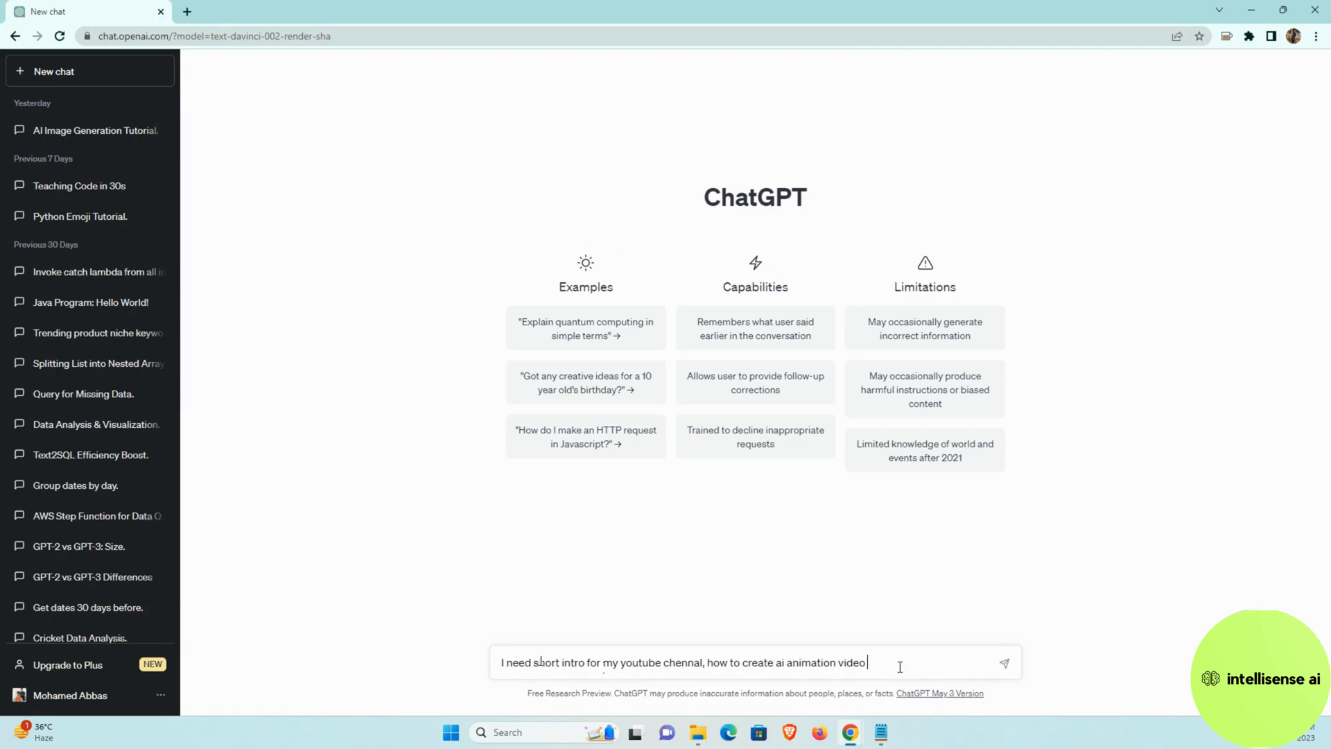
key(Return)
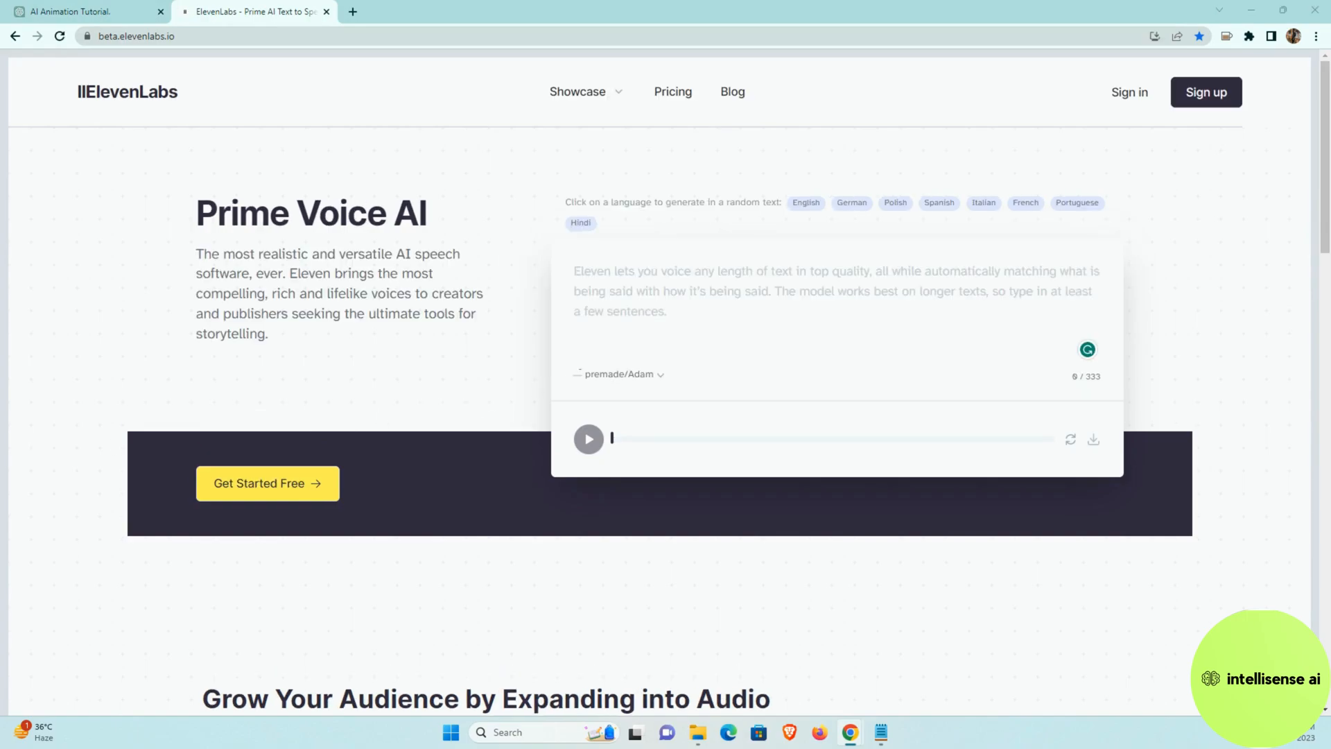
mouse_move(626, 289)
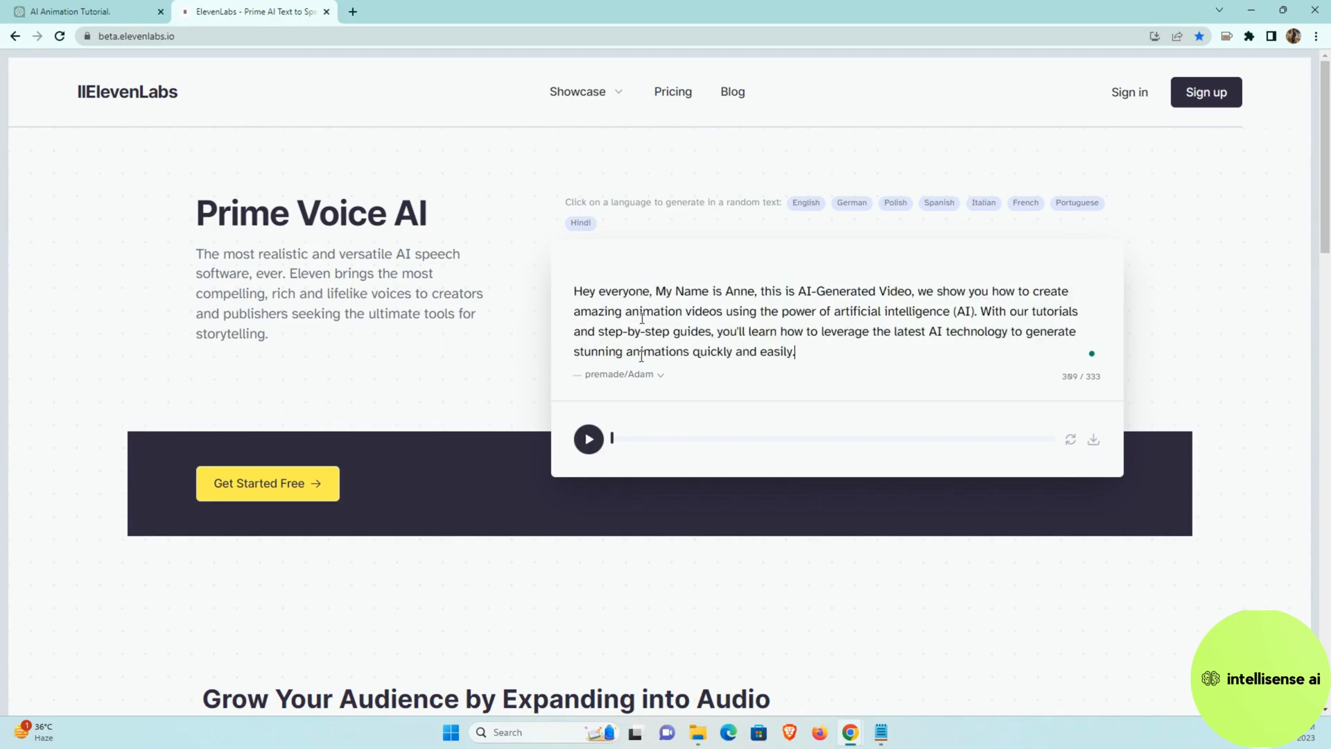
Select the premade Rachel voice for the intro script in ElevenLabs.
click(620, 374)
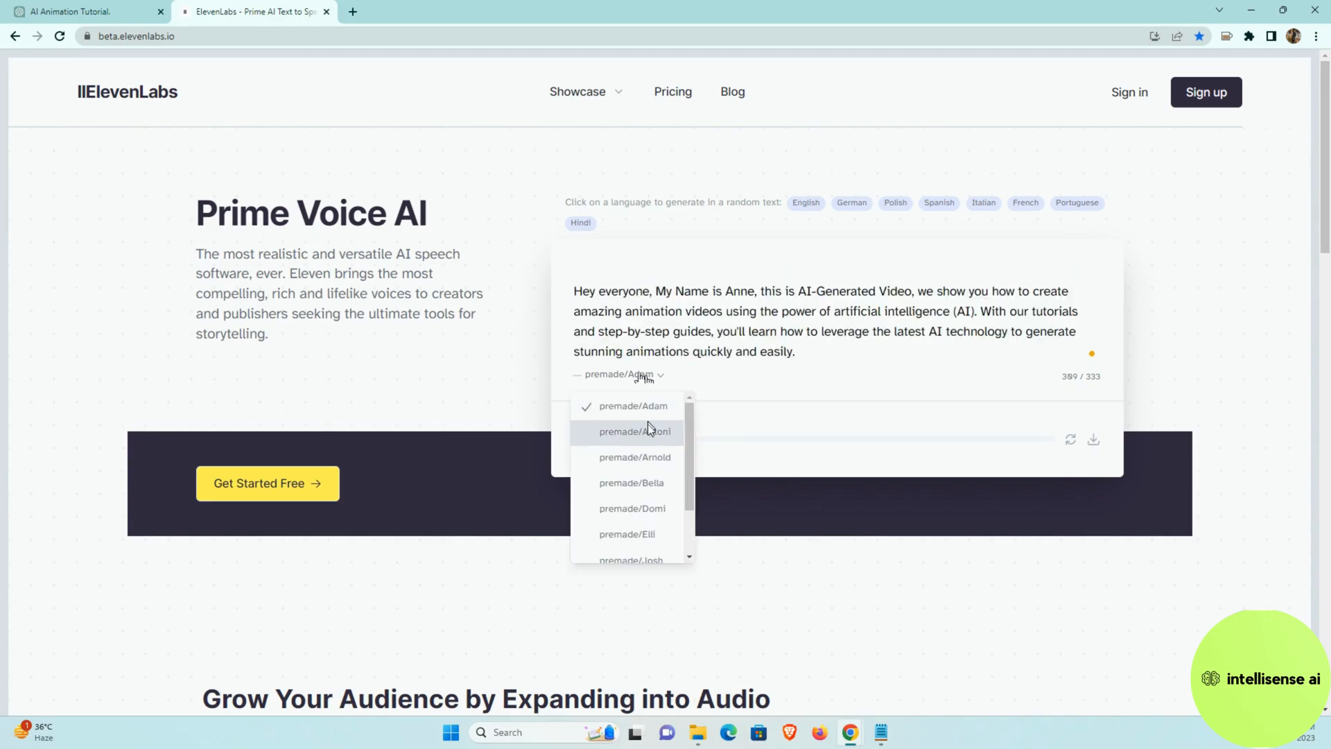
scroll(down, 3)
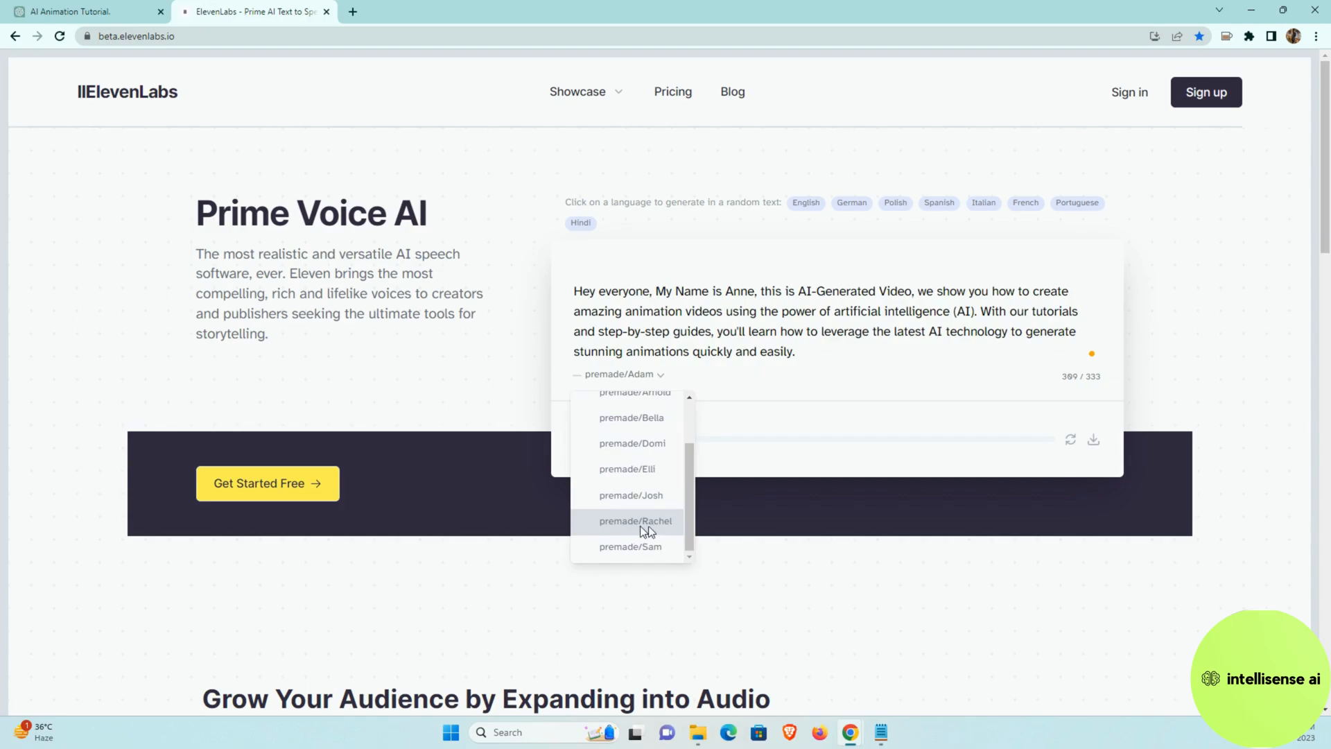
click(635, 519)
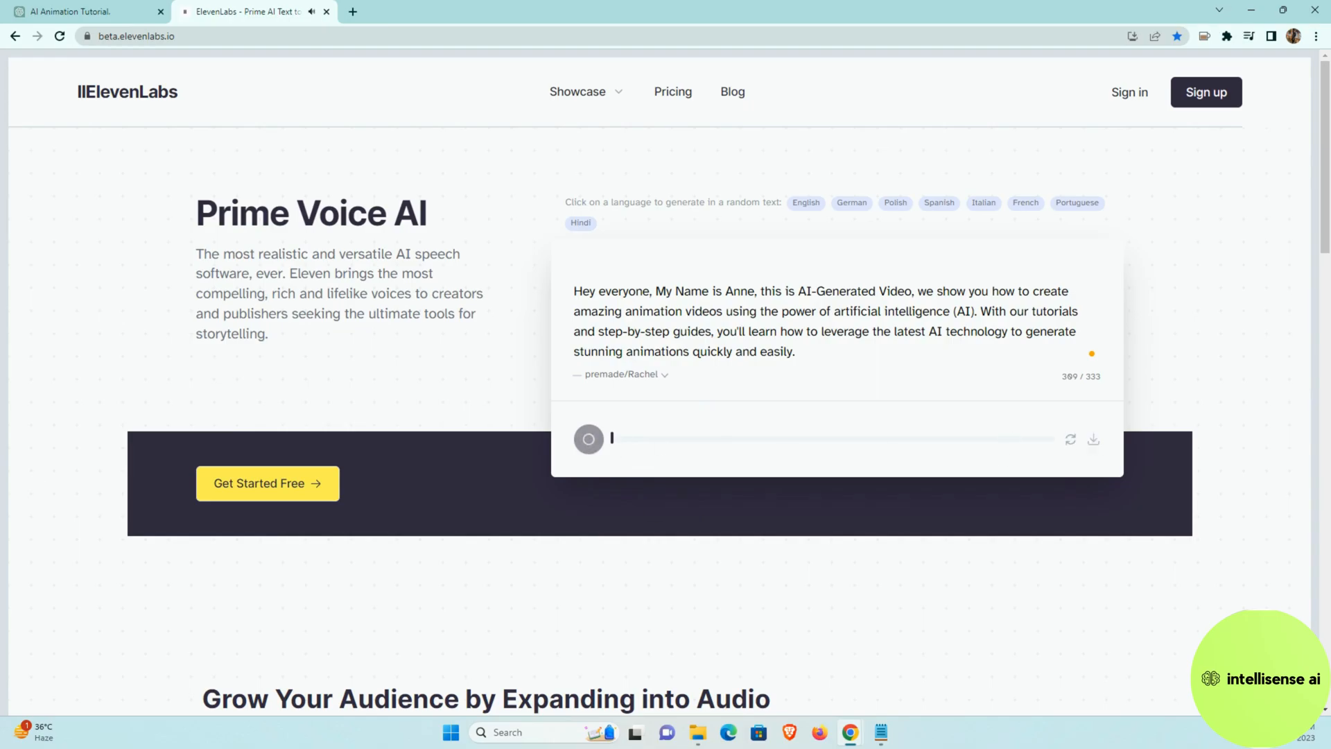
Generate and play the Rachel voiceover, then download it as an mp3.
click(588, 439)
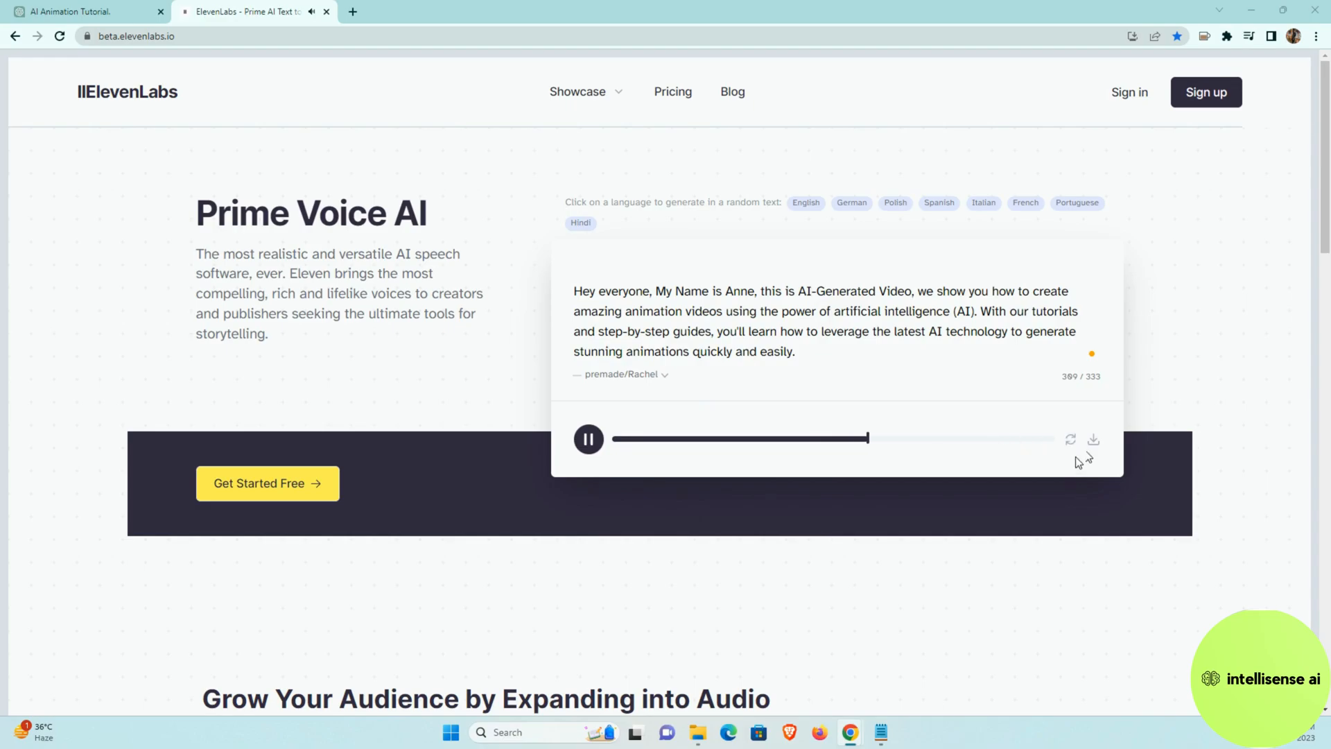
mouse_move(1094, 442)
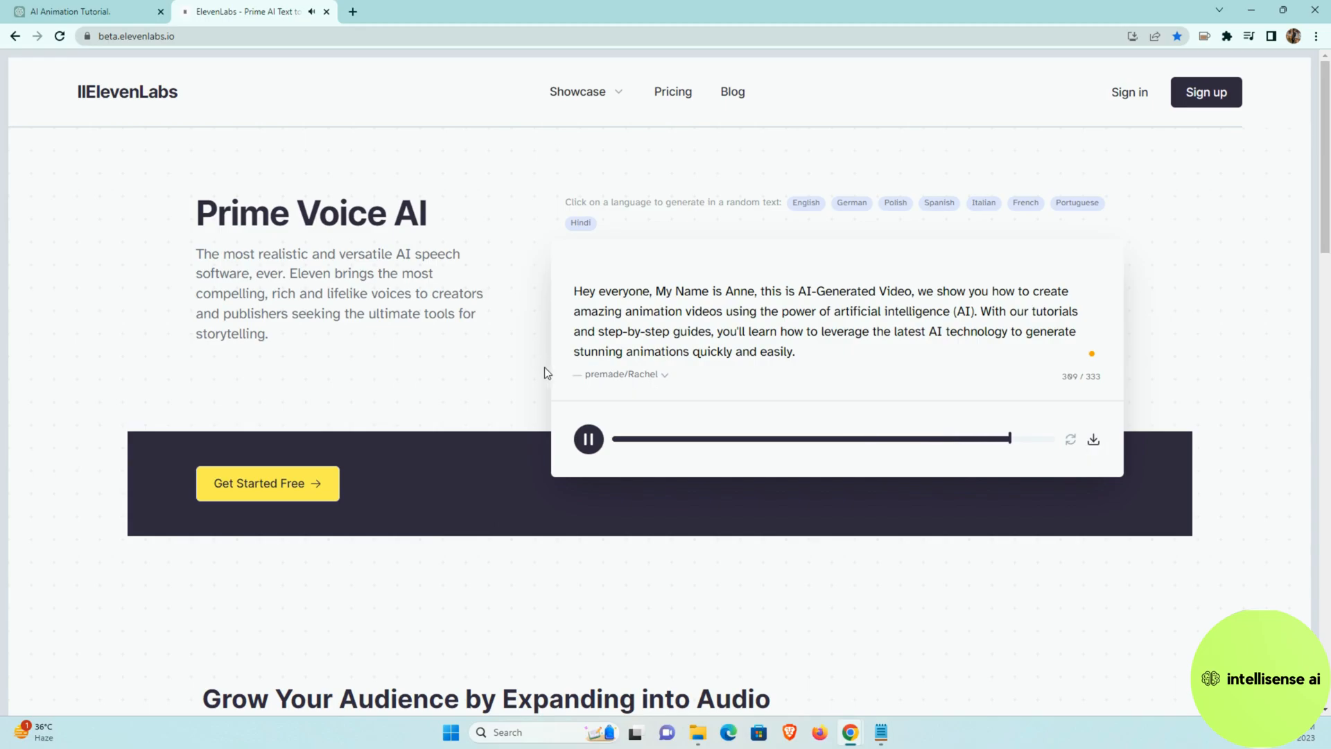
click(1093, 440)
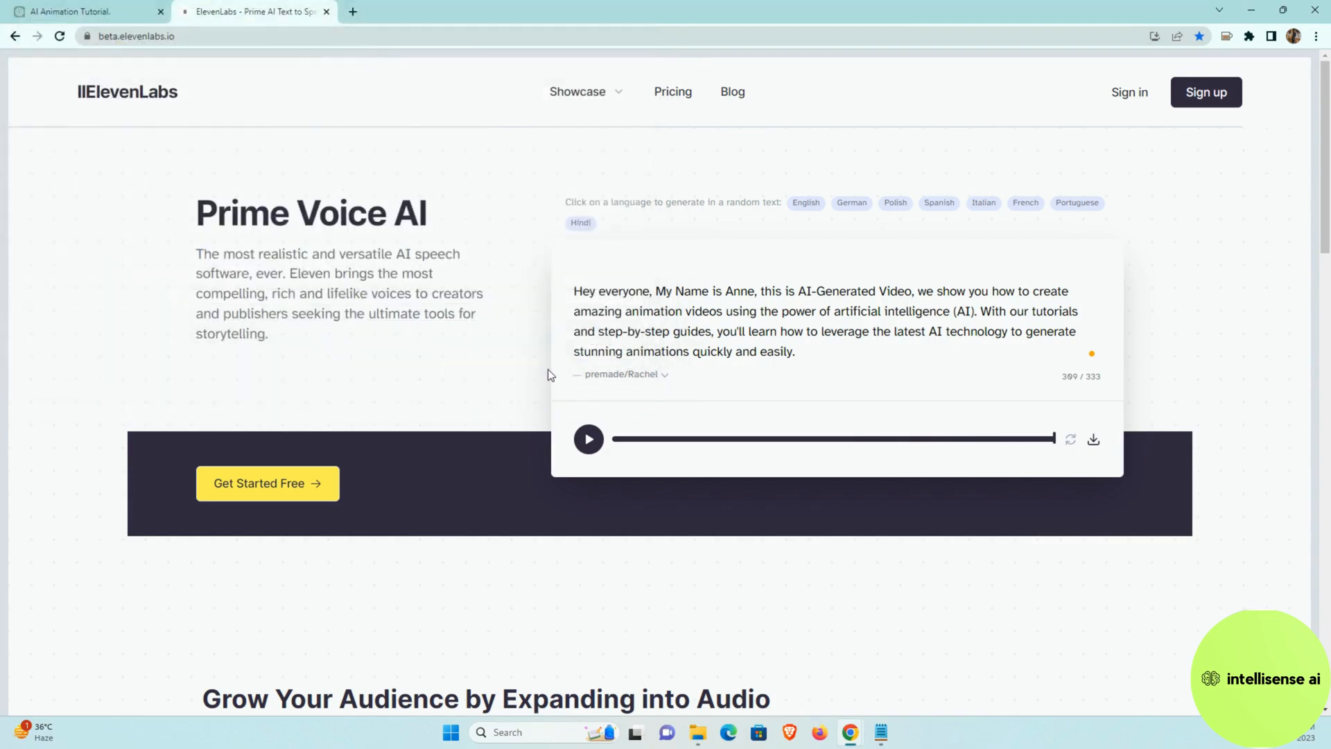
click(1093, 439)
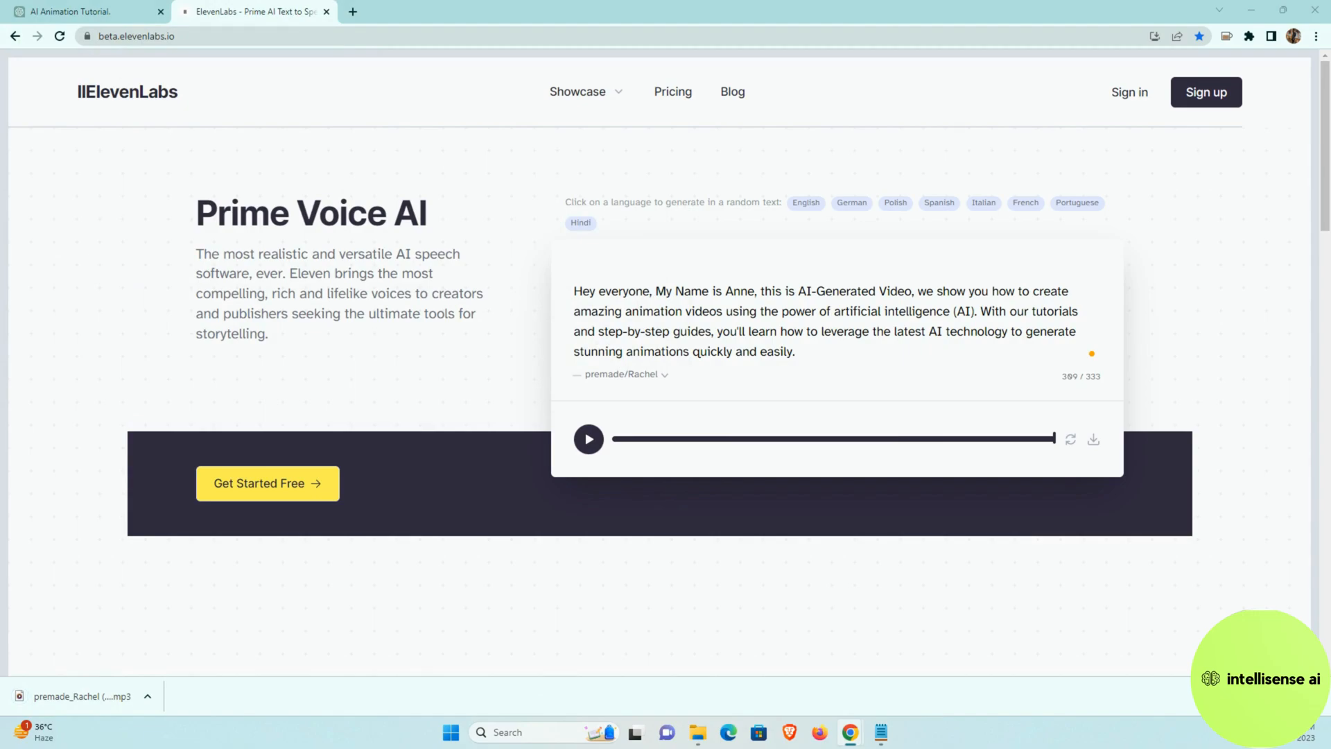
mouse_move(356, 133)
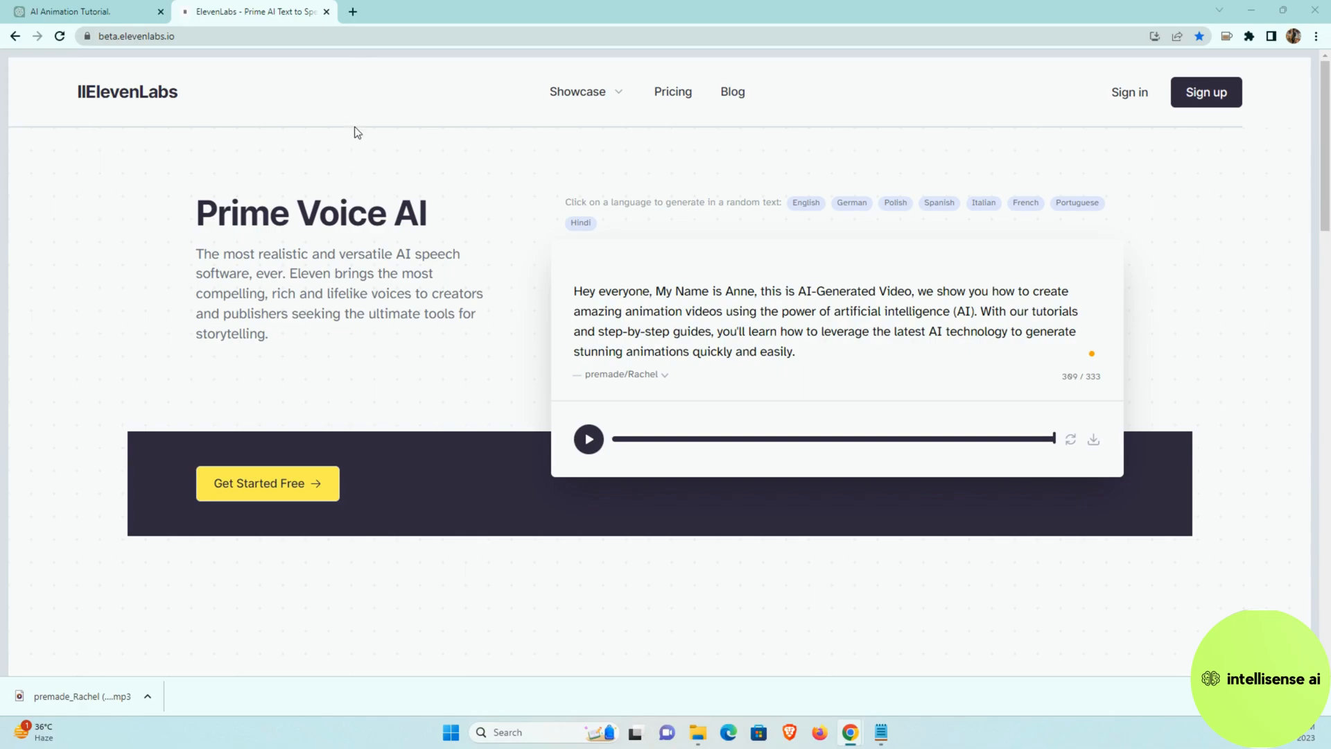
mouse_move(352, 11)
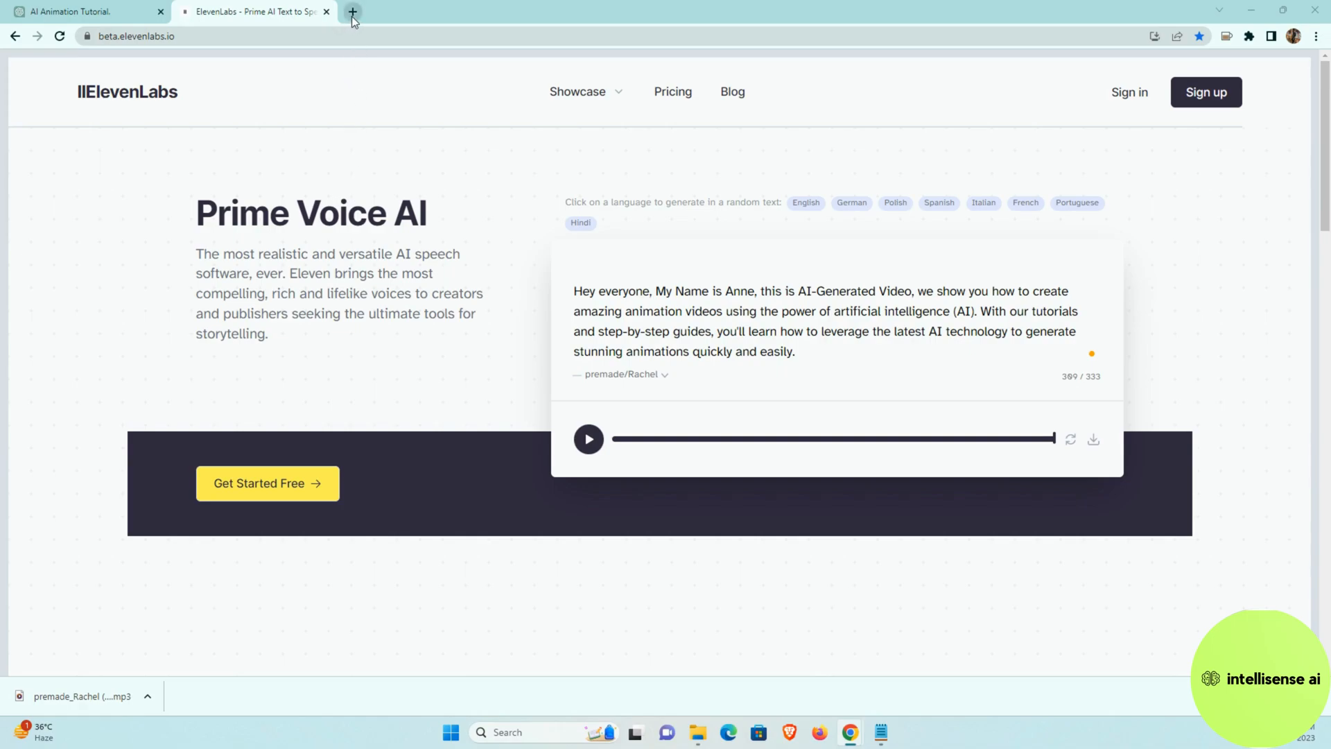
mouse_move(352, 17)
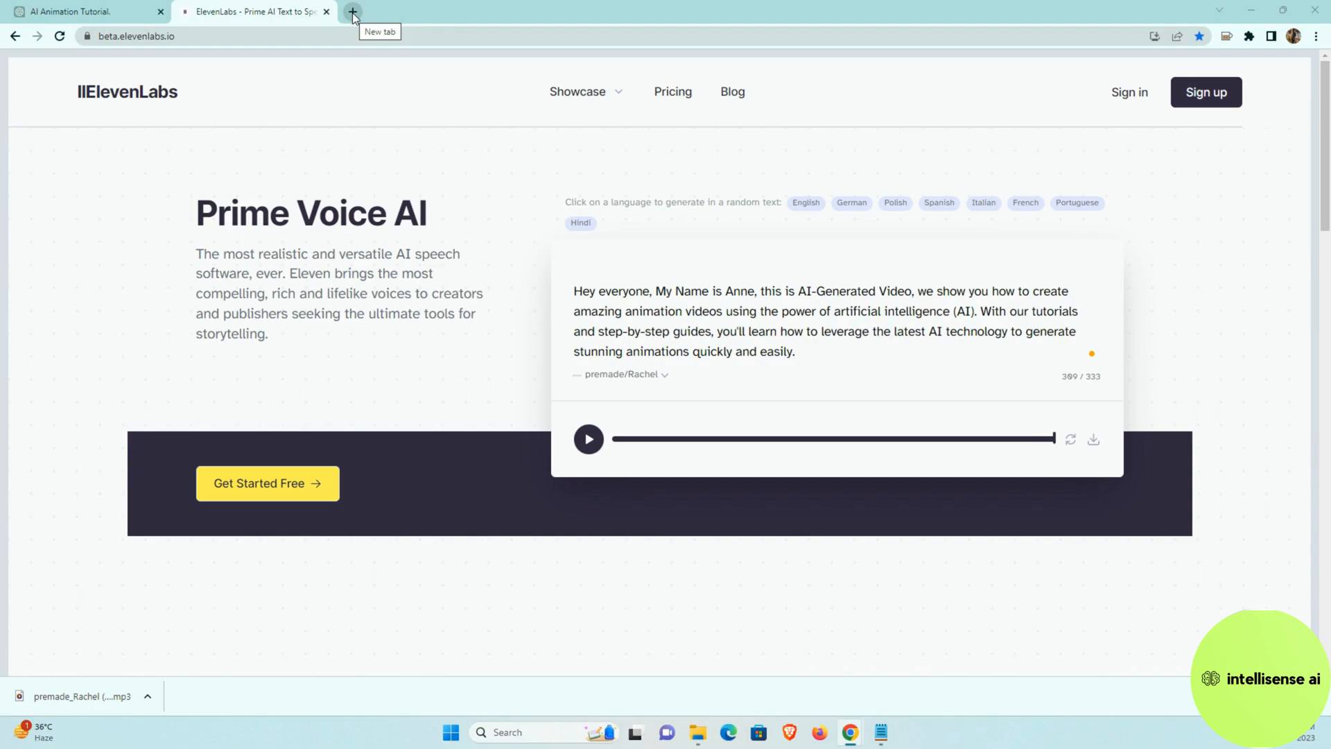
mouse_move(353, 16)
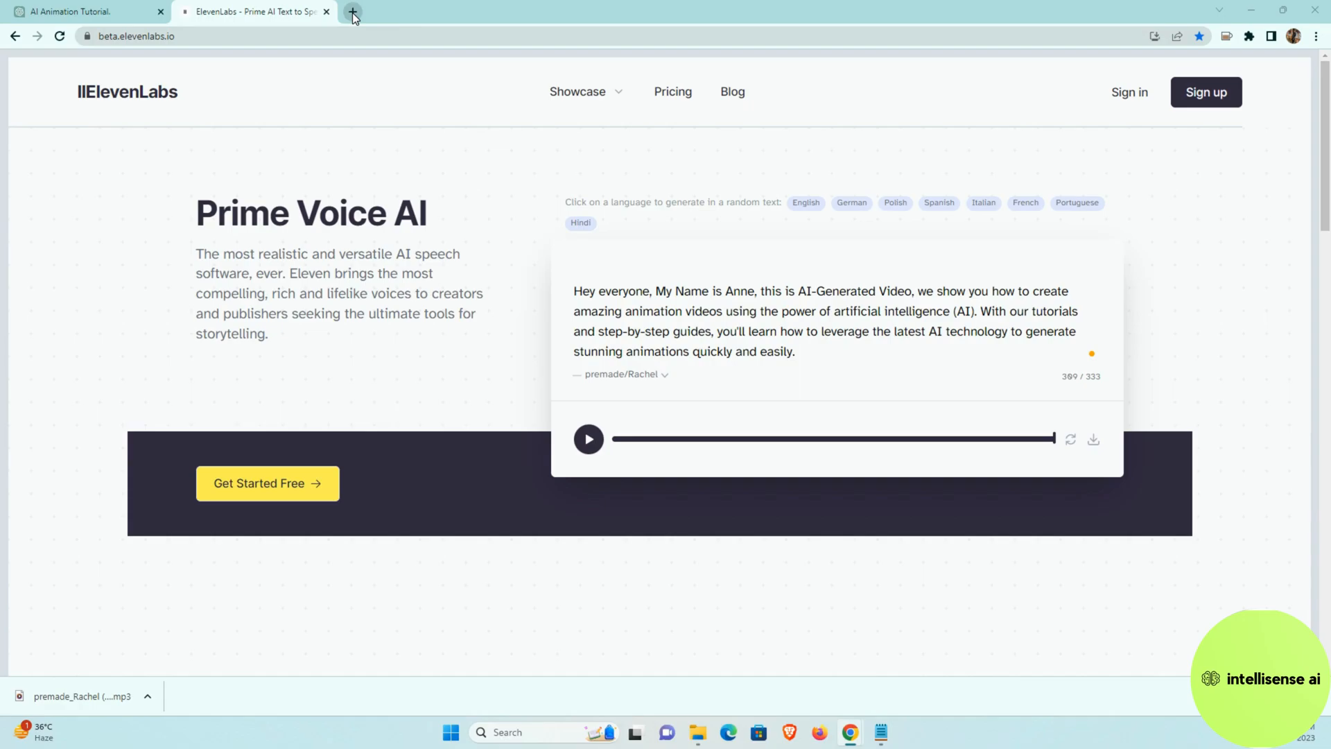
Browse Leonardo.Ai's Trending community gallery in a new tab, then head to AI Image Generation.
click(352, 16)
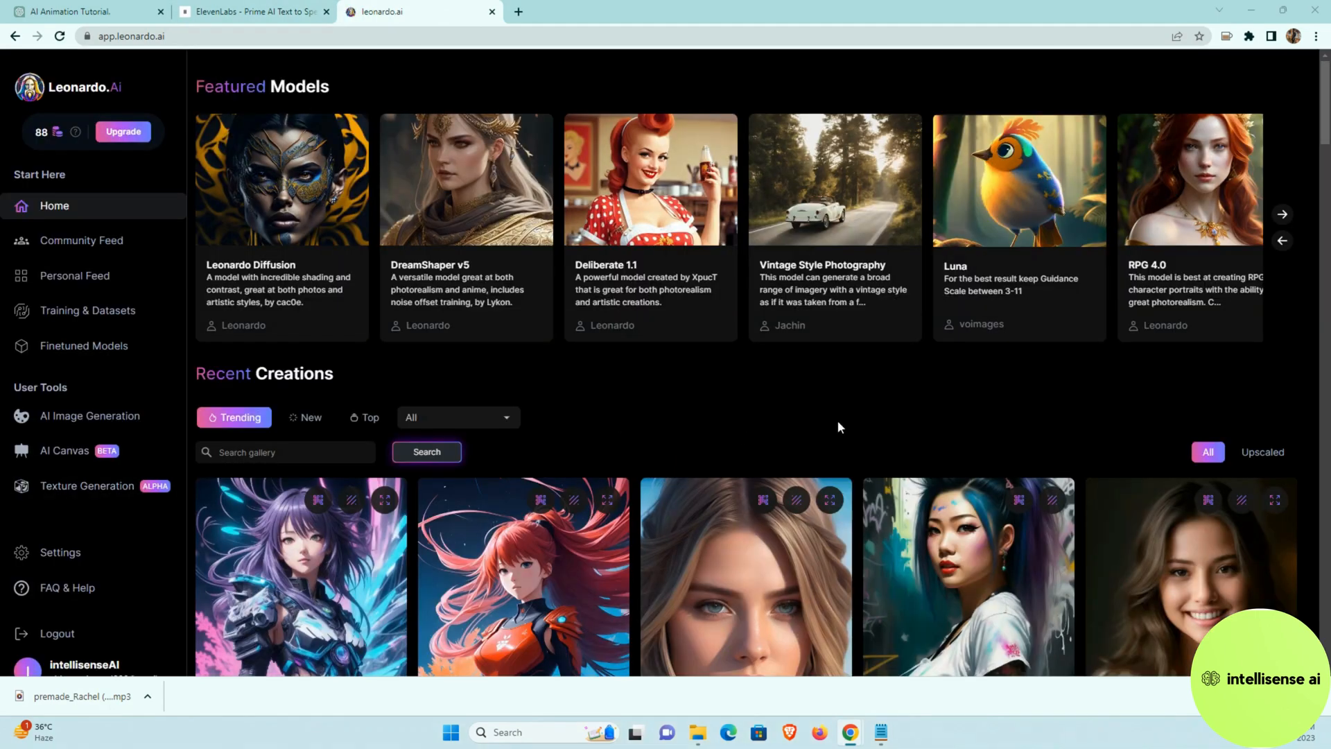
scroll(down, 3)
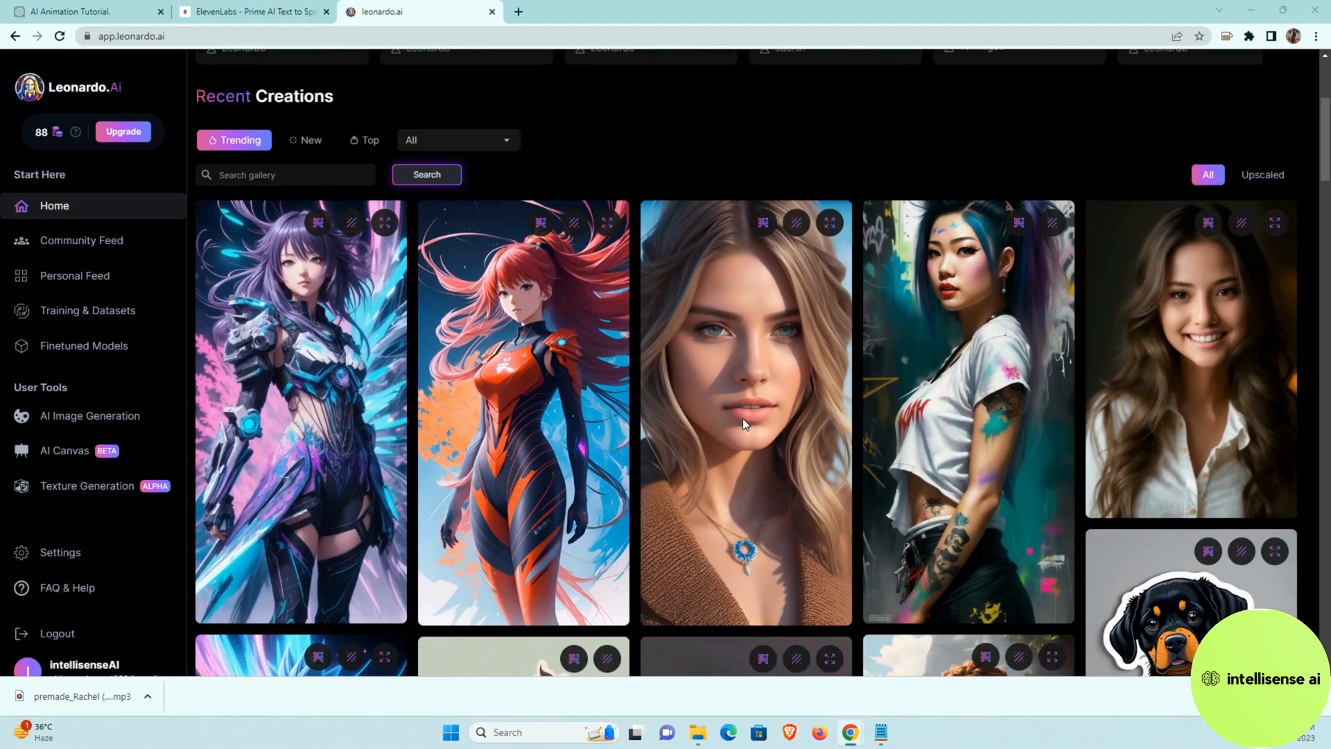
scroll(down, 3)
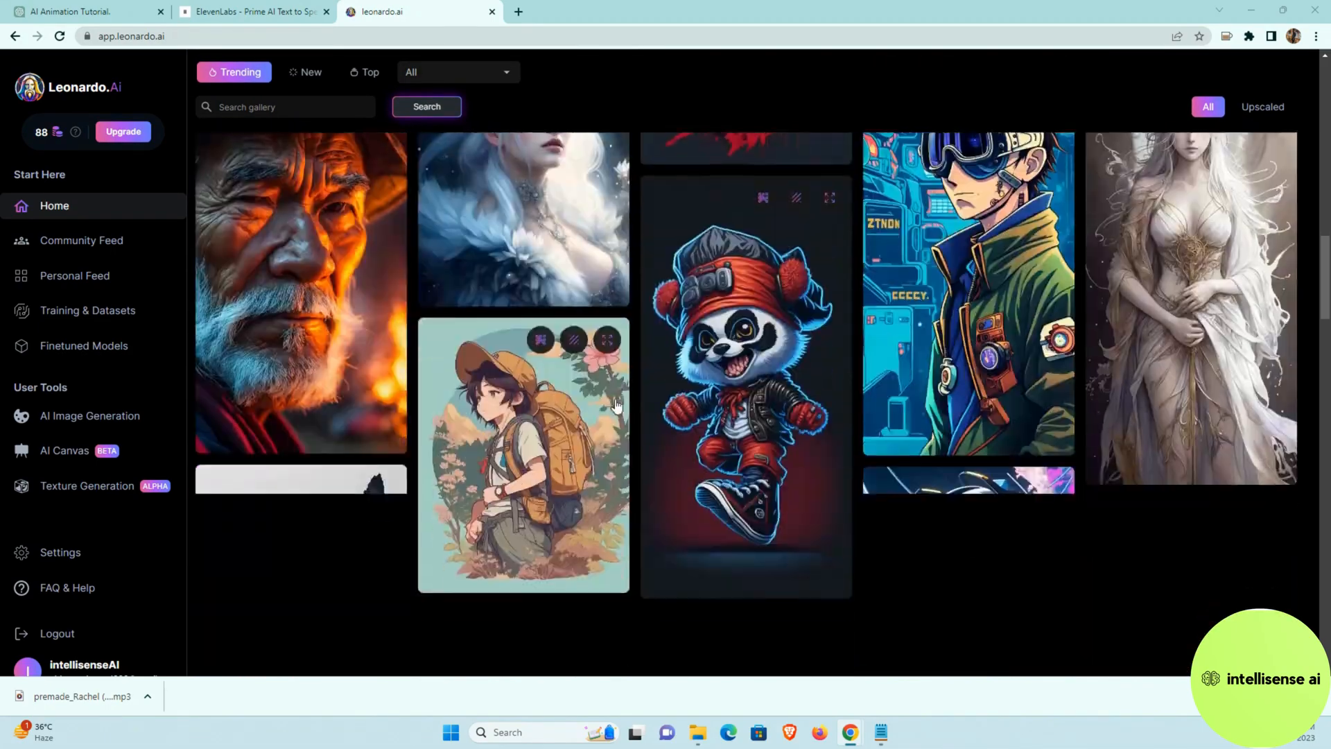
scroll(down, 3)
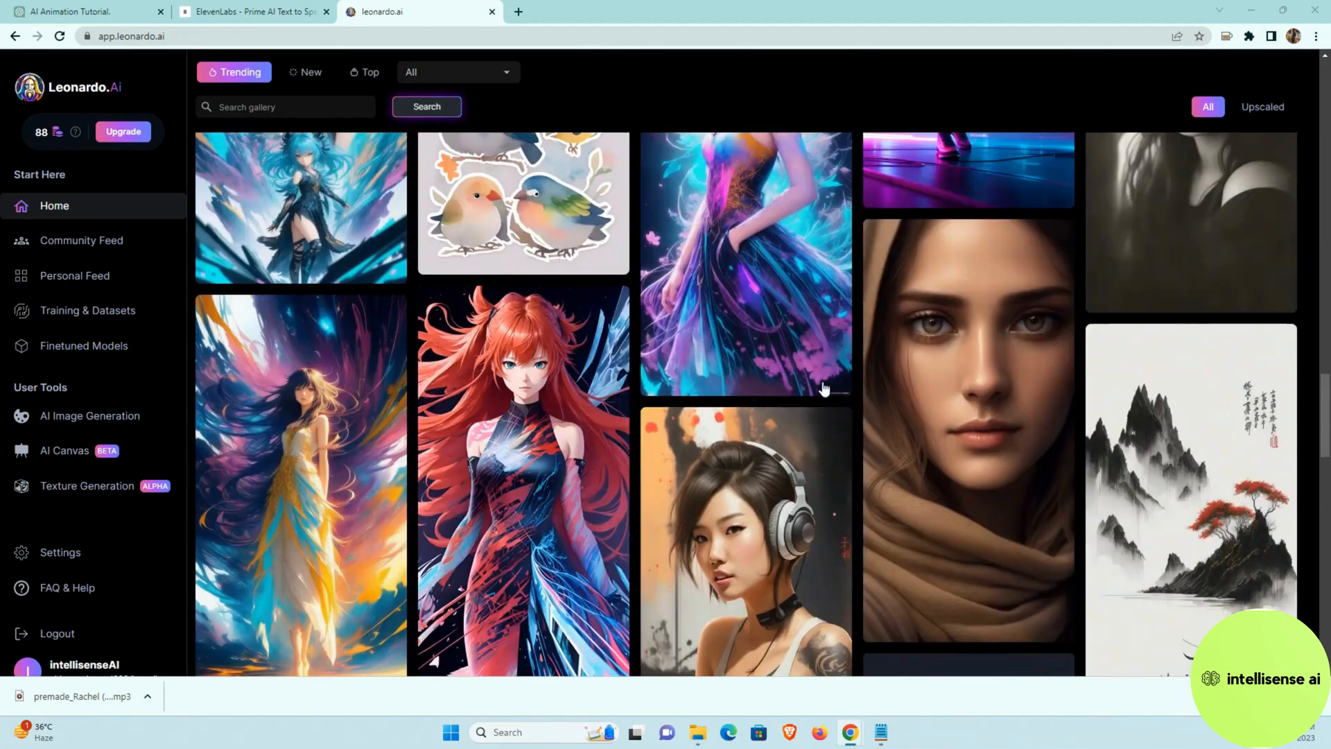
scroll(down, 3)
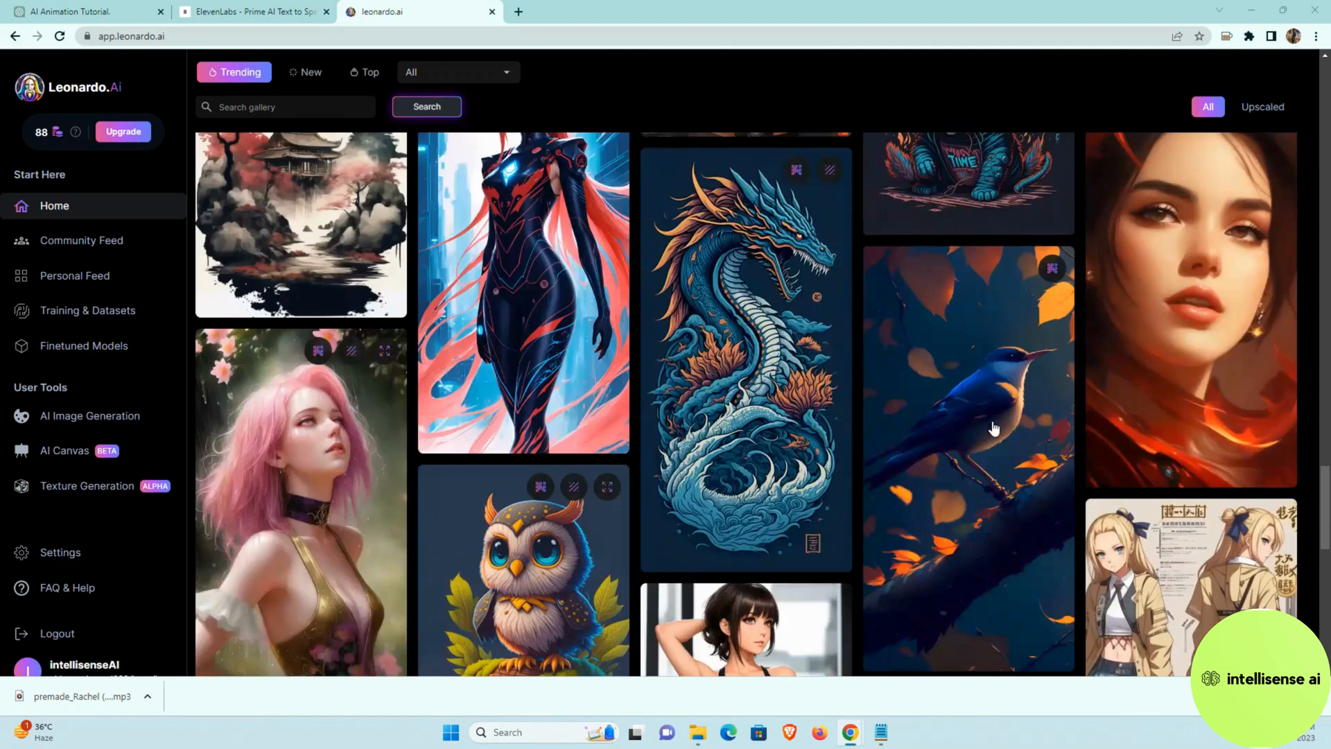
scroll(down, 3)
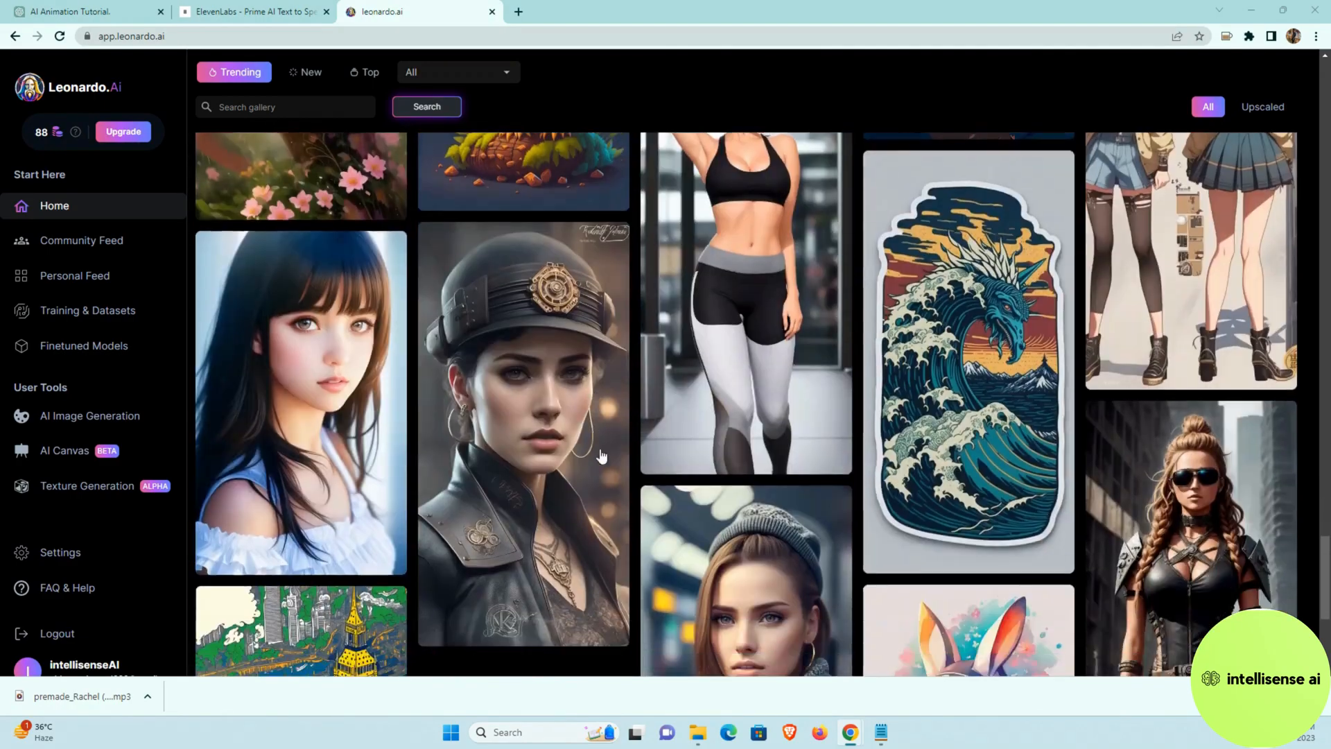
scroll(down, 3)
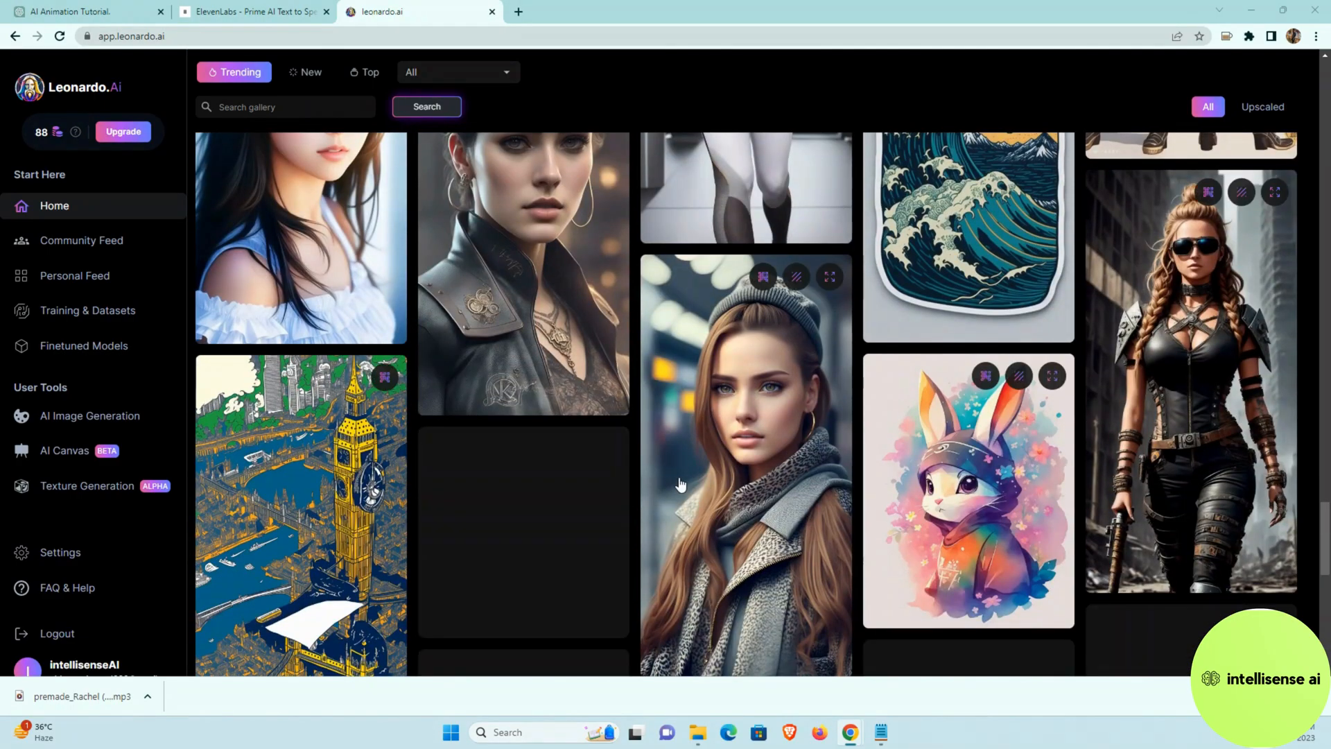
mouse_move(696, 472)
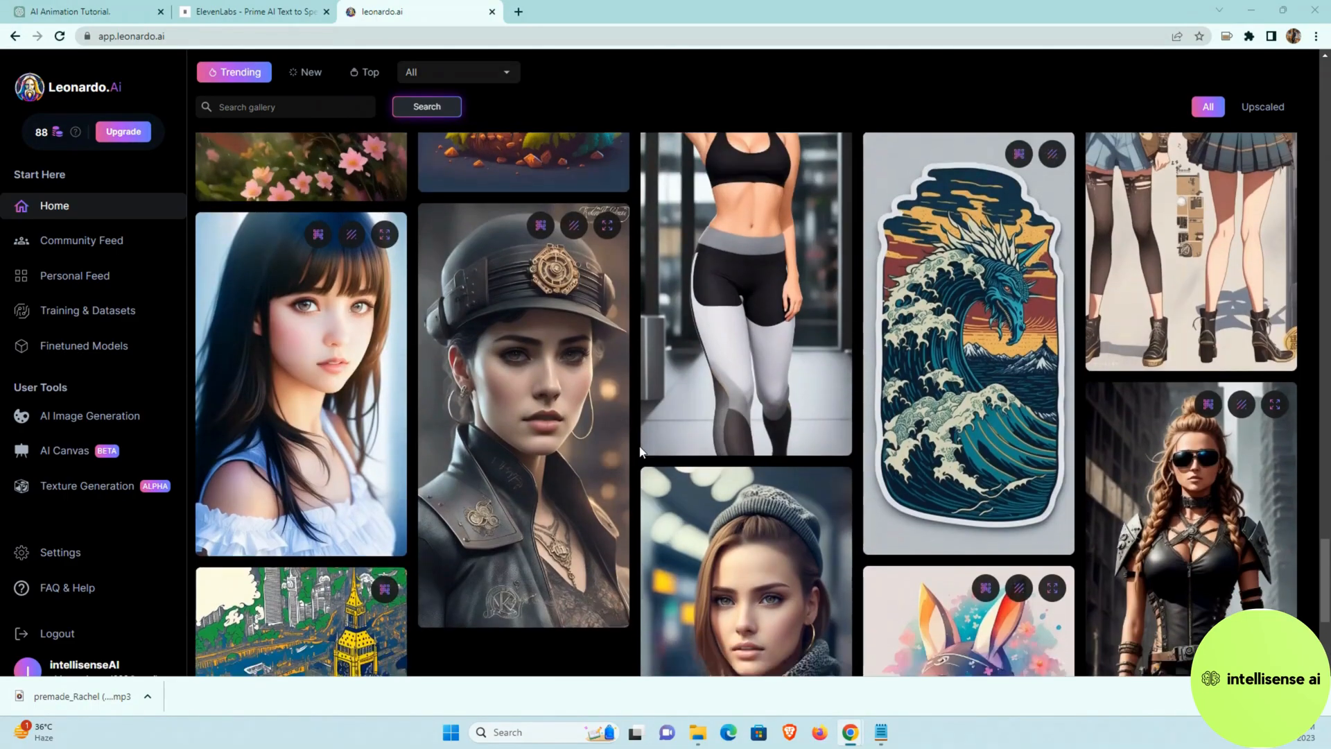
click(89, 416)
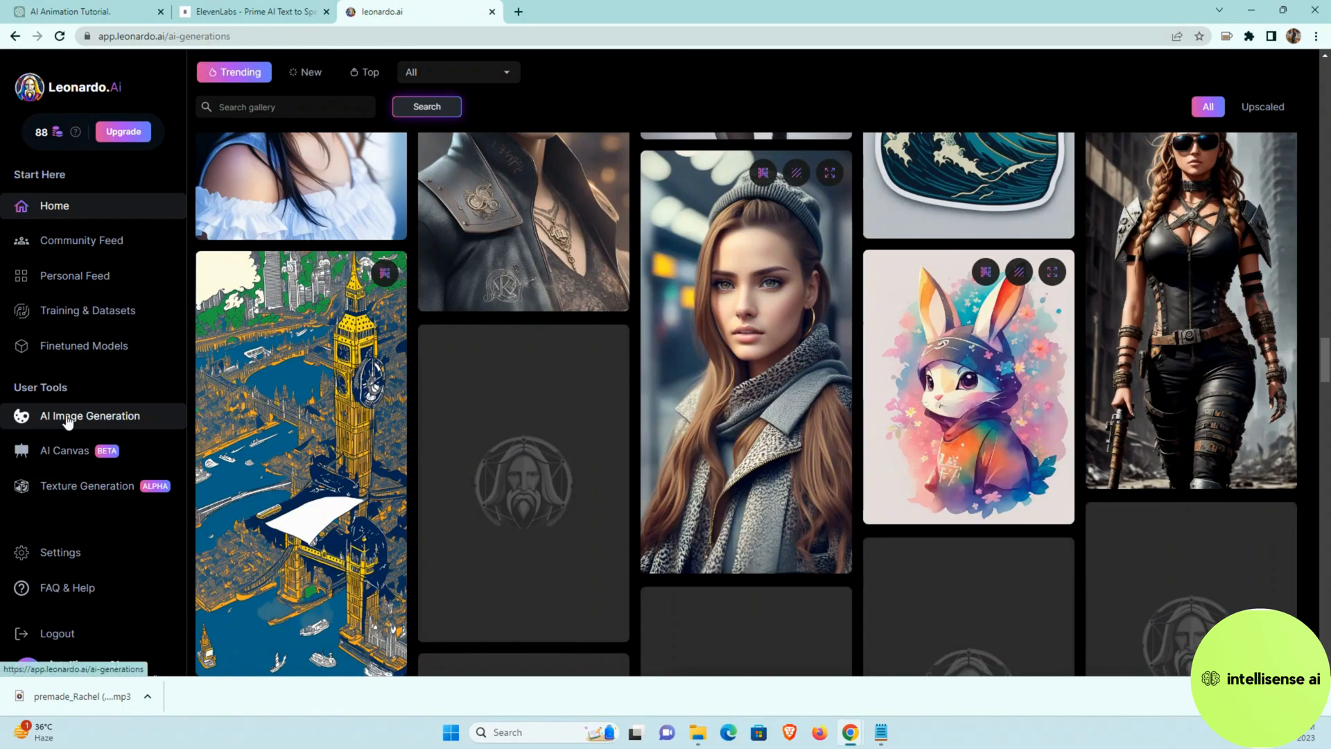
mouse_move(164, 418)
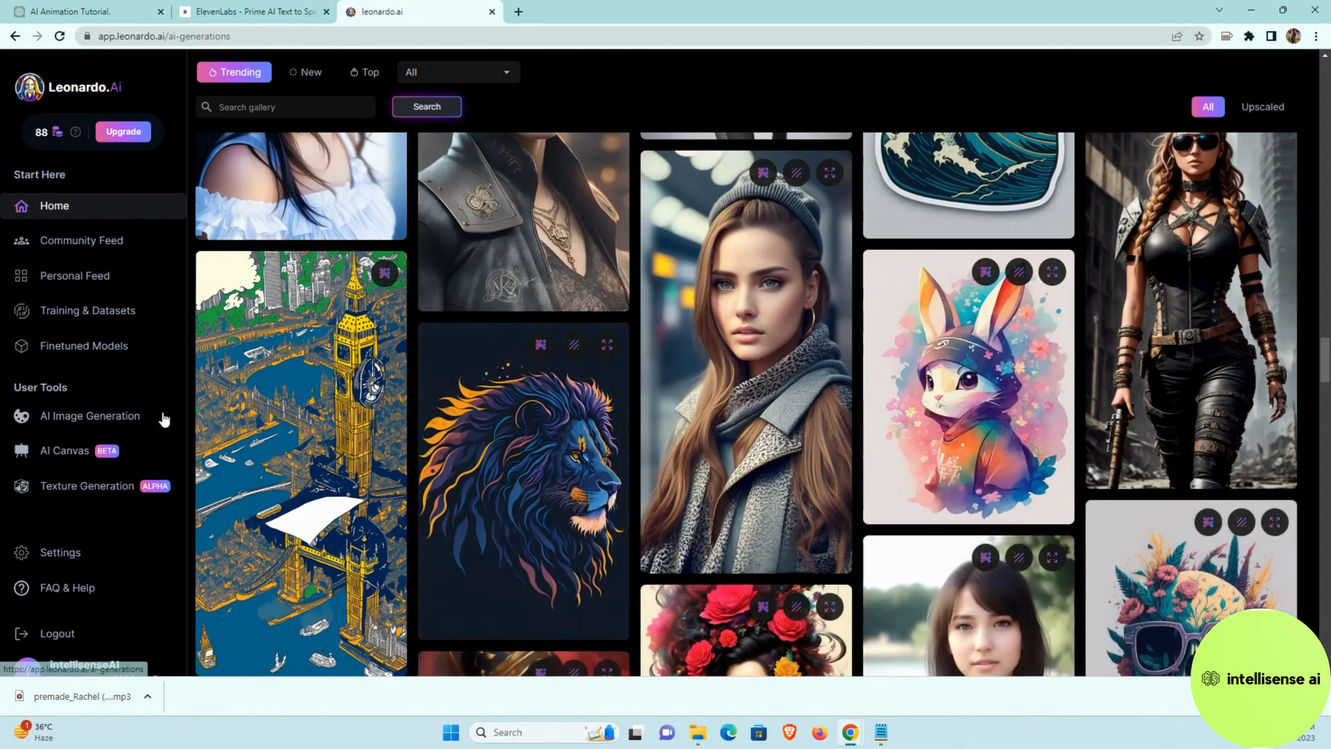
mouse_move(89, 416)
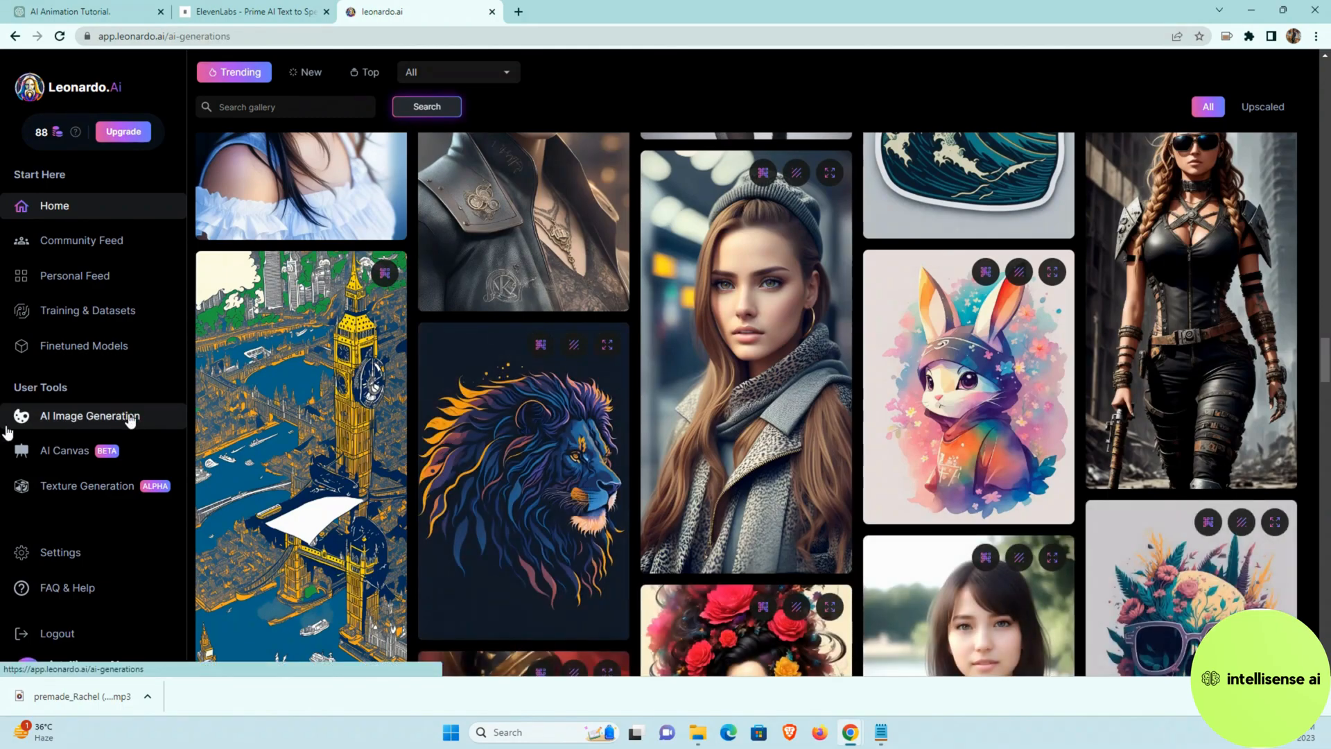
Review the earlier portrait generations on Leonardo.Ai's image generation page.
click(89, 416)
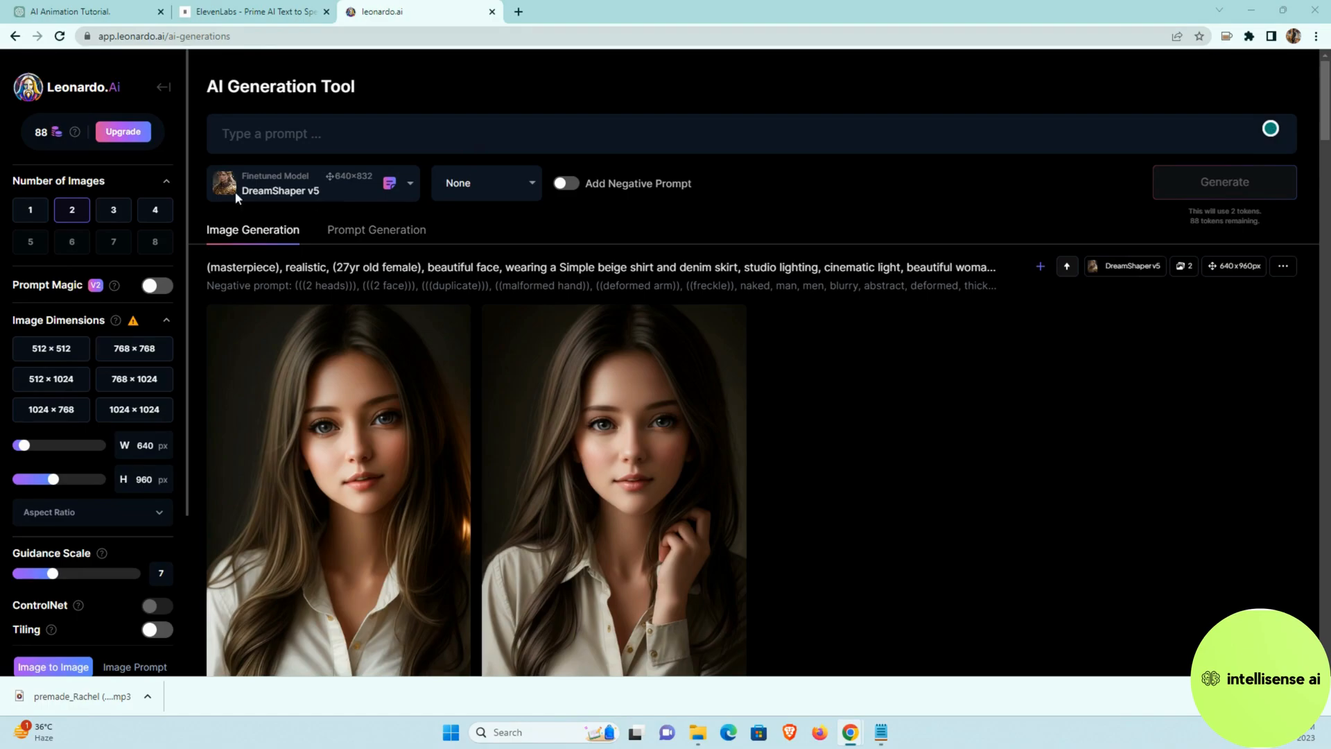
click(679, 133)
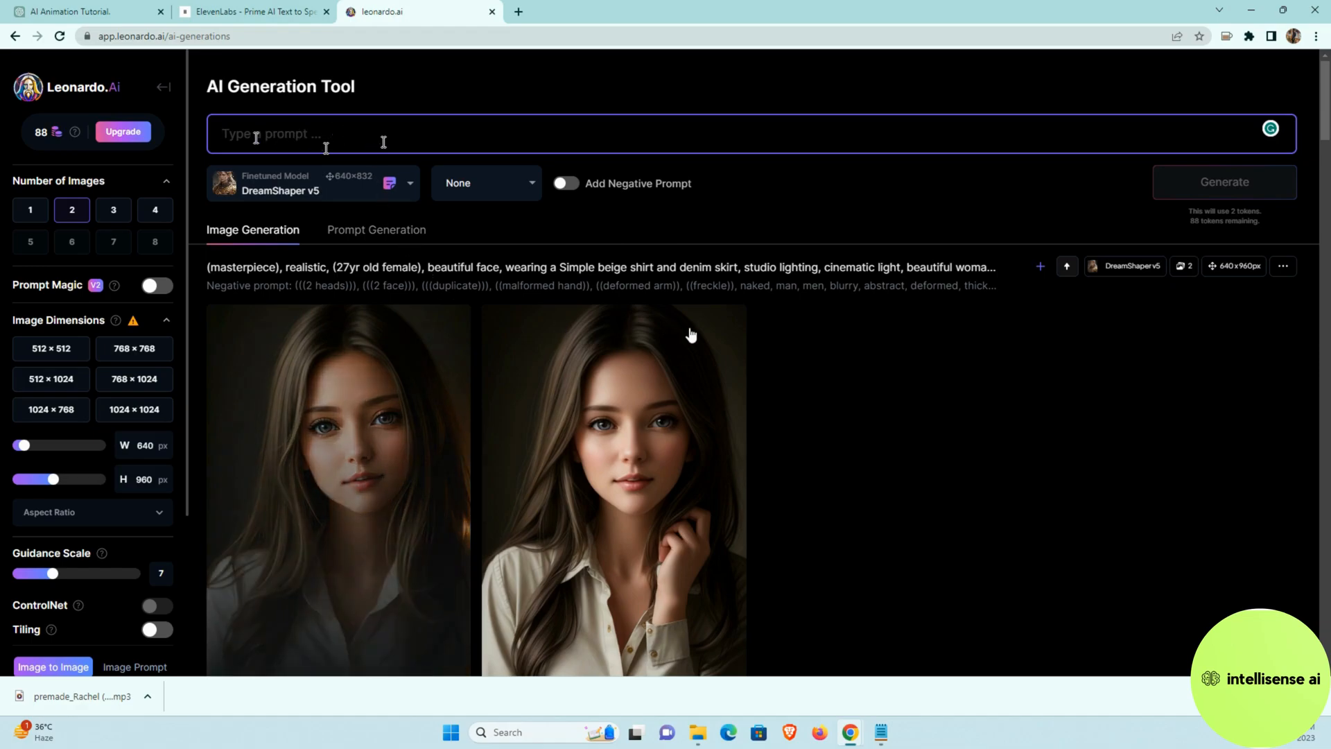
scroll(down, 3)
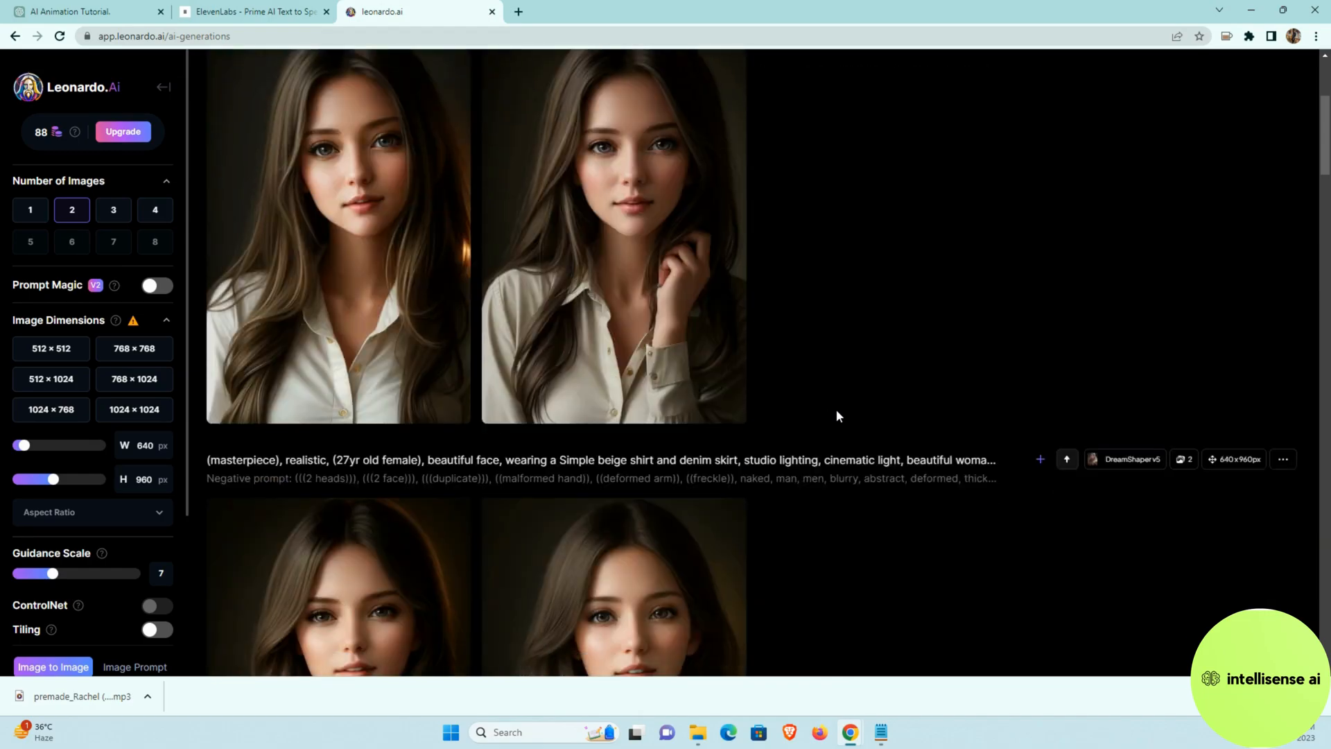
scroll(up, 3)
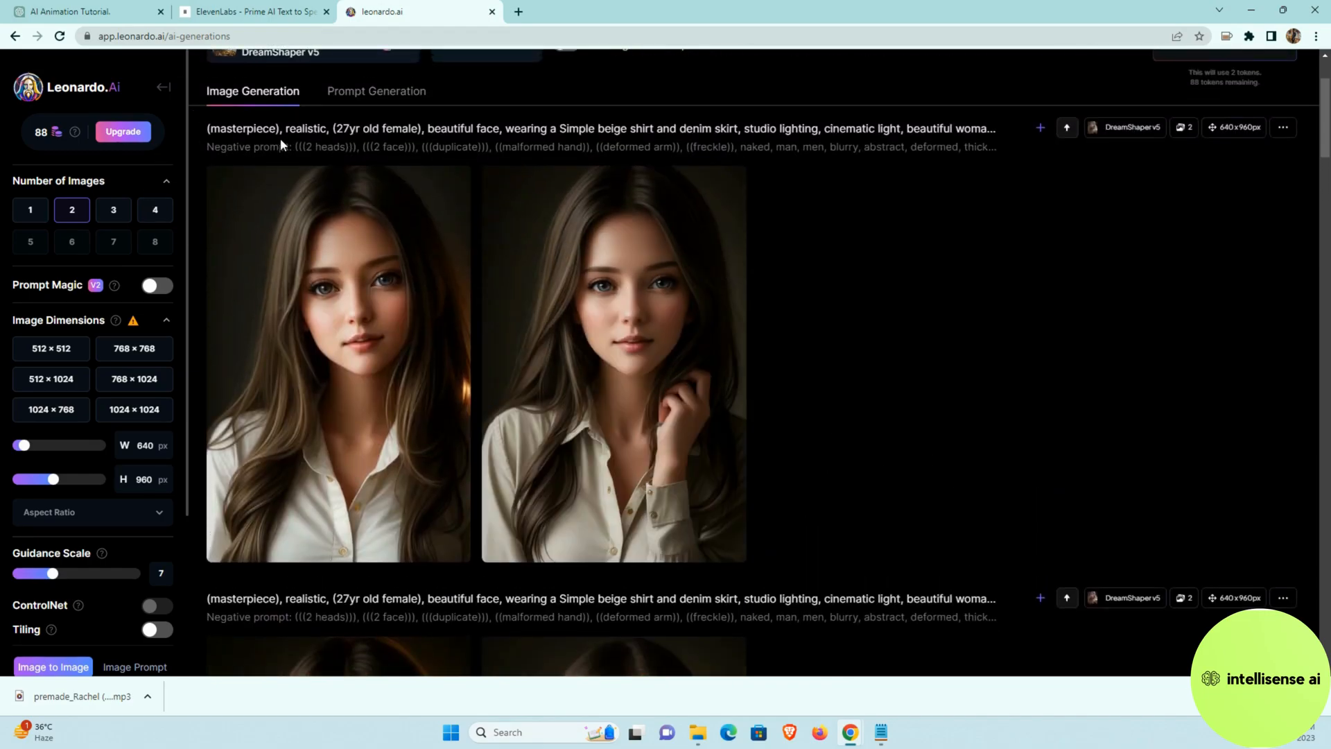
scroll(down, 3)
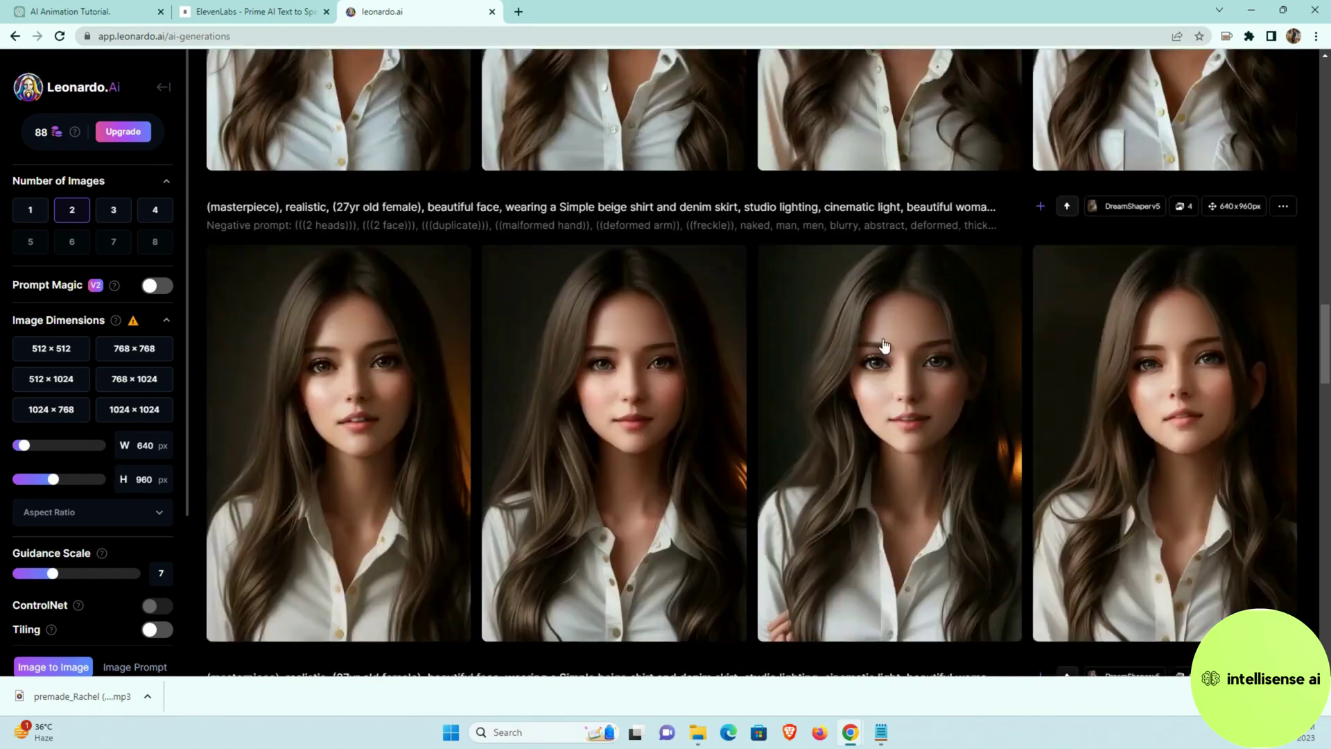
scroll(down, 3)
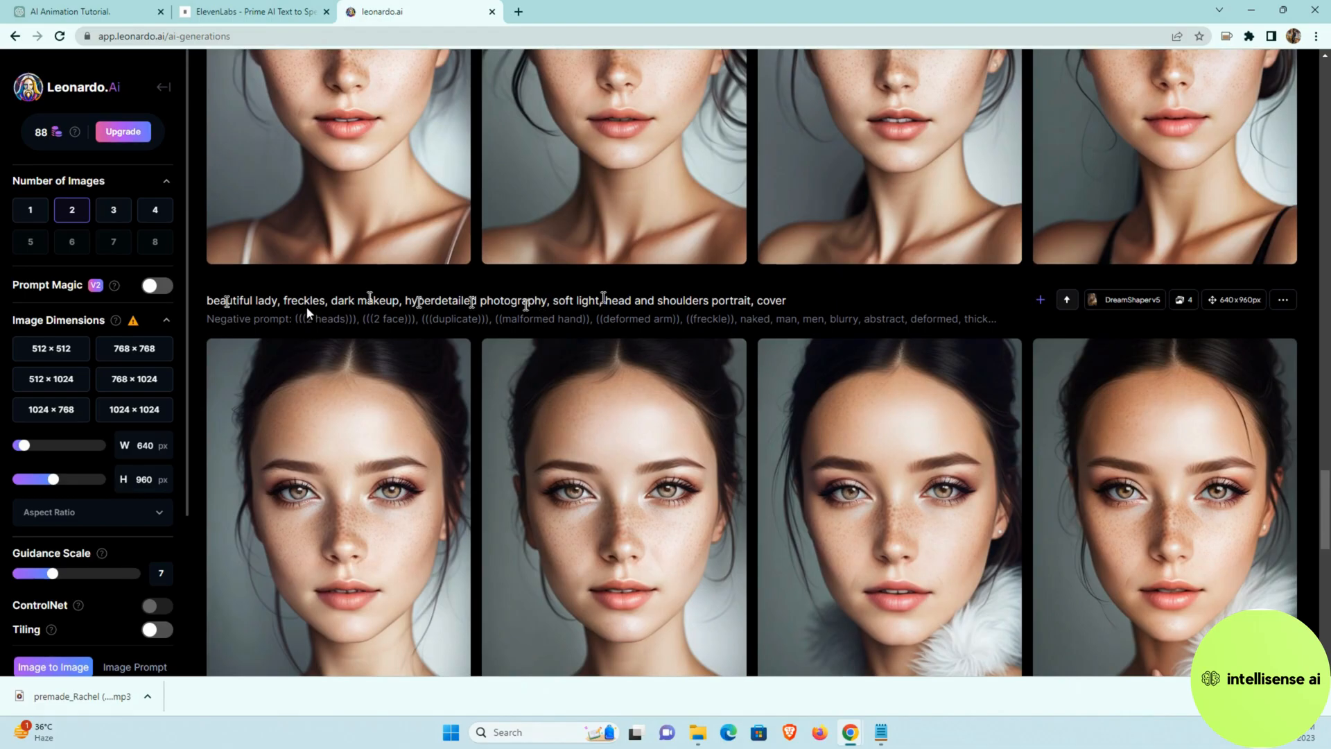
mouse_move(796, 305)
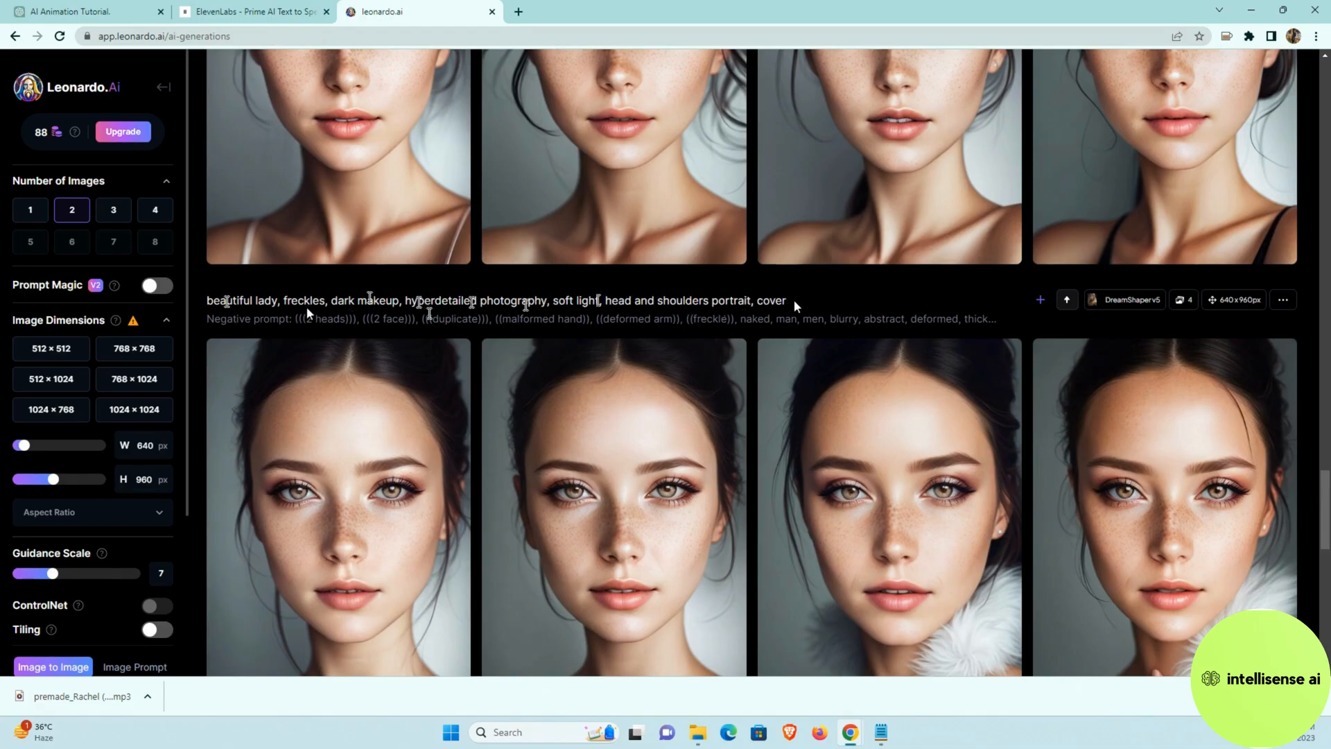
scroll(down, 3)
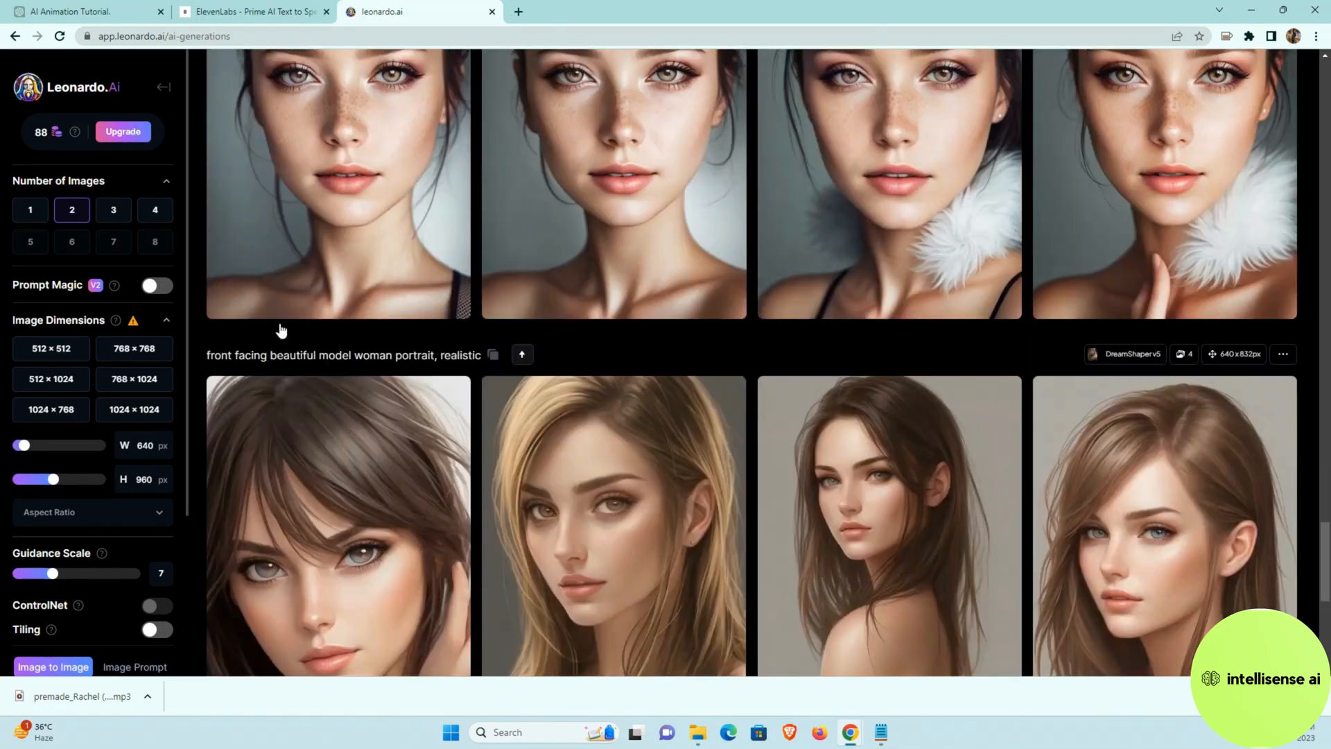
scroll(down, 3)
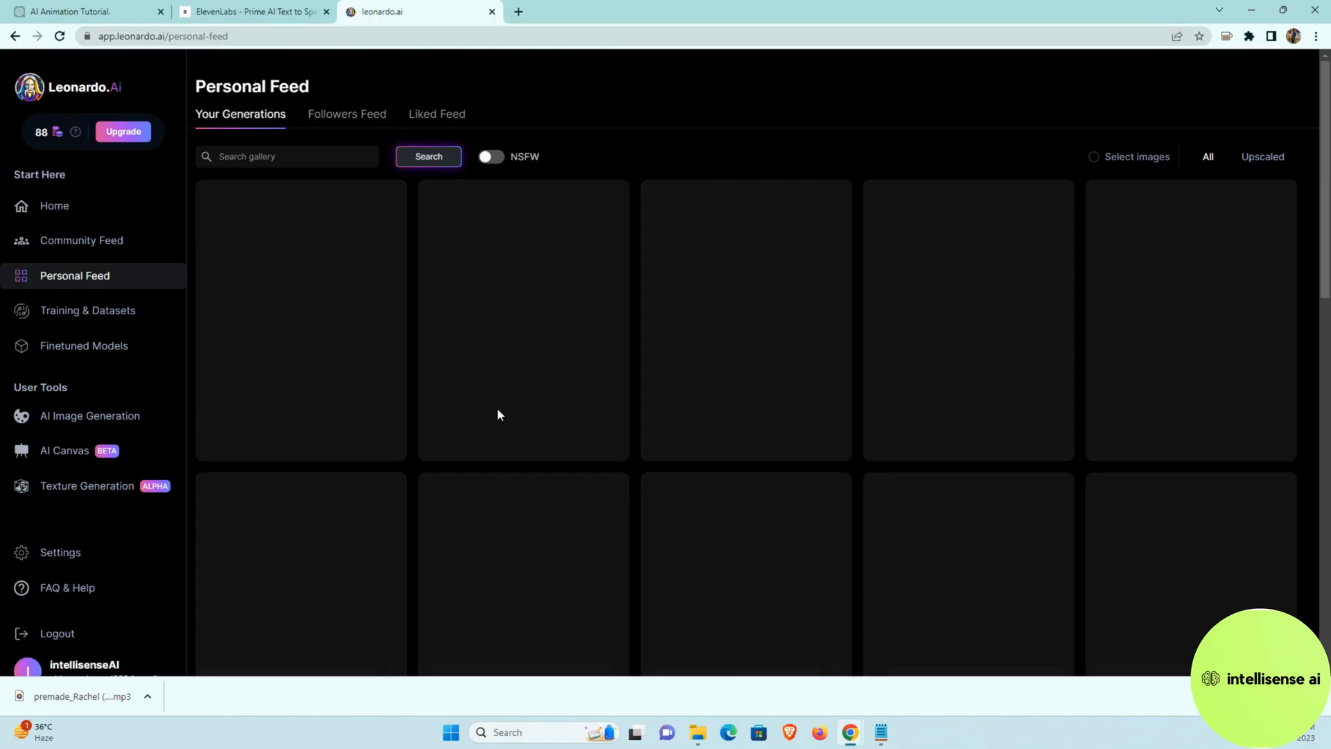
Scroll through Your Generations in the Personal Feed and return to the top.
scroll(down, 3)
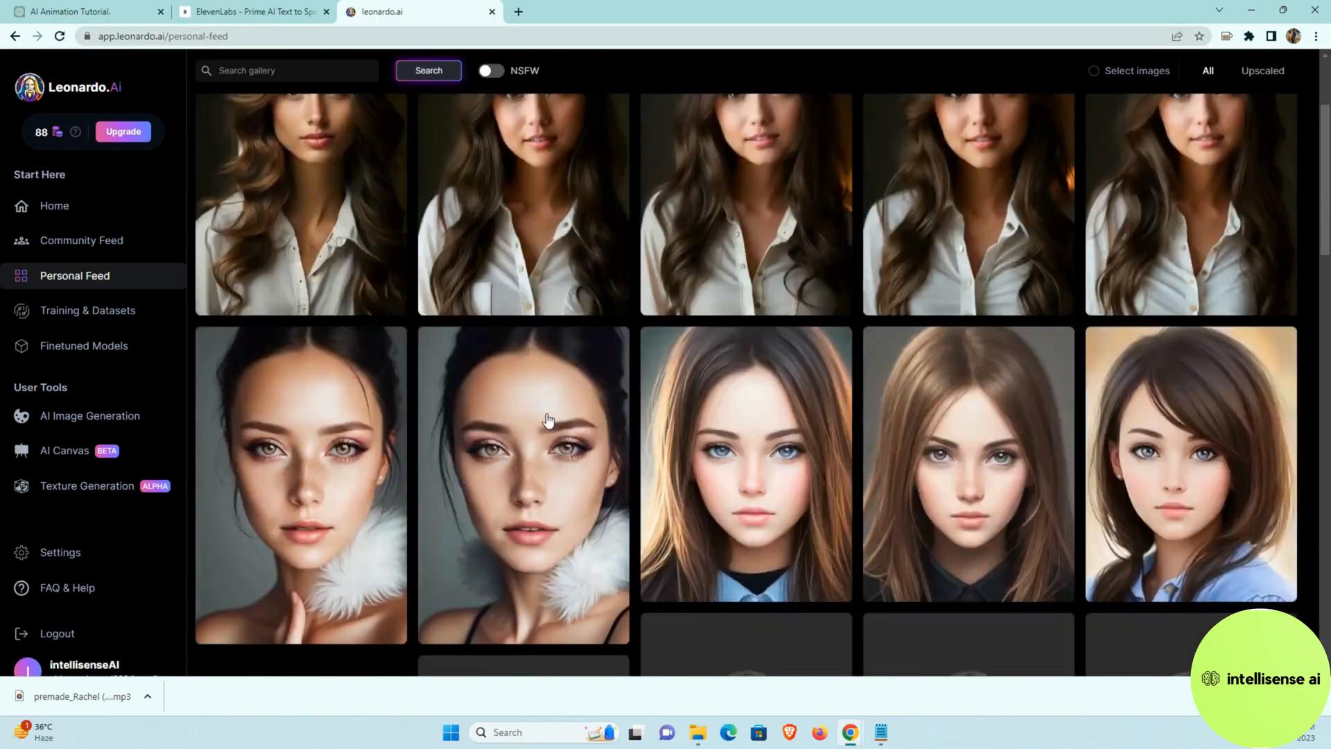
scroll(down, 3)
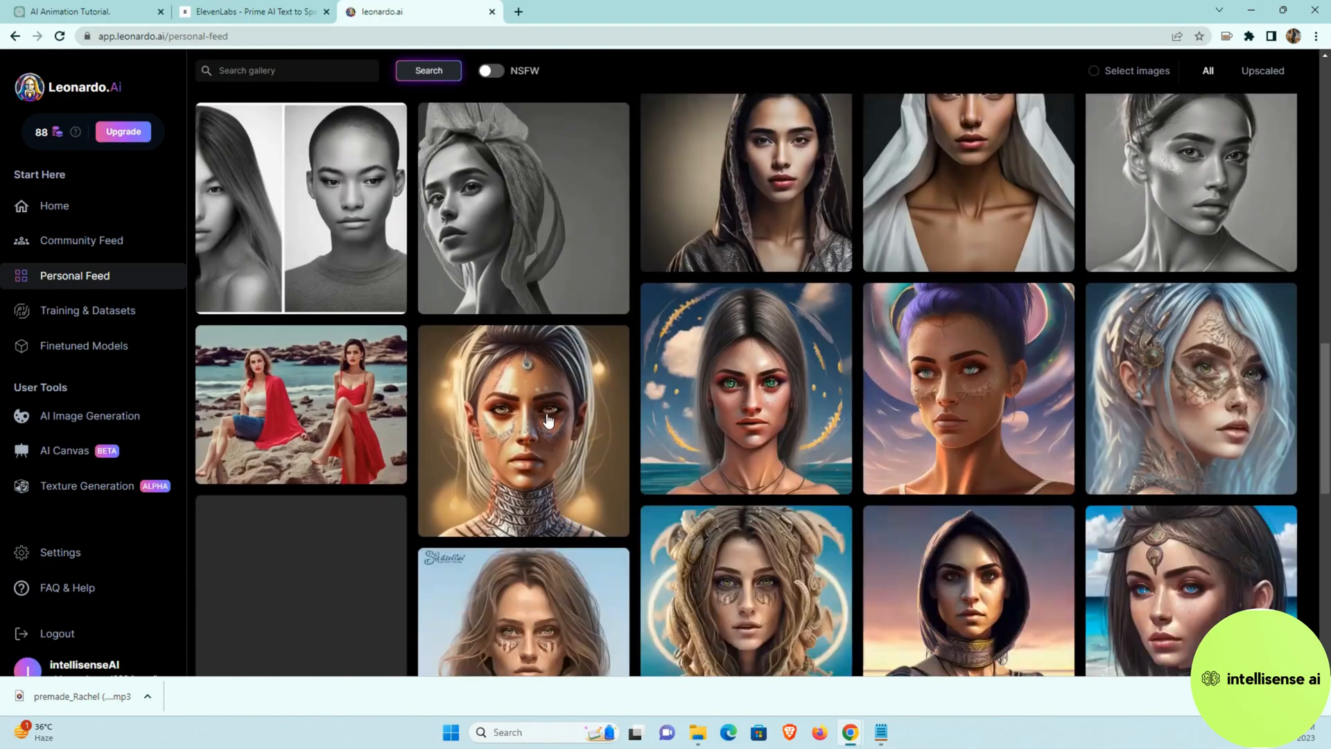
scroll(down, 3)
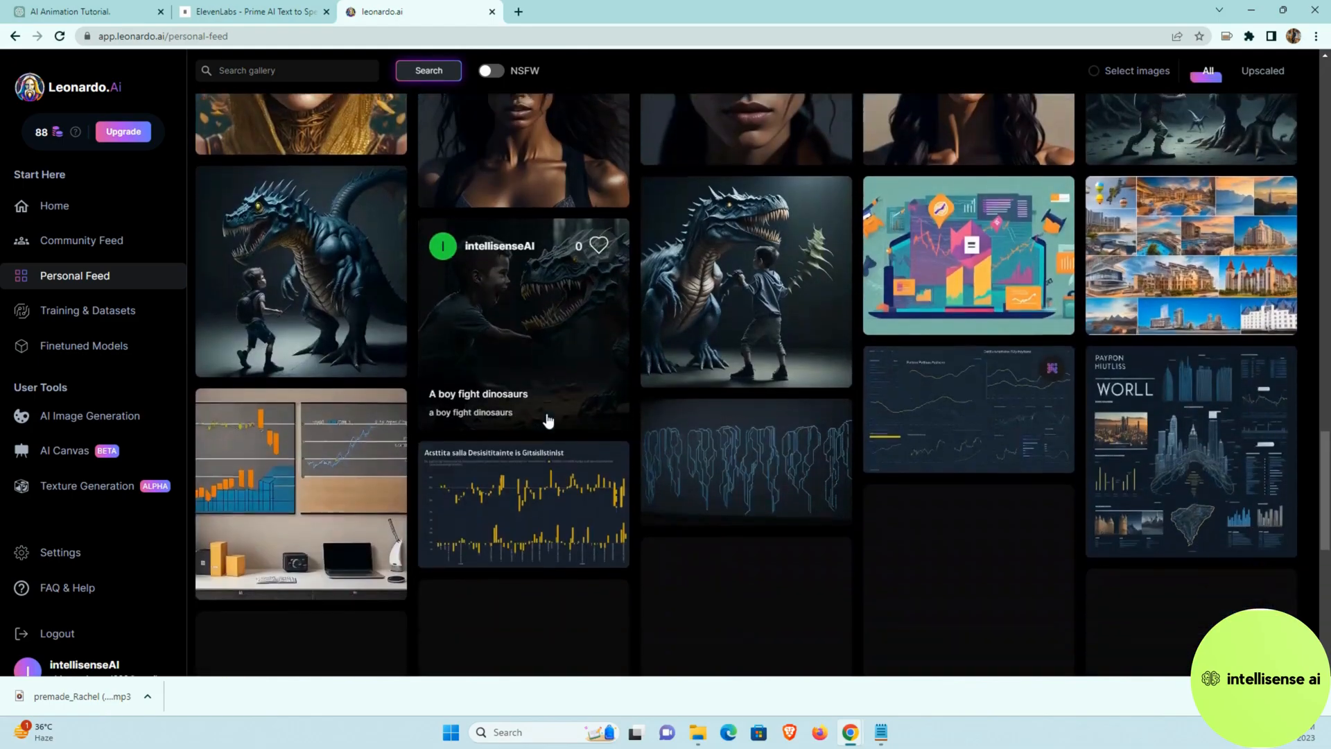
scroll(down, 3)
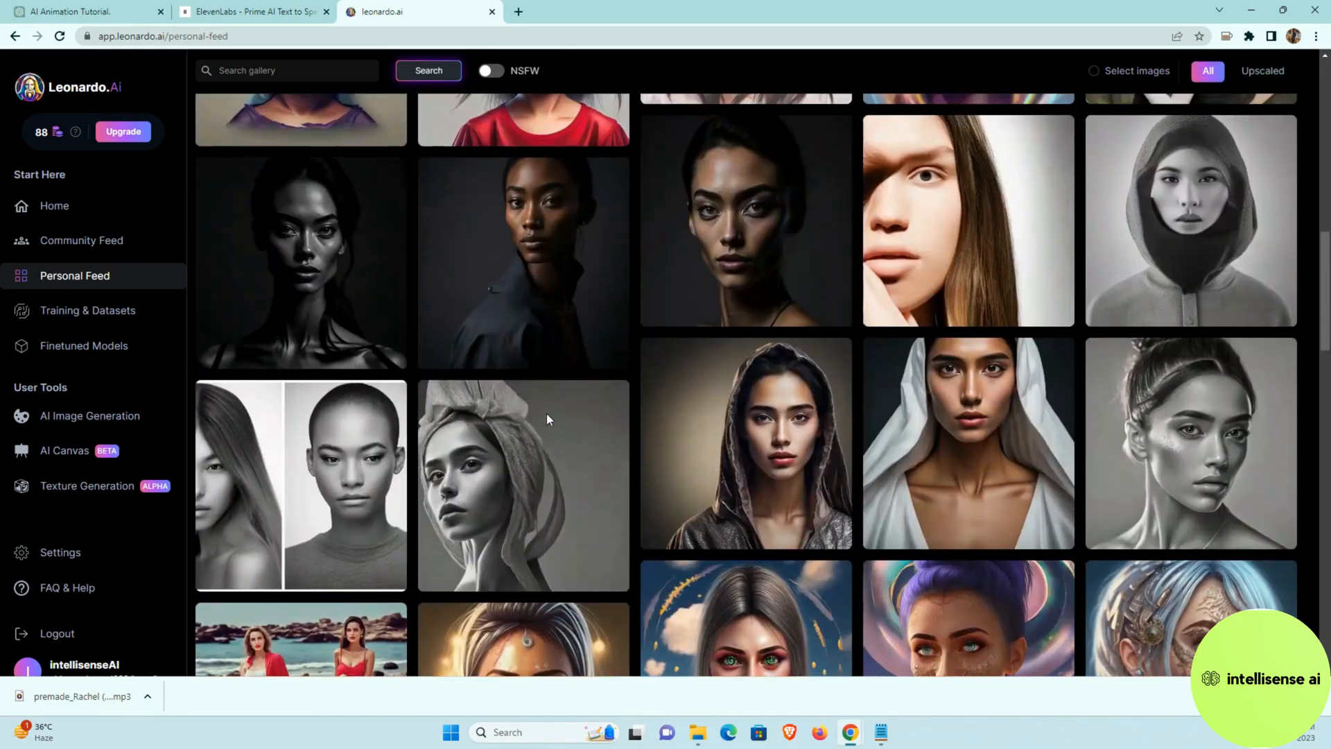
scroll(up, 3)
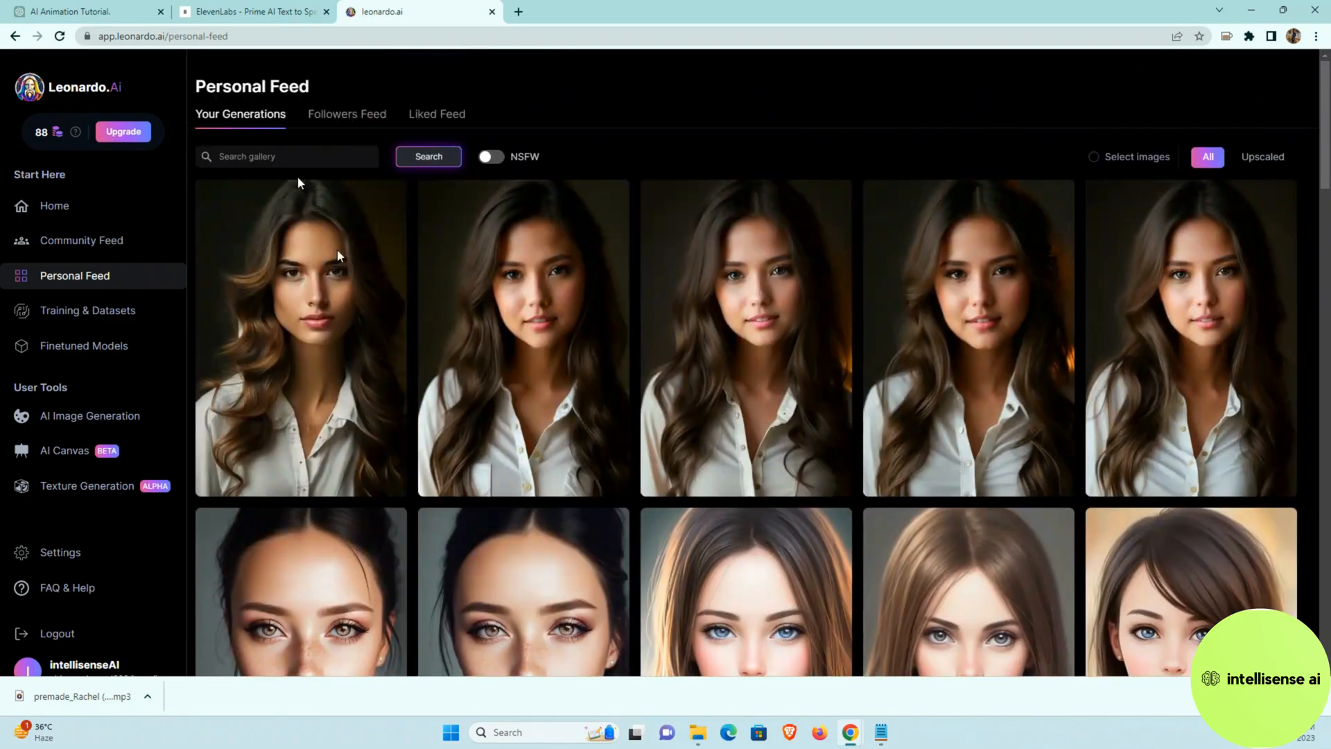
mouse_move(334, 358)
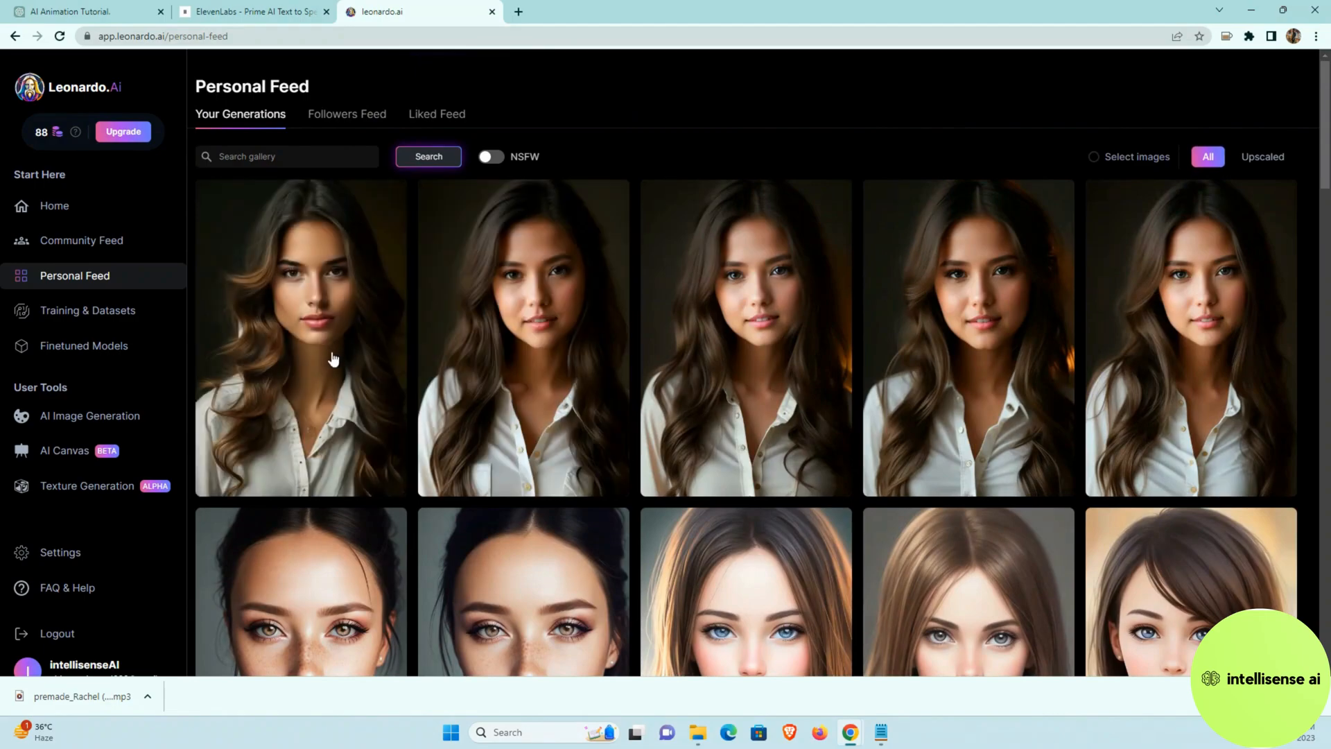
scroll(down, 3)
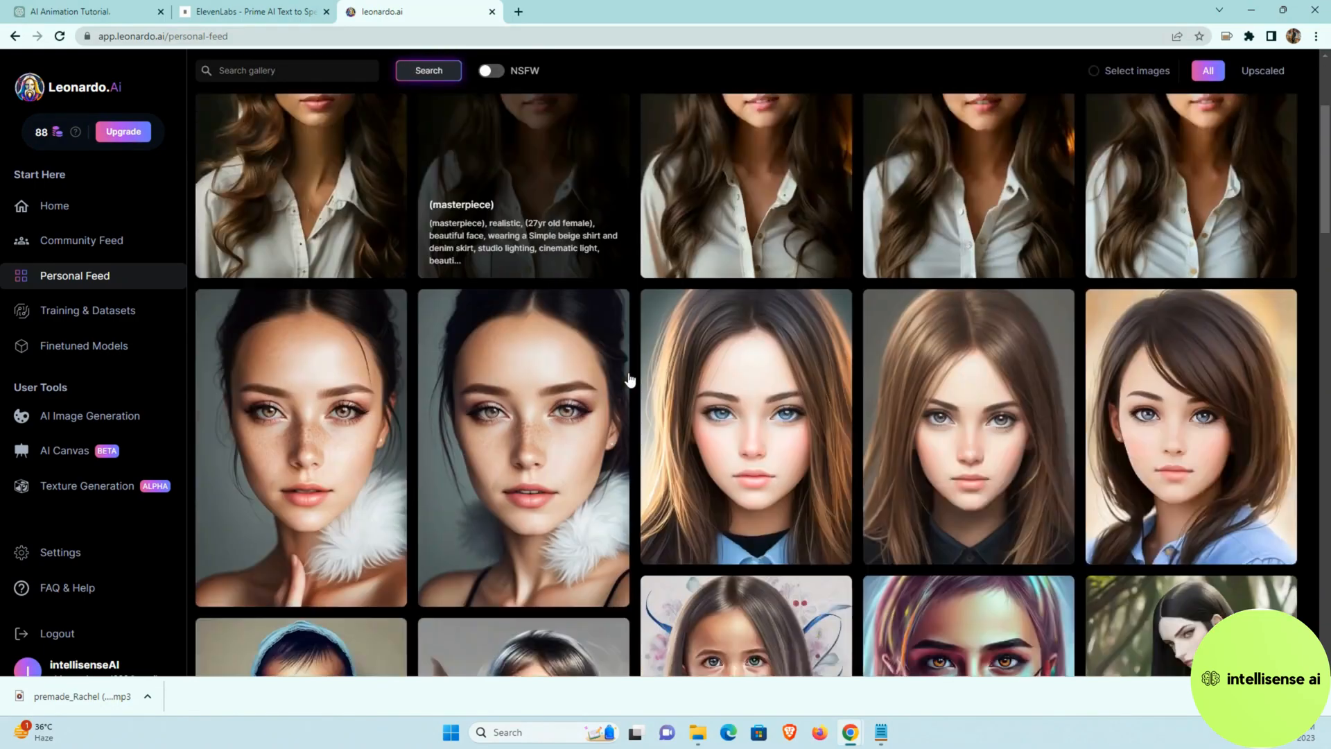
scroll(down, 3)
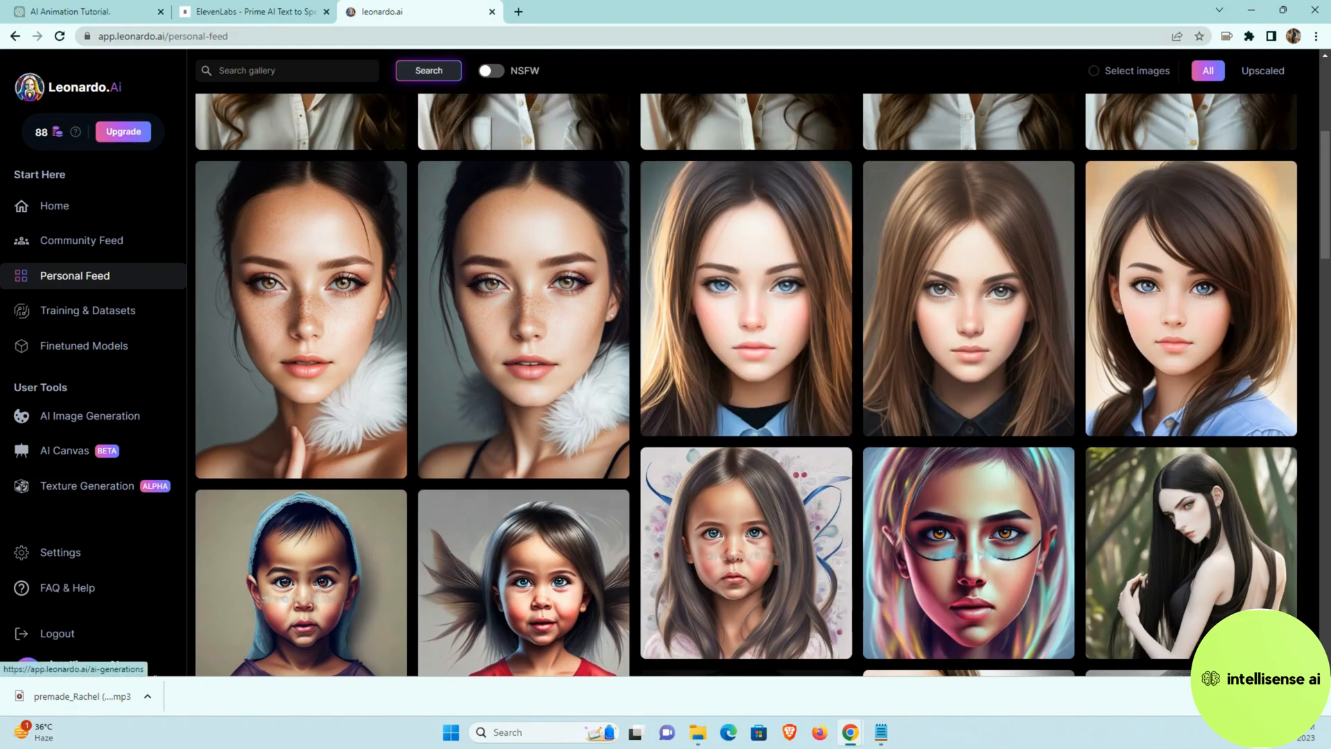
scroll(up, 3)
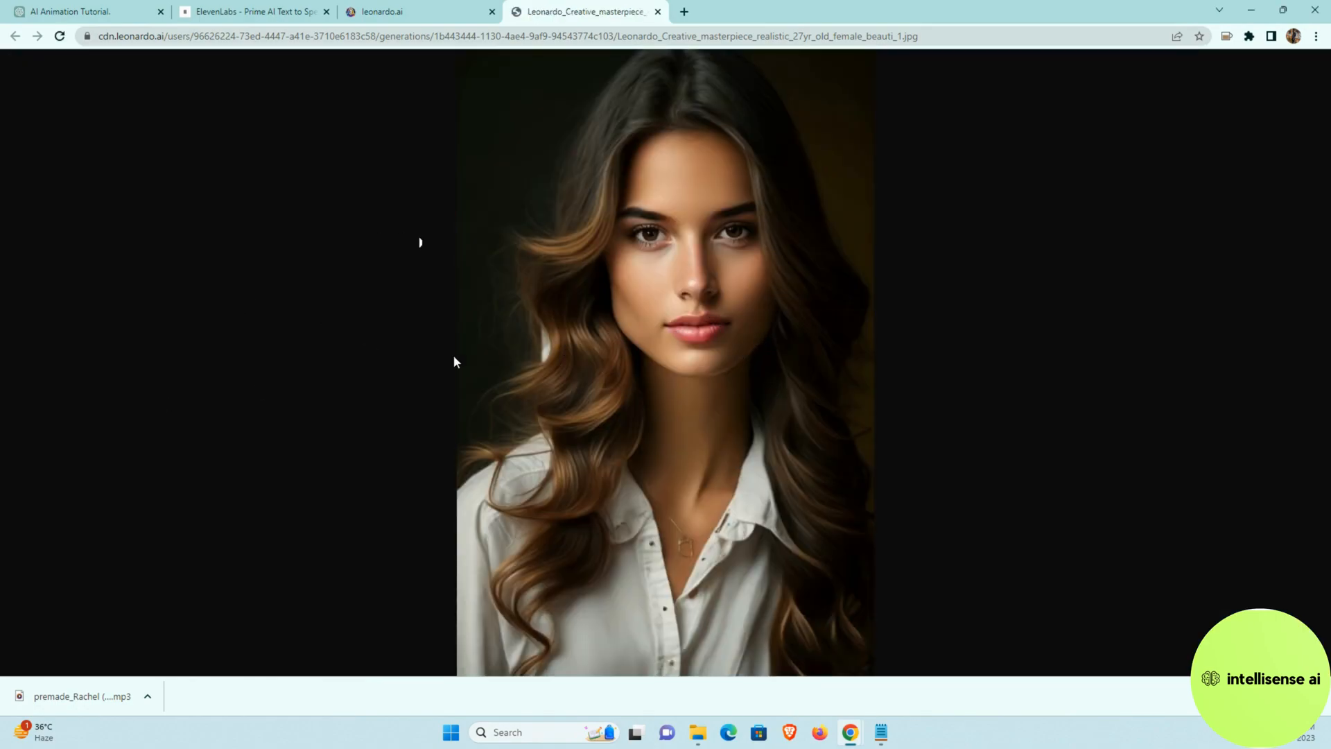
Save the full-size long-haired woman portrait as a JPG with Ctrl+S.
key(ctrl+s)
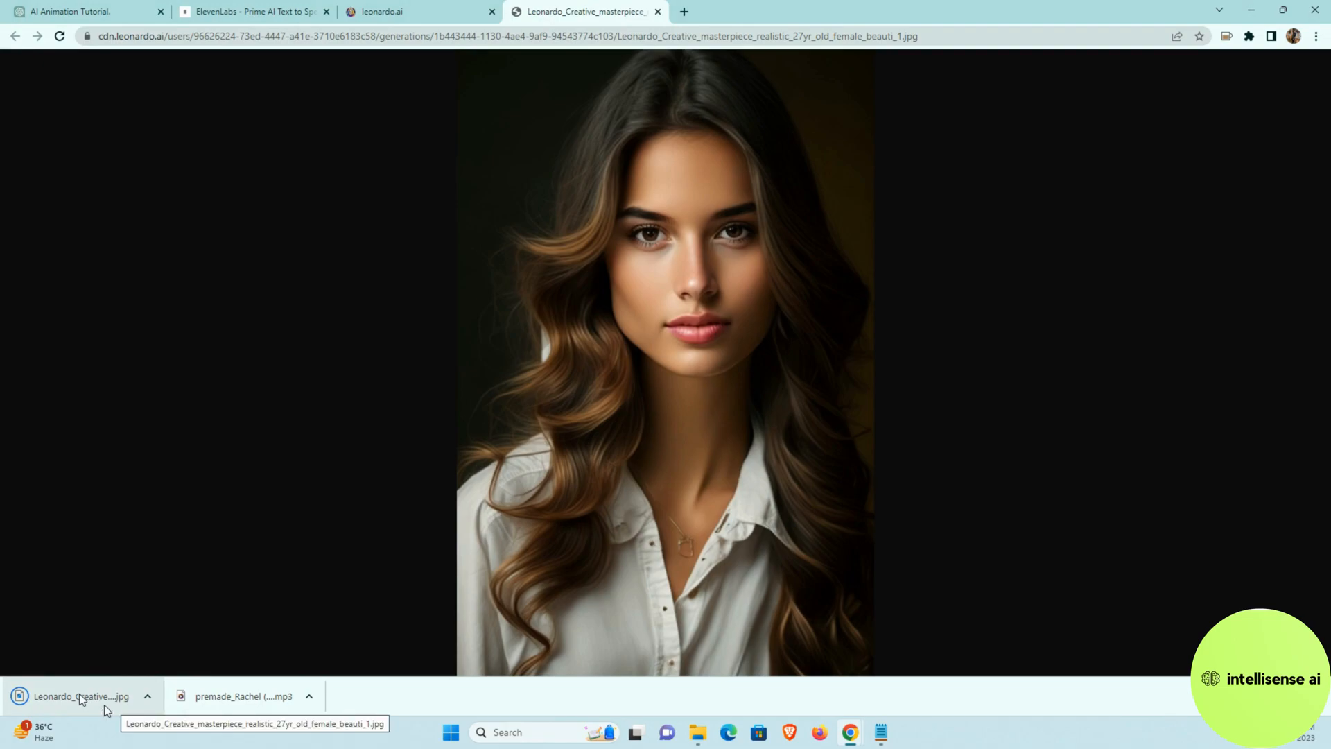
mouse_move(225, 703)
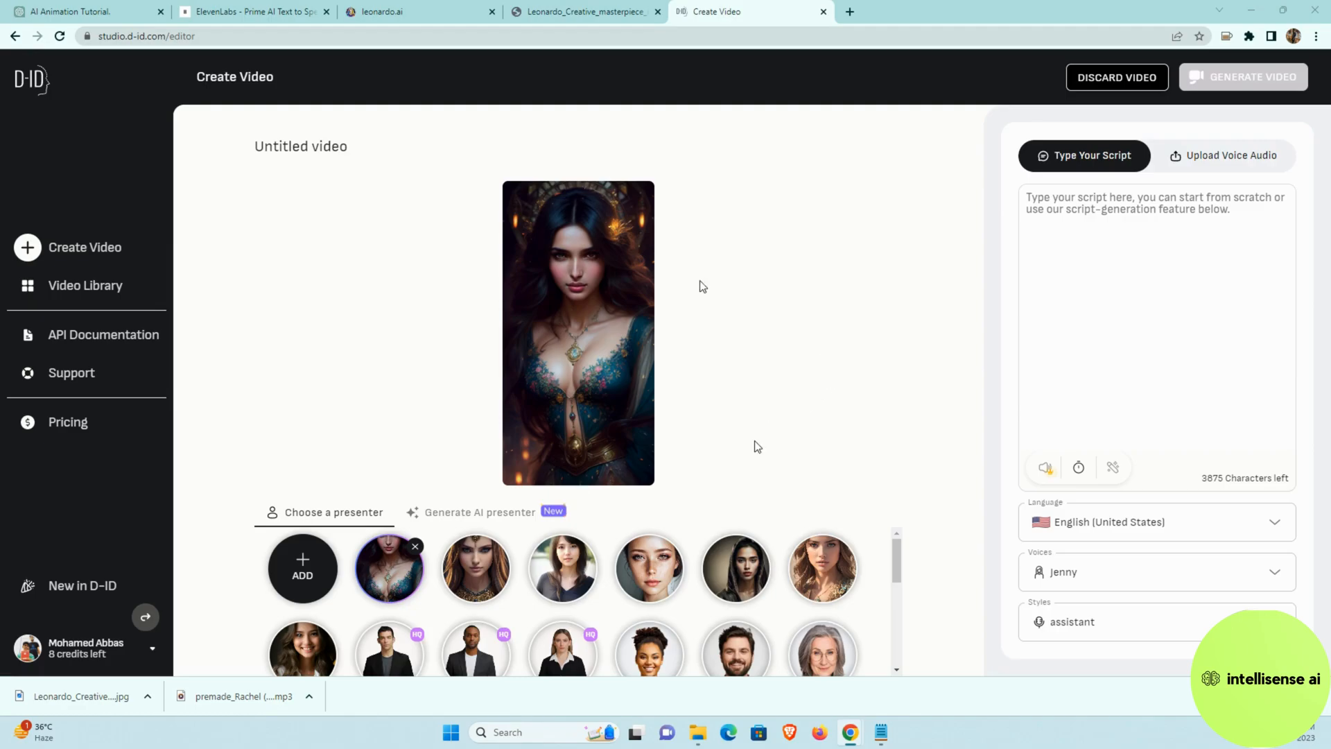
mouse_move(822, 567)
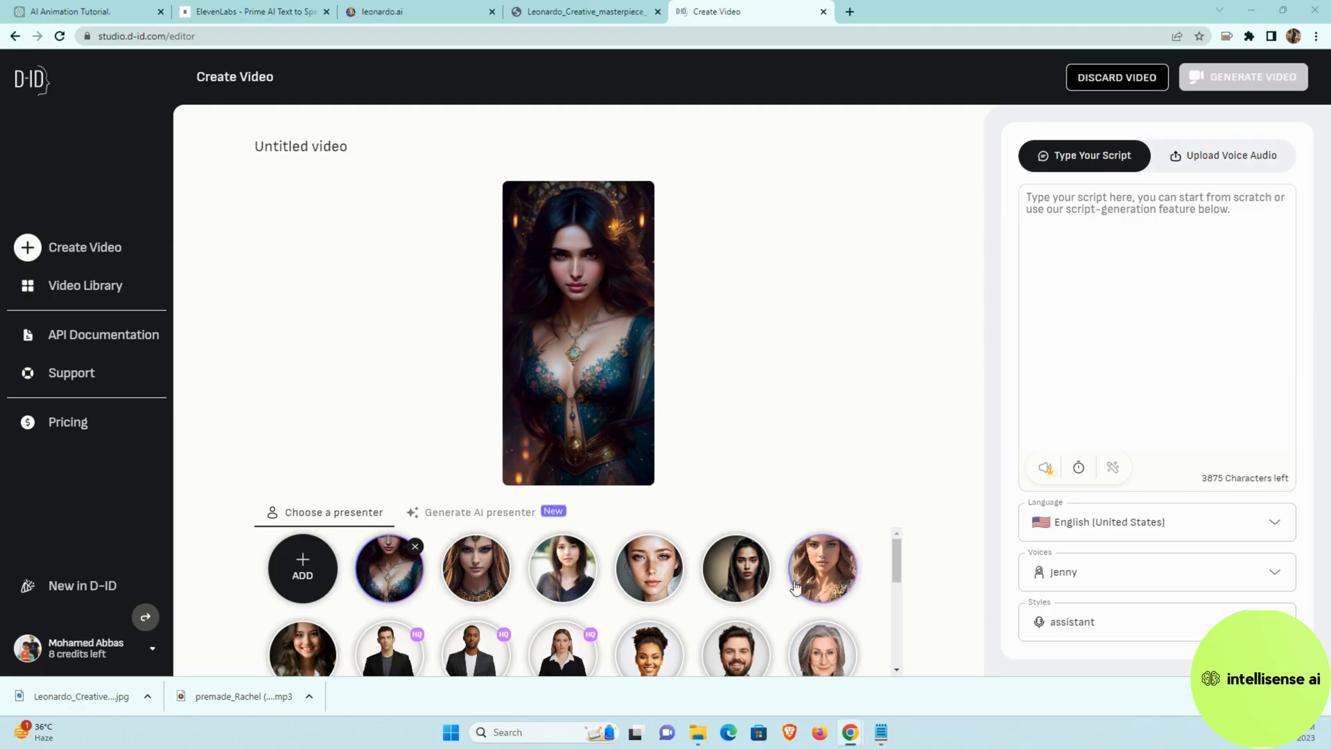
mouse_move(864, 526)
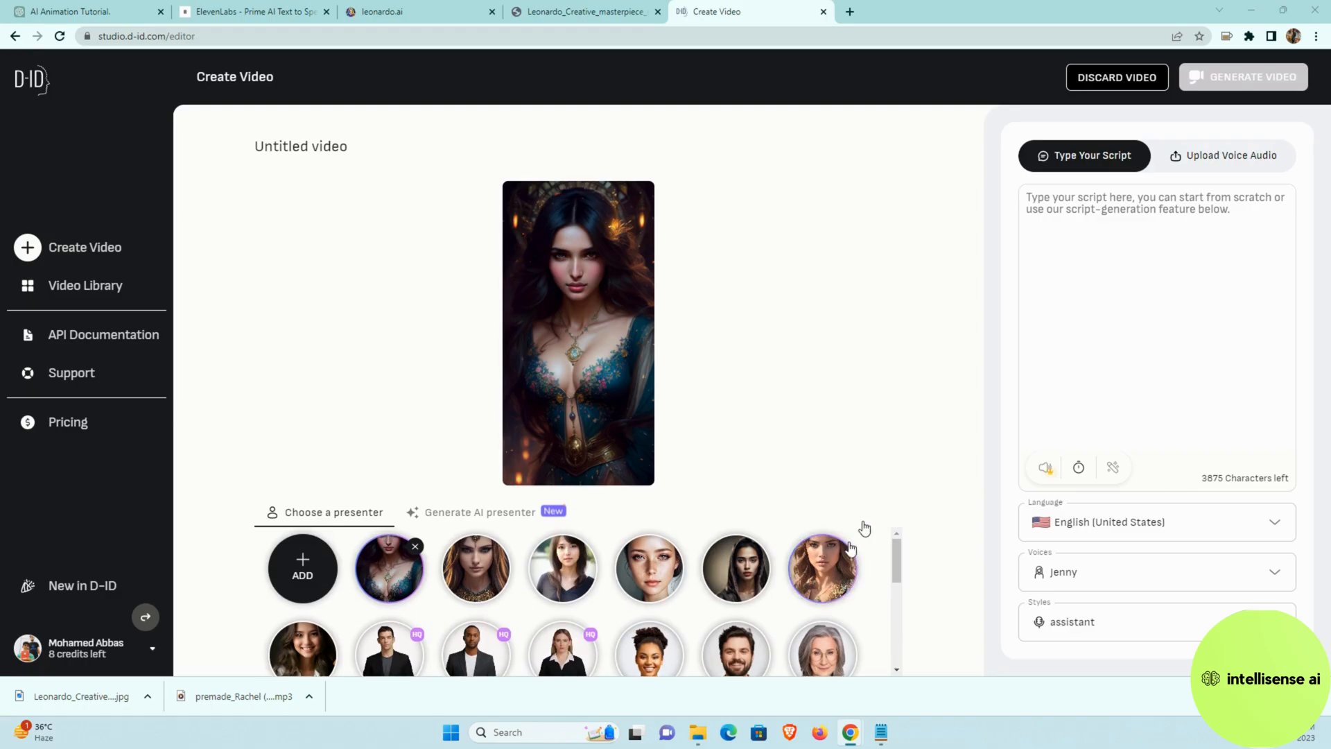
mouse_move(474, 394)
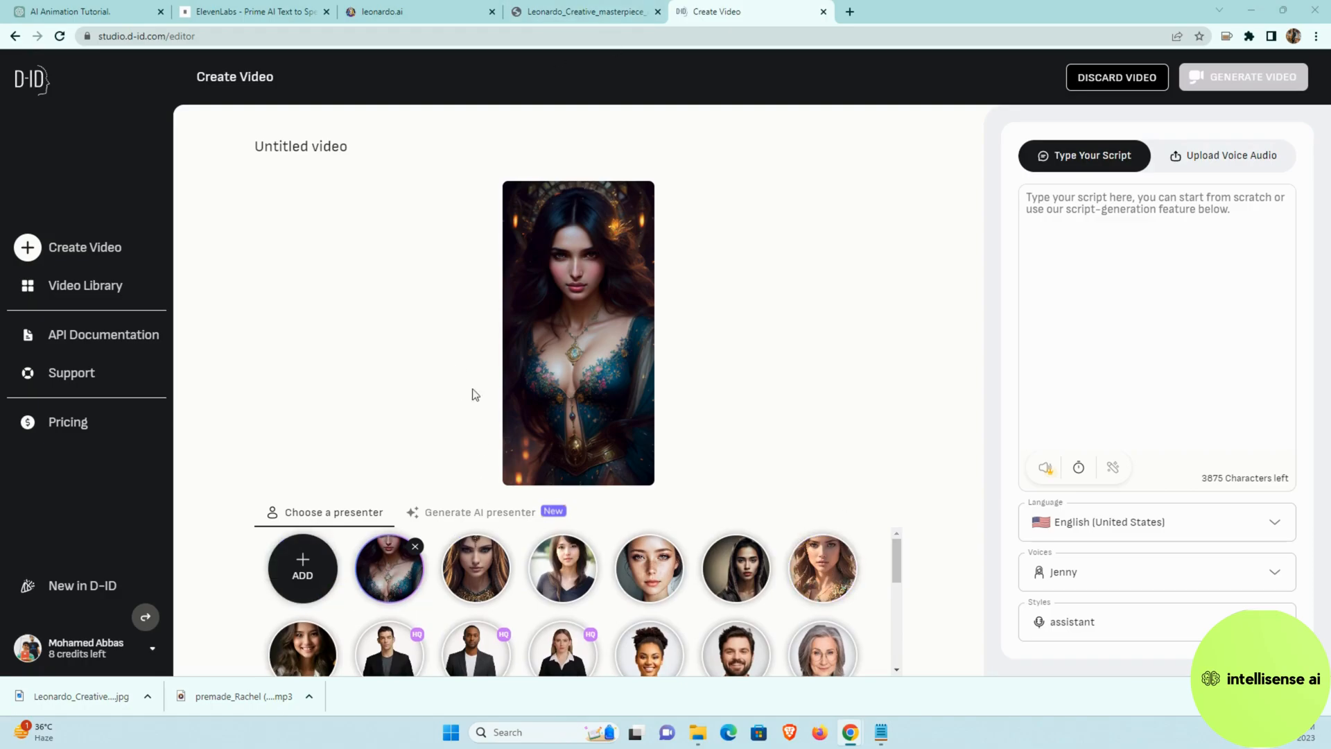
mouse_move(302, 594)
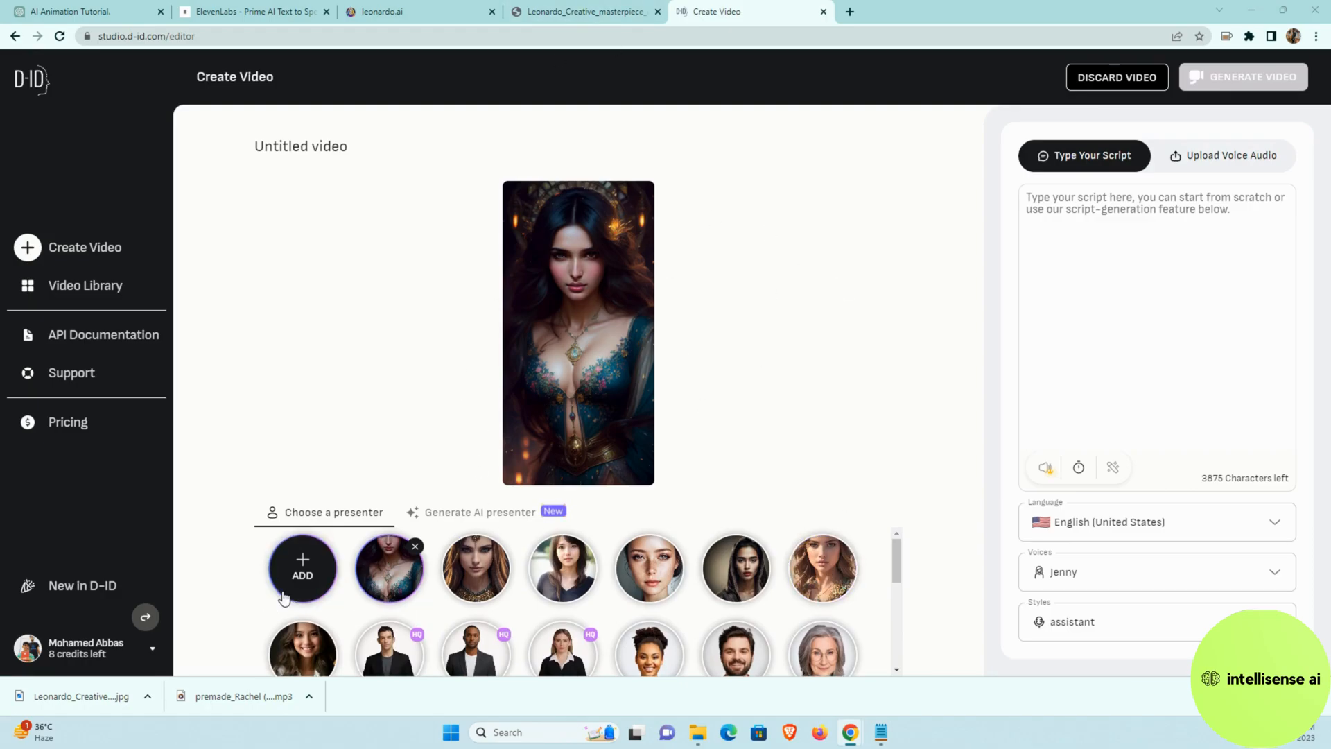
mouse_move(302, 567)
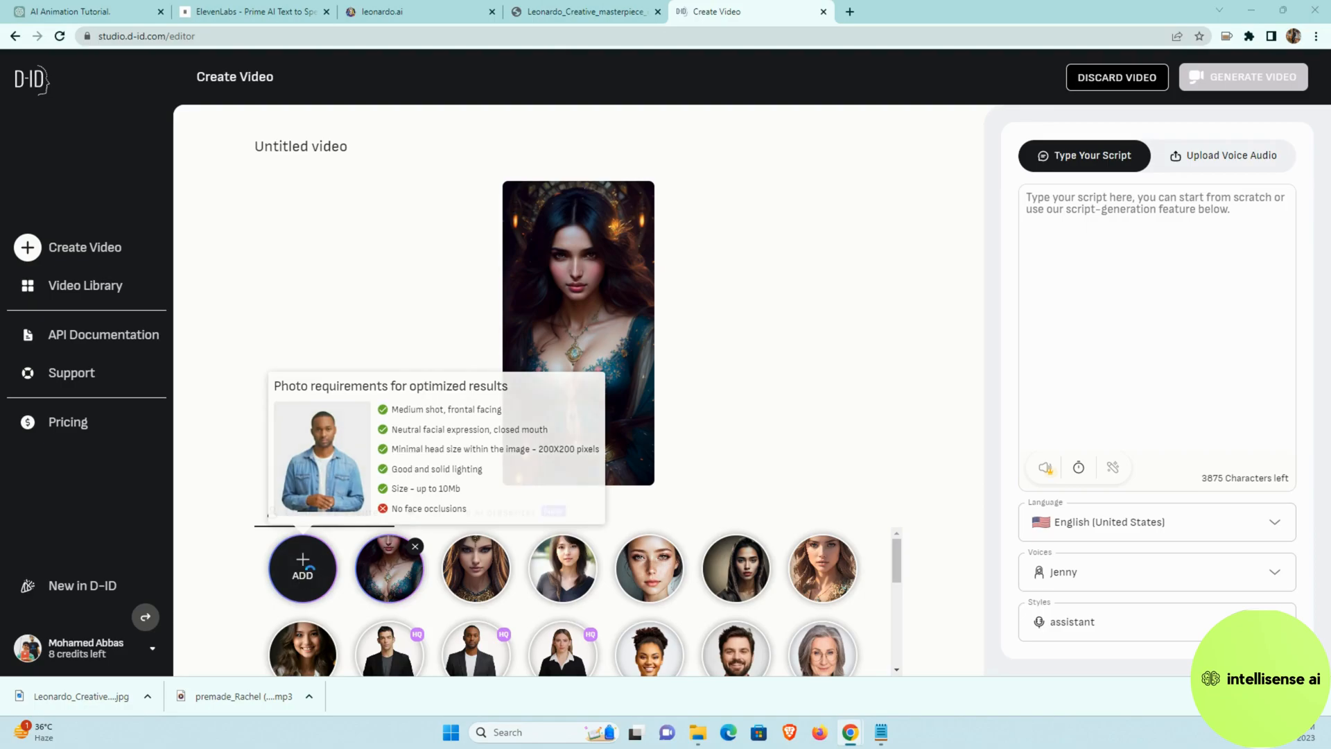
Upload the Leonardo_Creative jpg portrait as the presenter of the new video.
click(302, 567)
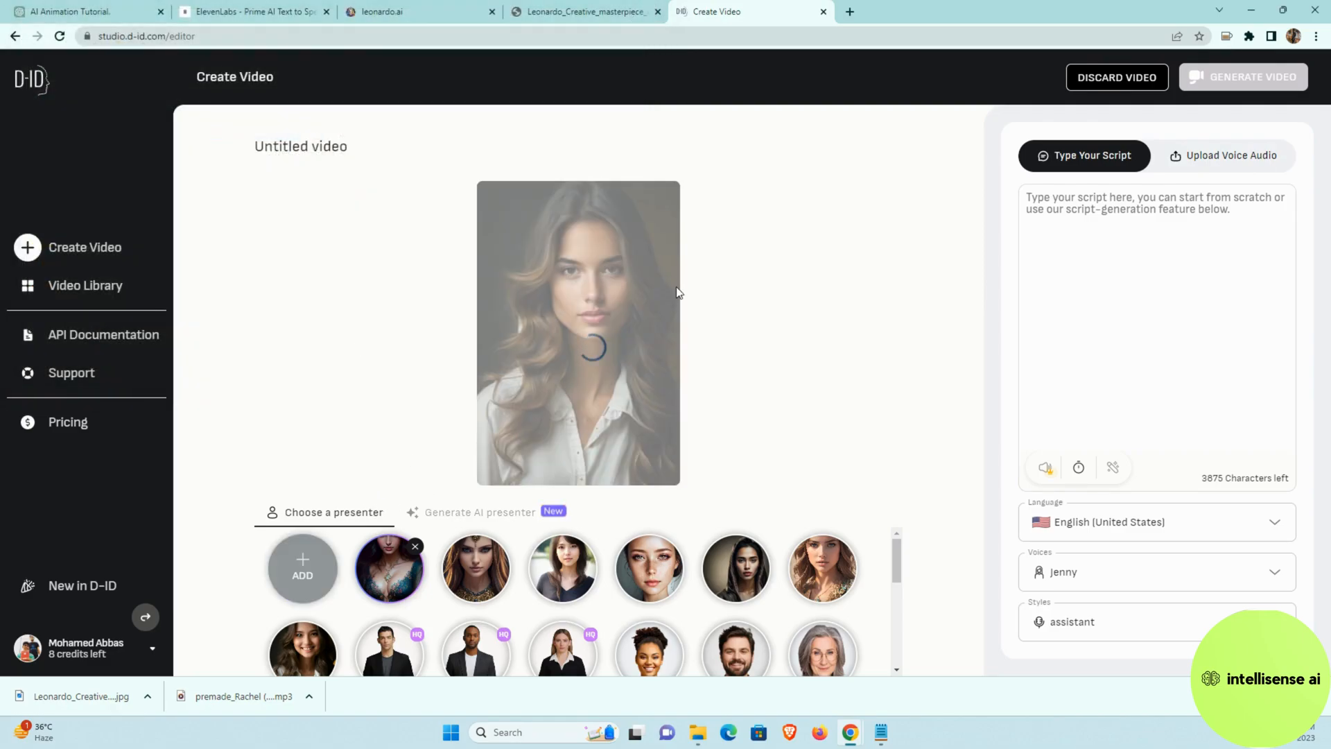
mouse_move(1129, 204)
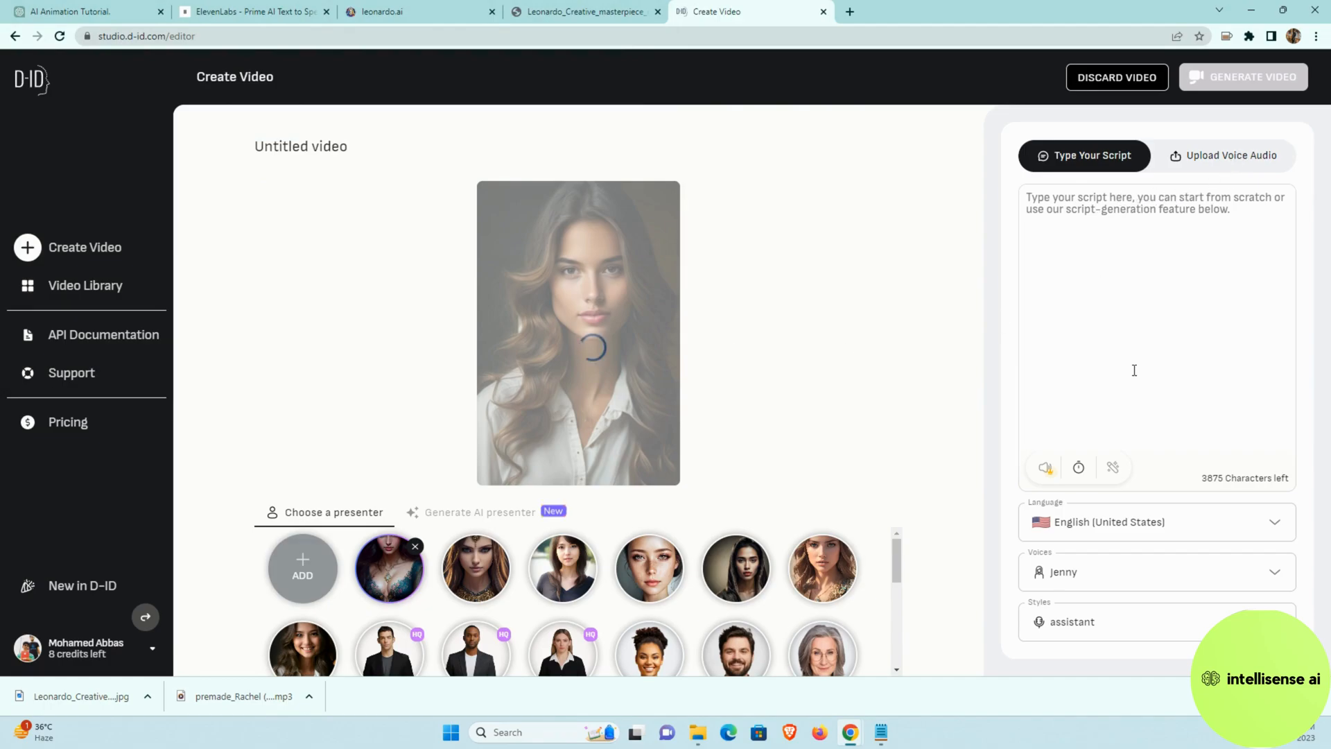
mouse_move(1113, 236)
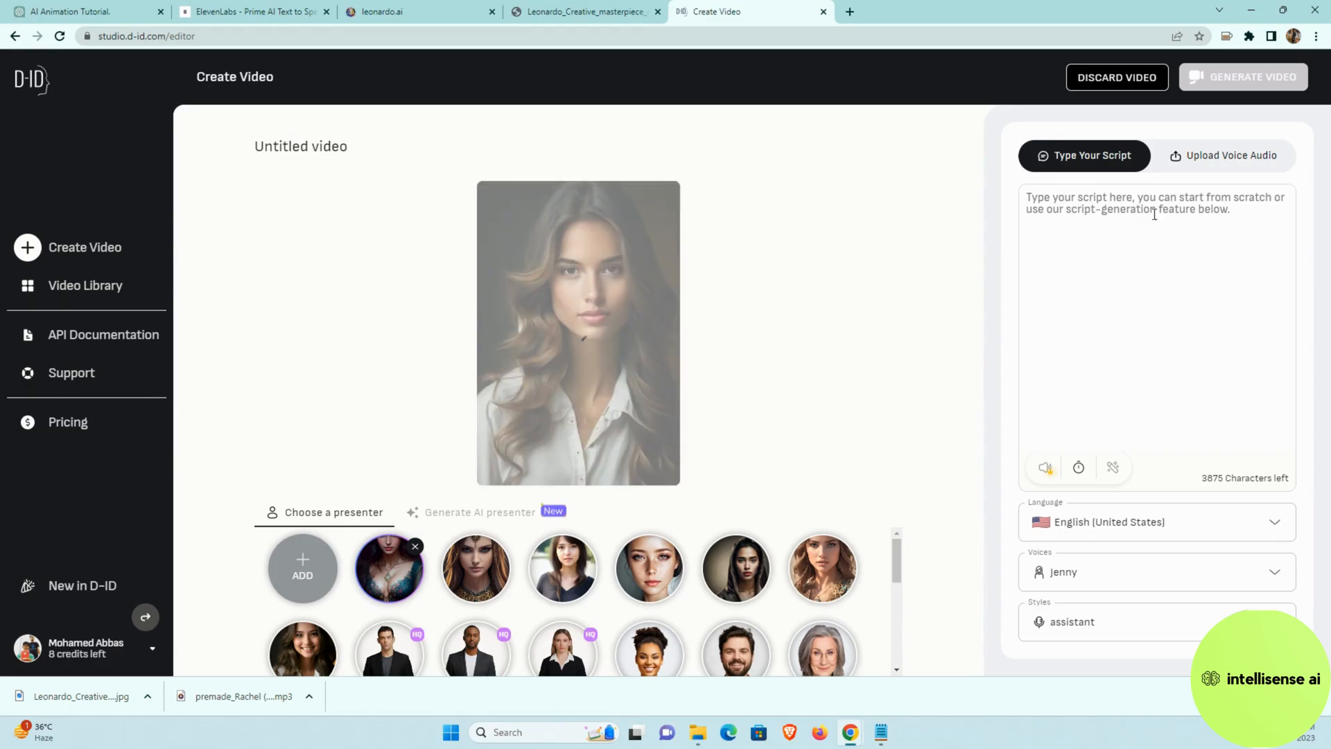
click(388, 567)
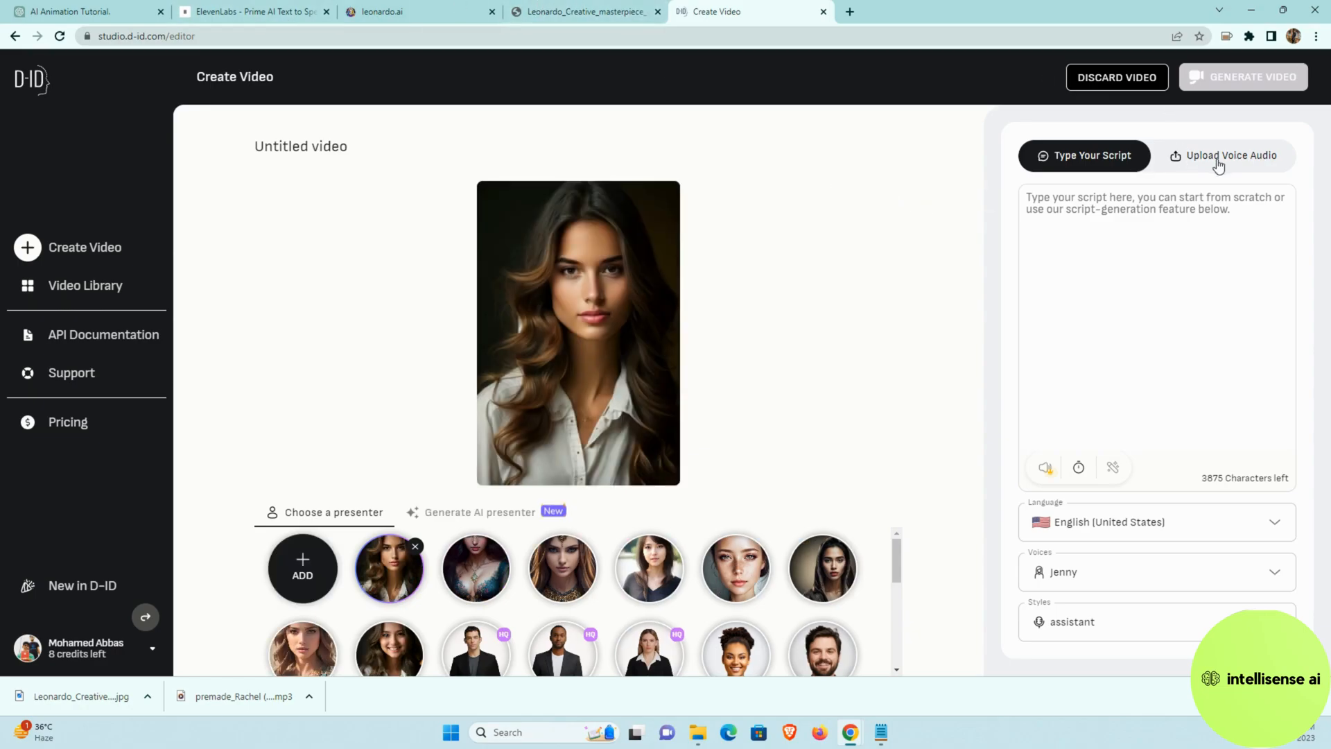
Upload the premade_Rachel (1) mp3 as the presenter's voice audio.
click(1222, 155)
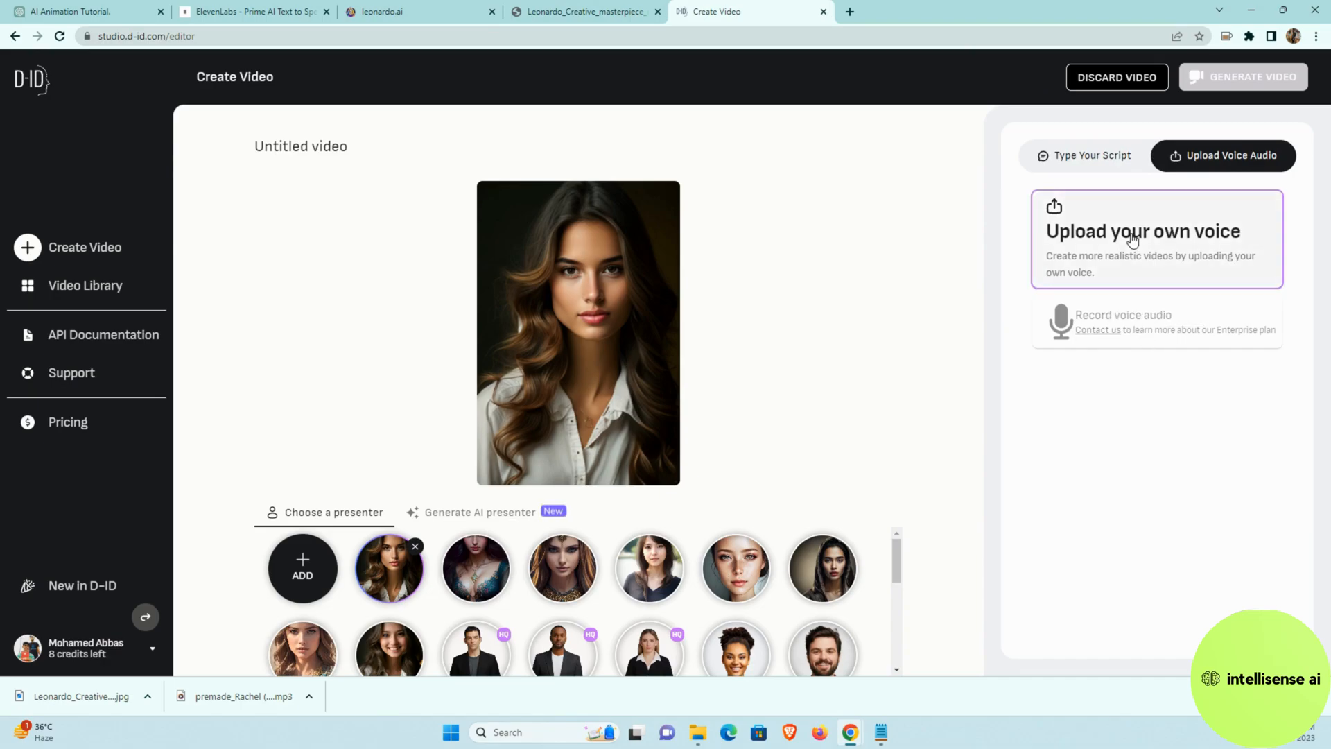
mouse_move(1117, 260)
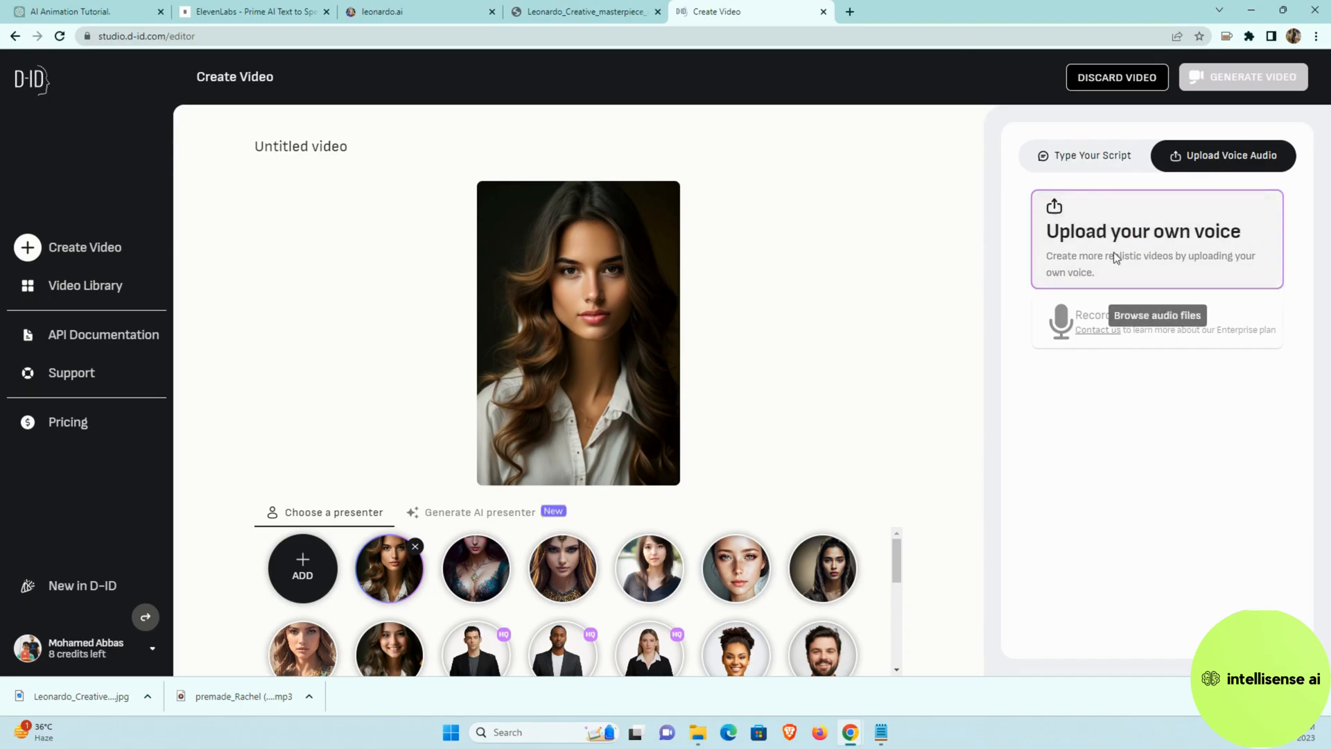
click(1156, 315)
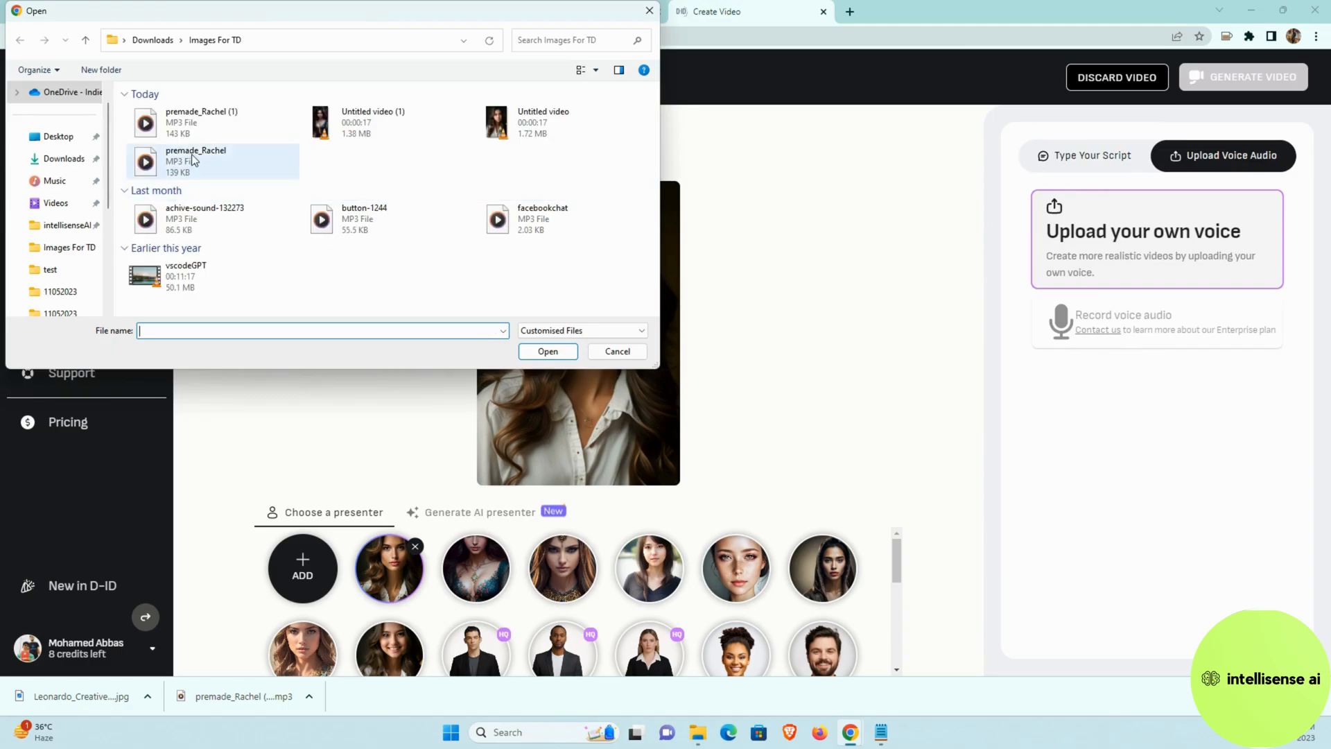
click(201, 122)
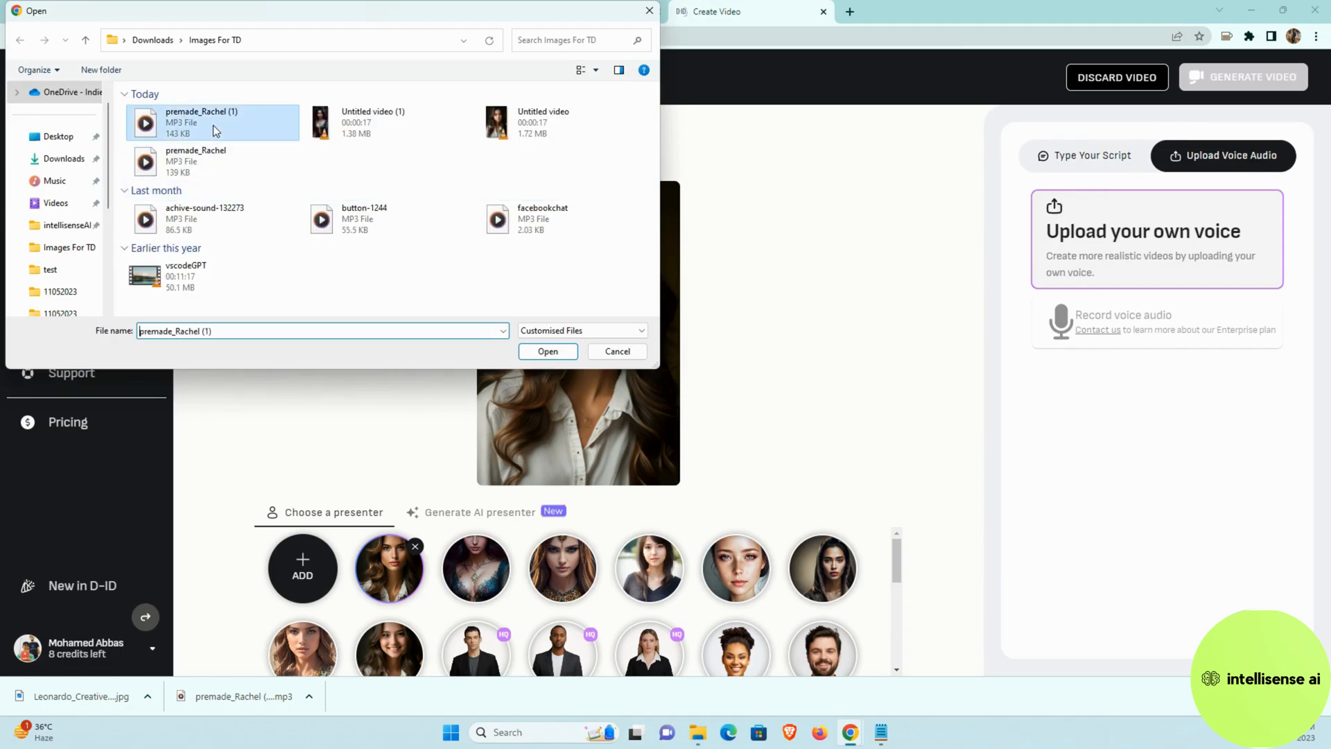
click(546, 351)
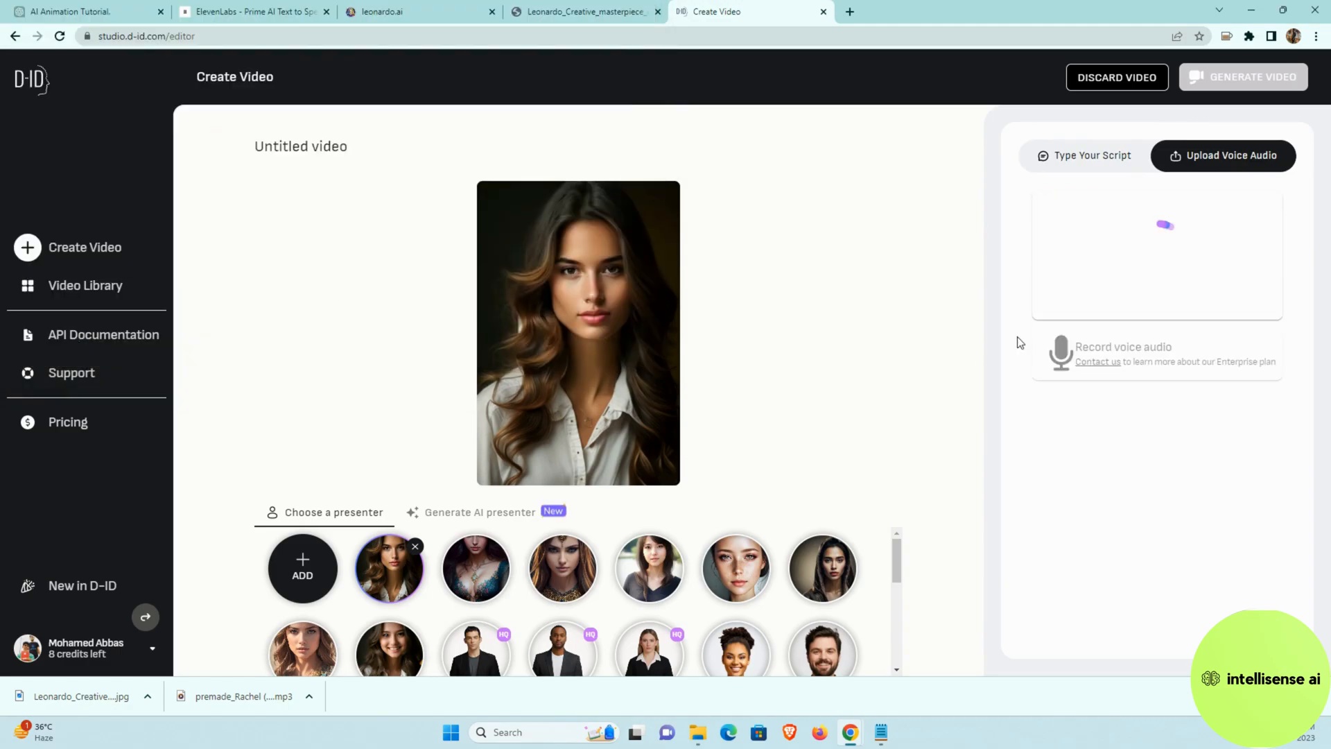
mouse_move(1165, 239)
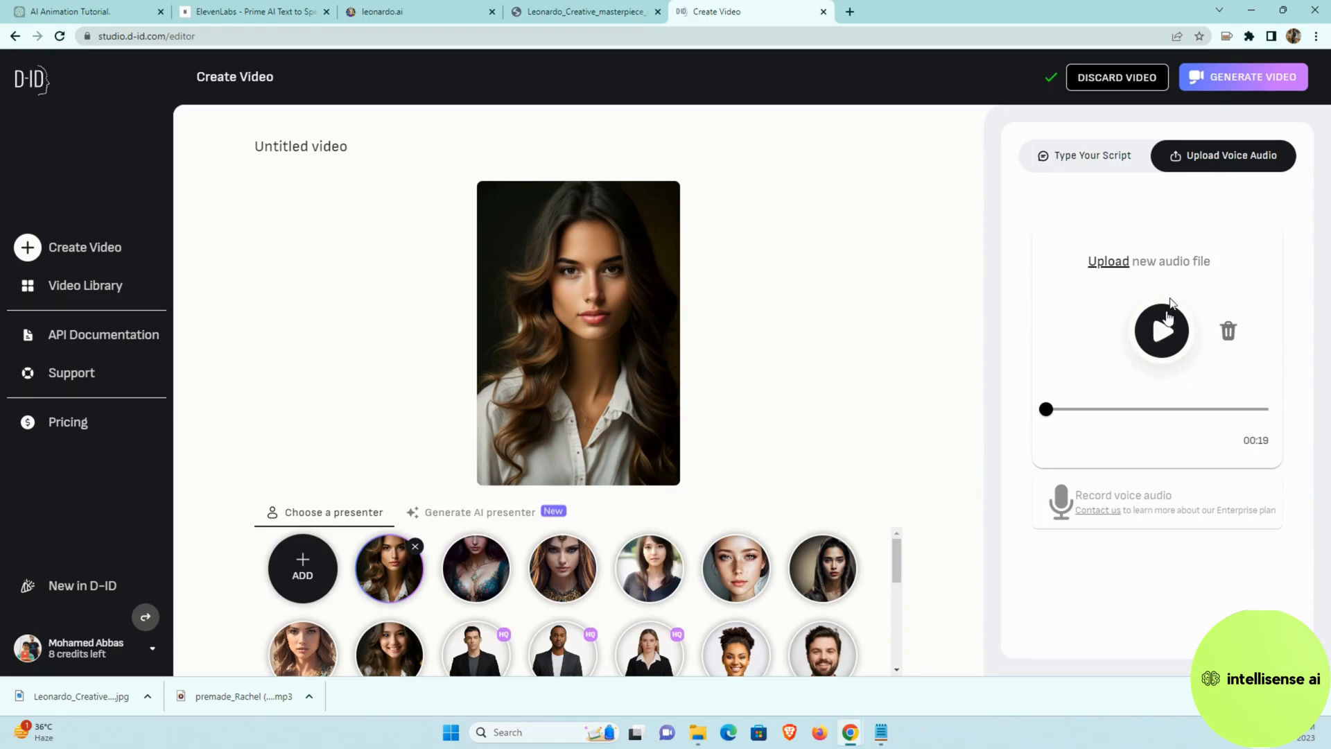
mouse_move(1239, 76)
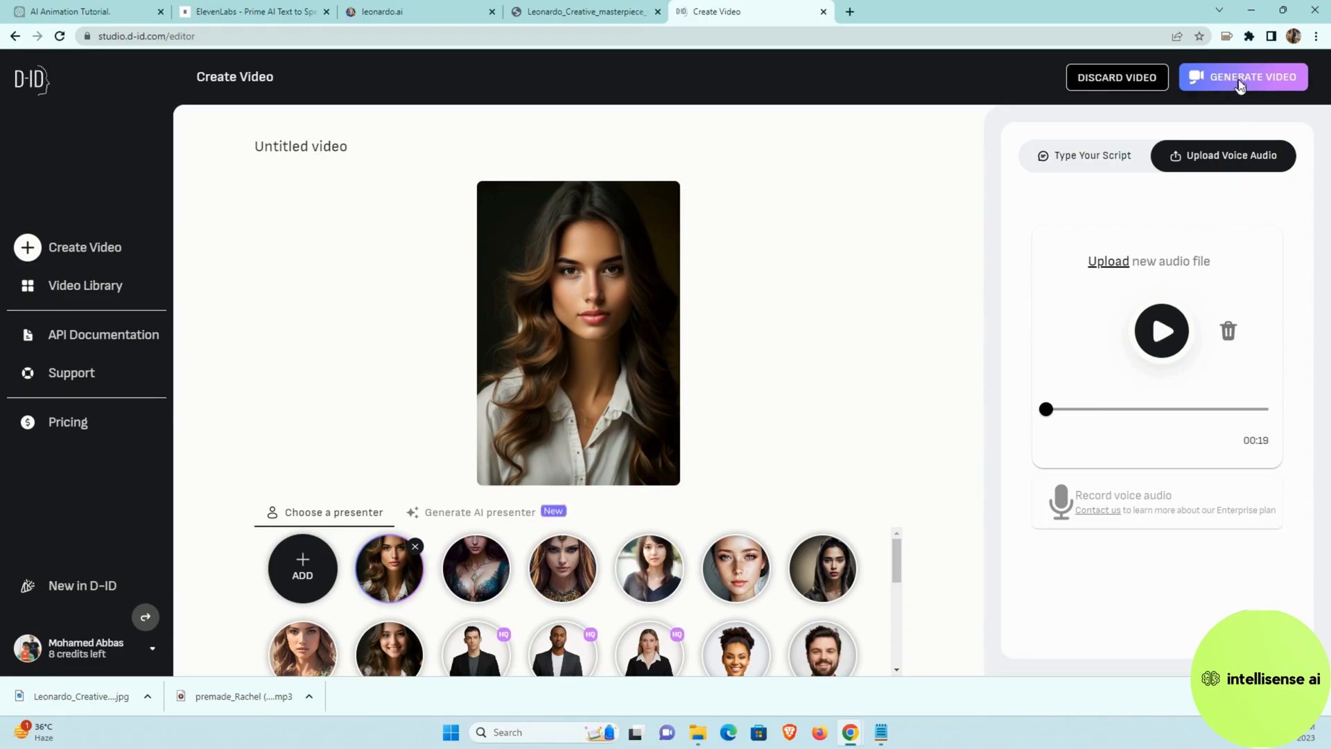
Start generation and confirm spending 2 credits on the 18-second talking video.
click(1242, 77)
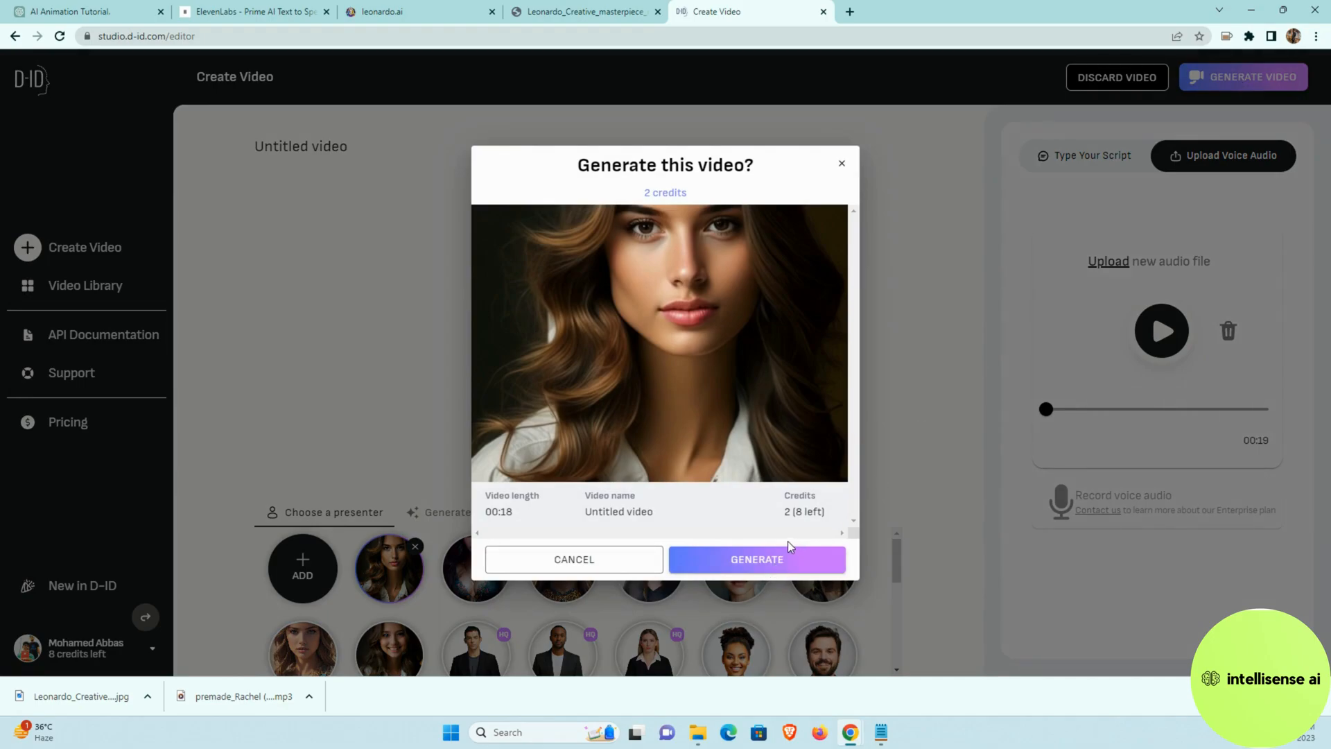
mouse_move(1040, 286)
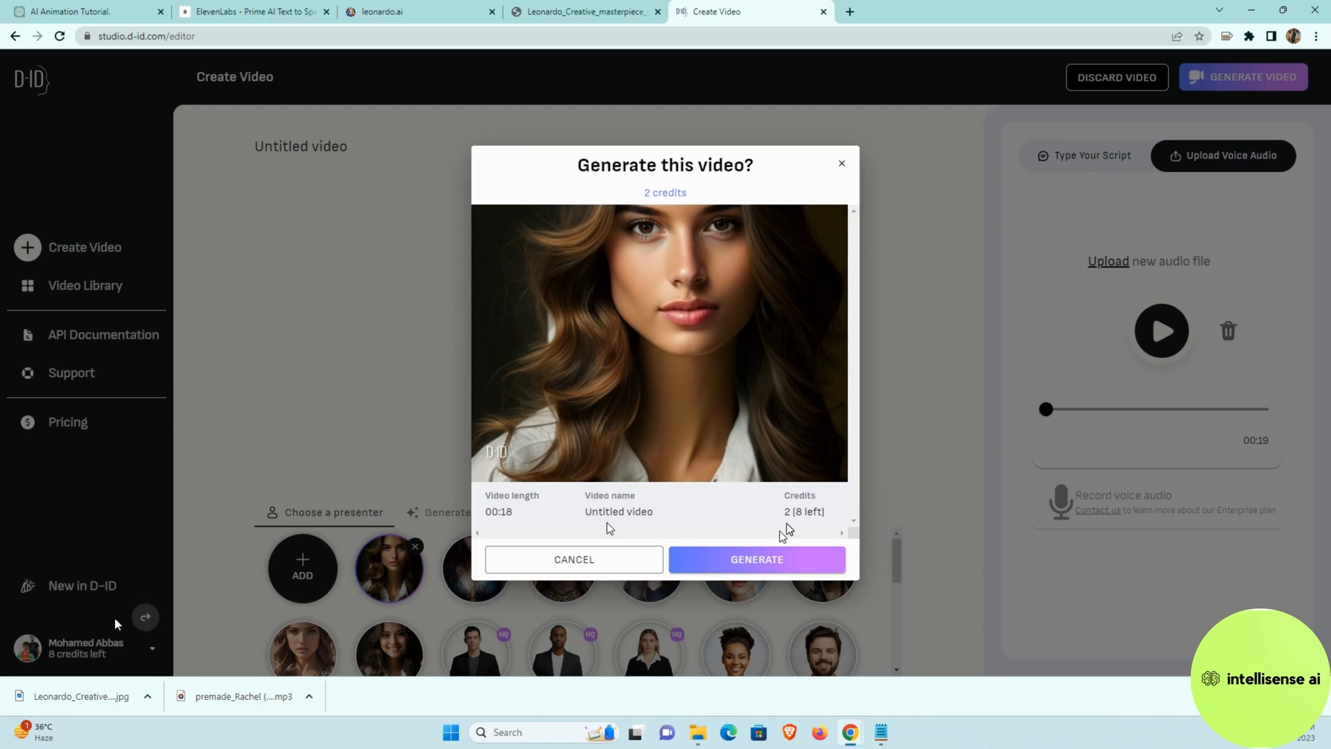
mouse_move(755, 559)
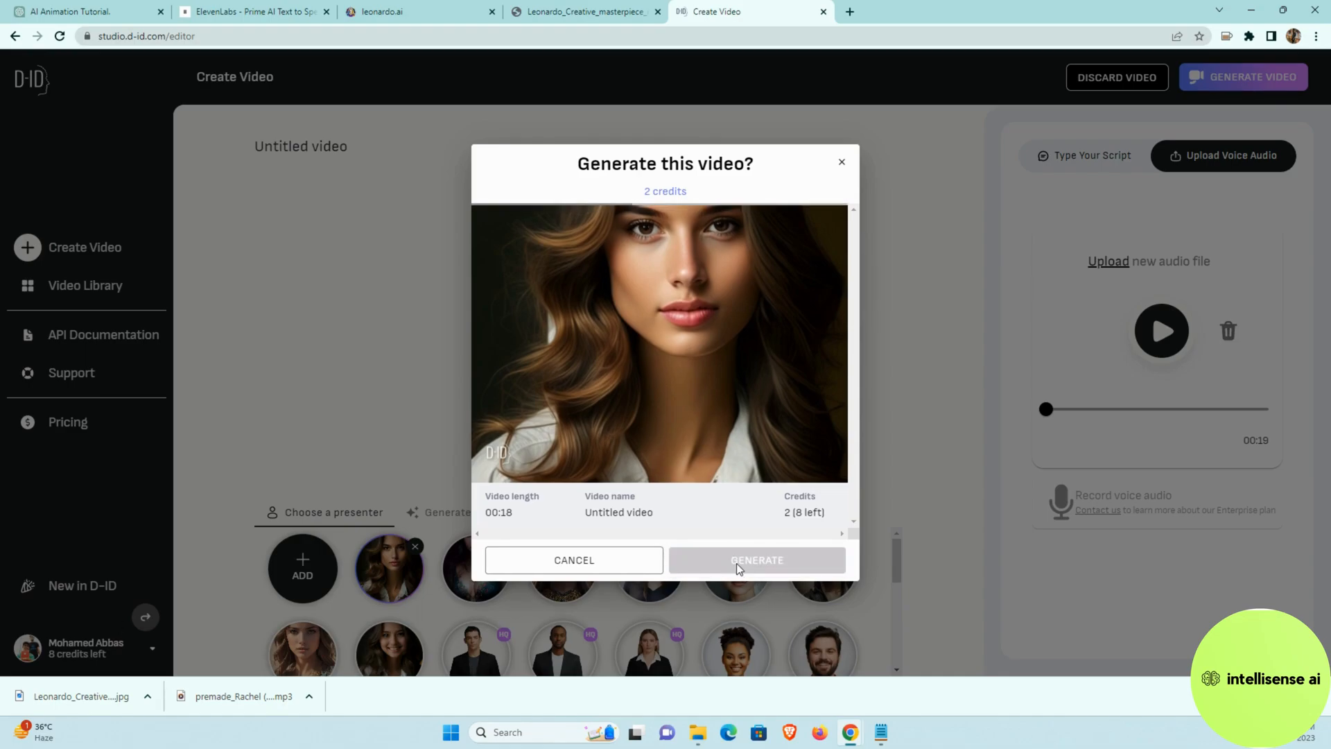
click(756, 559)
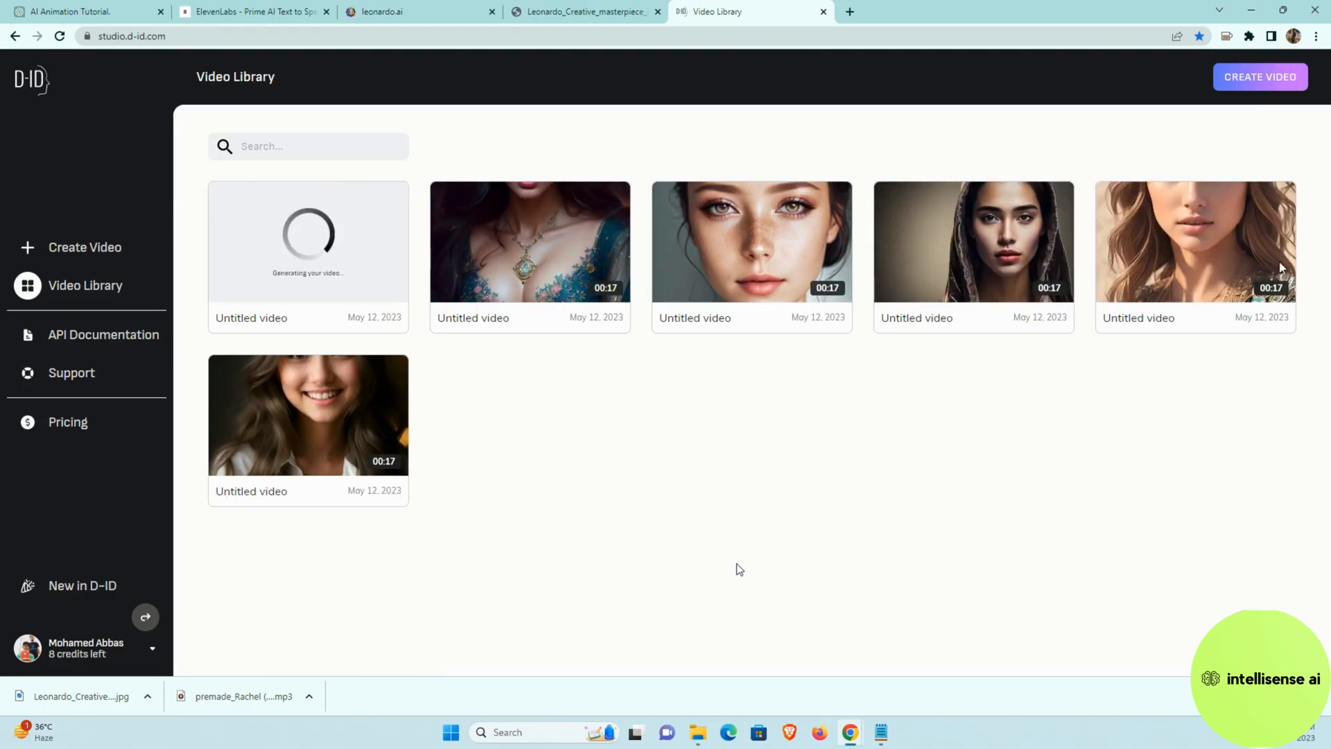
mouse_move(407, 520)
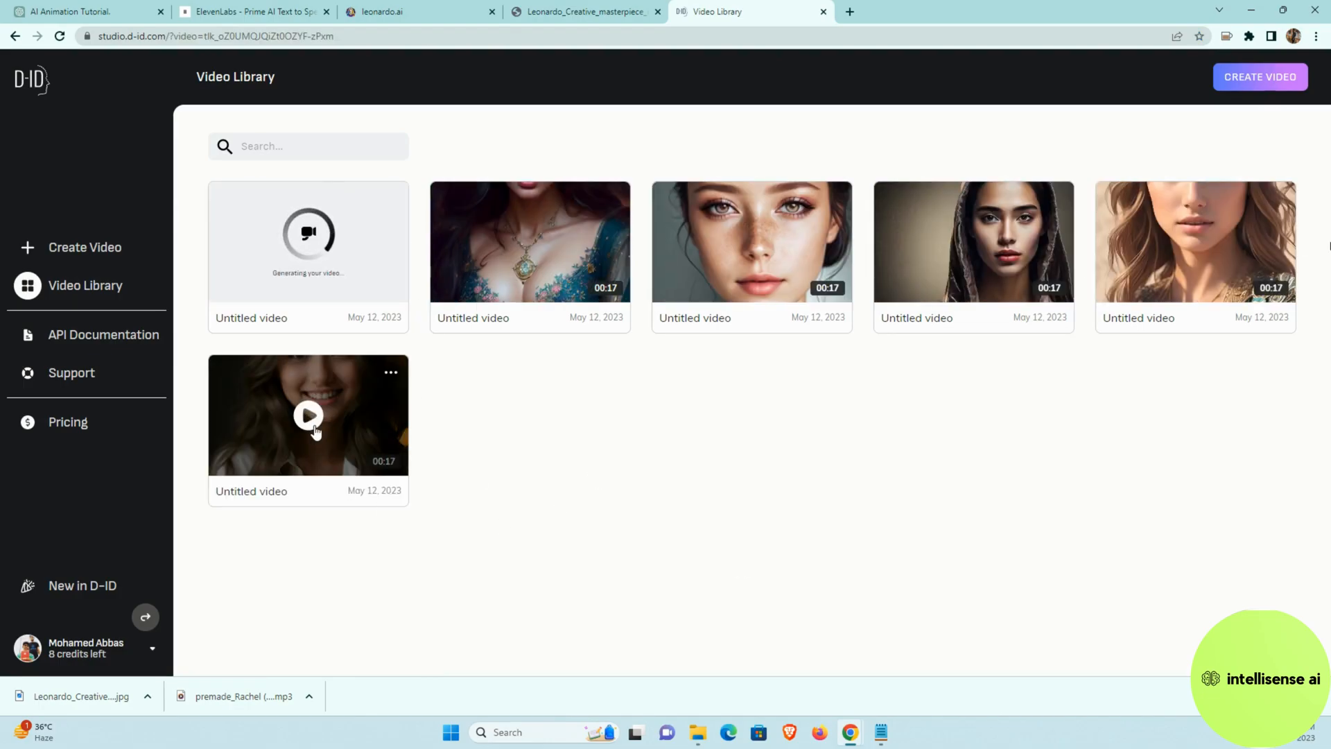
Play the earlier smiling-woman video in the library, then close its preview.
click(308, 415)
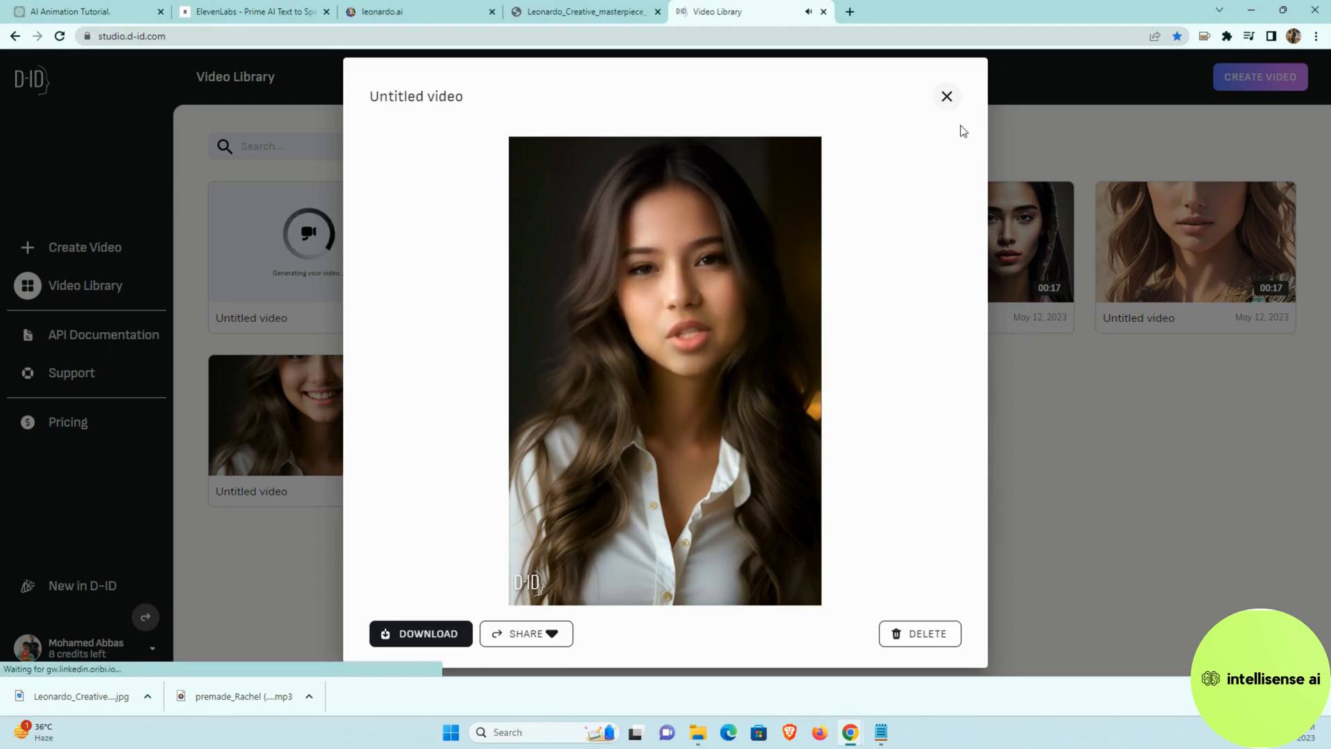
click(947, 96)
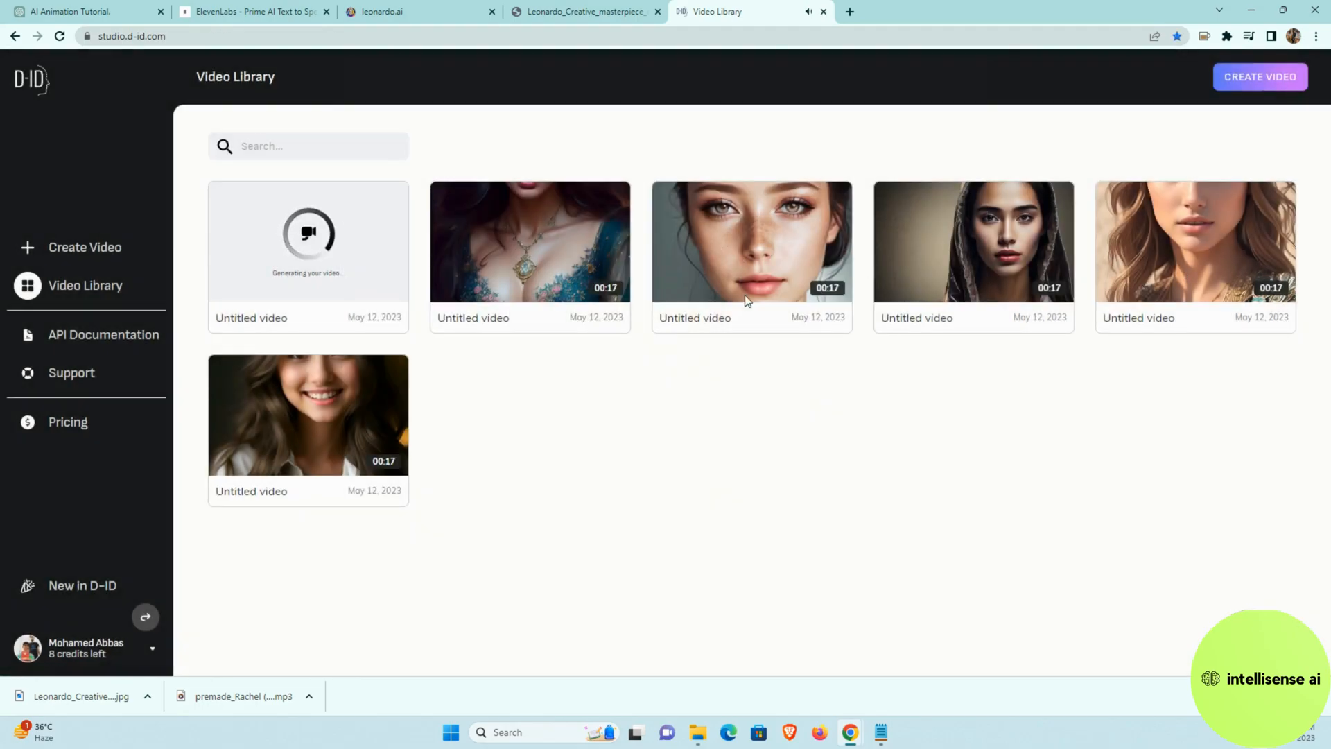
Preview the freckled woman's video until the new 00:18 thumbnail appears.
click(749, 241)
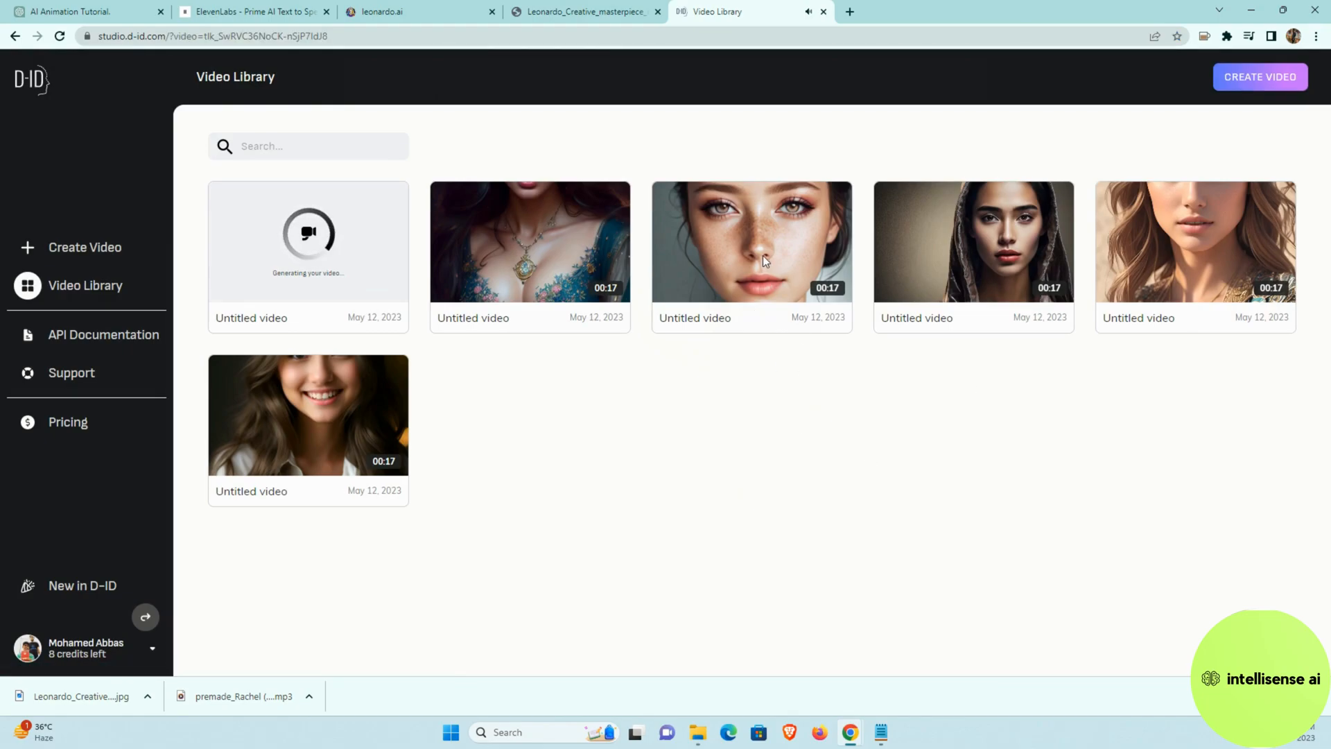
click(750, 242)
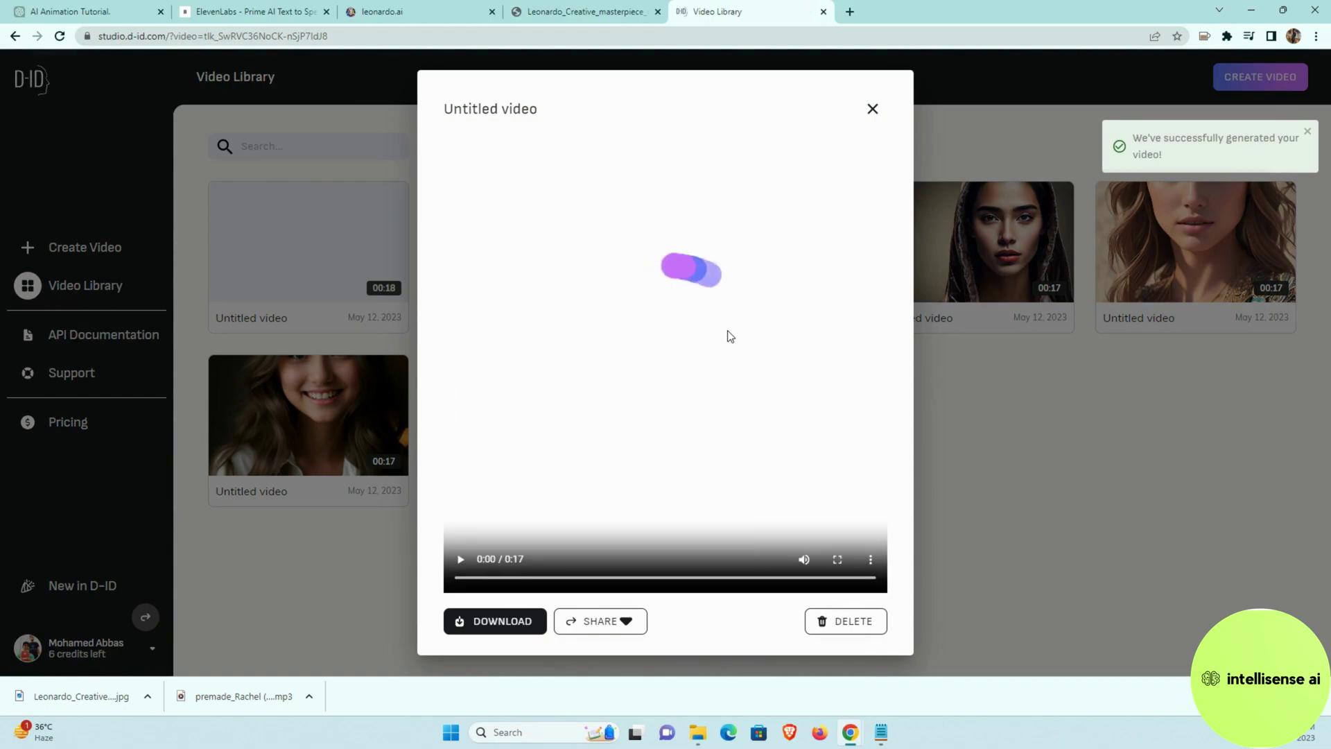
click(460, 558)
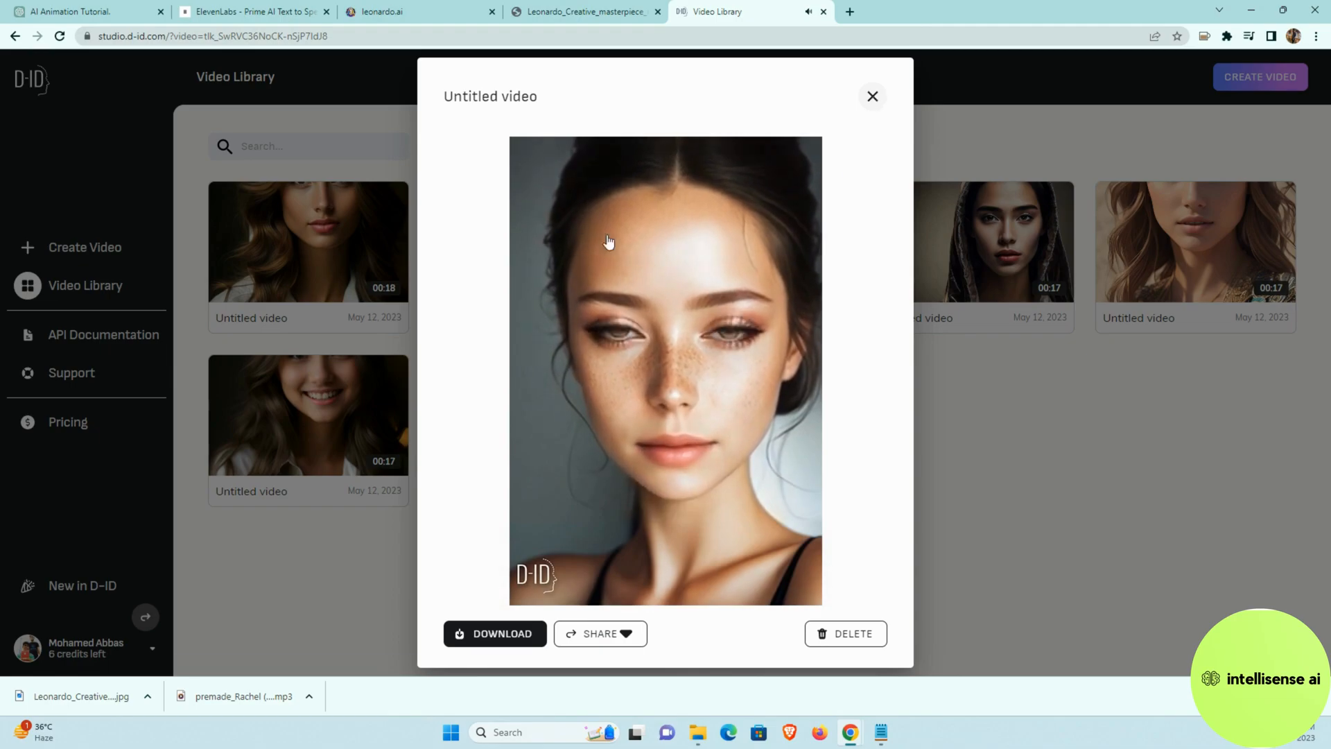
click(872, 96)
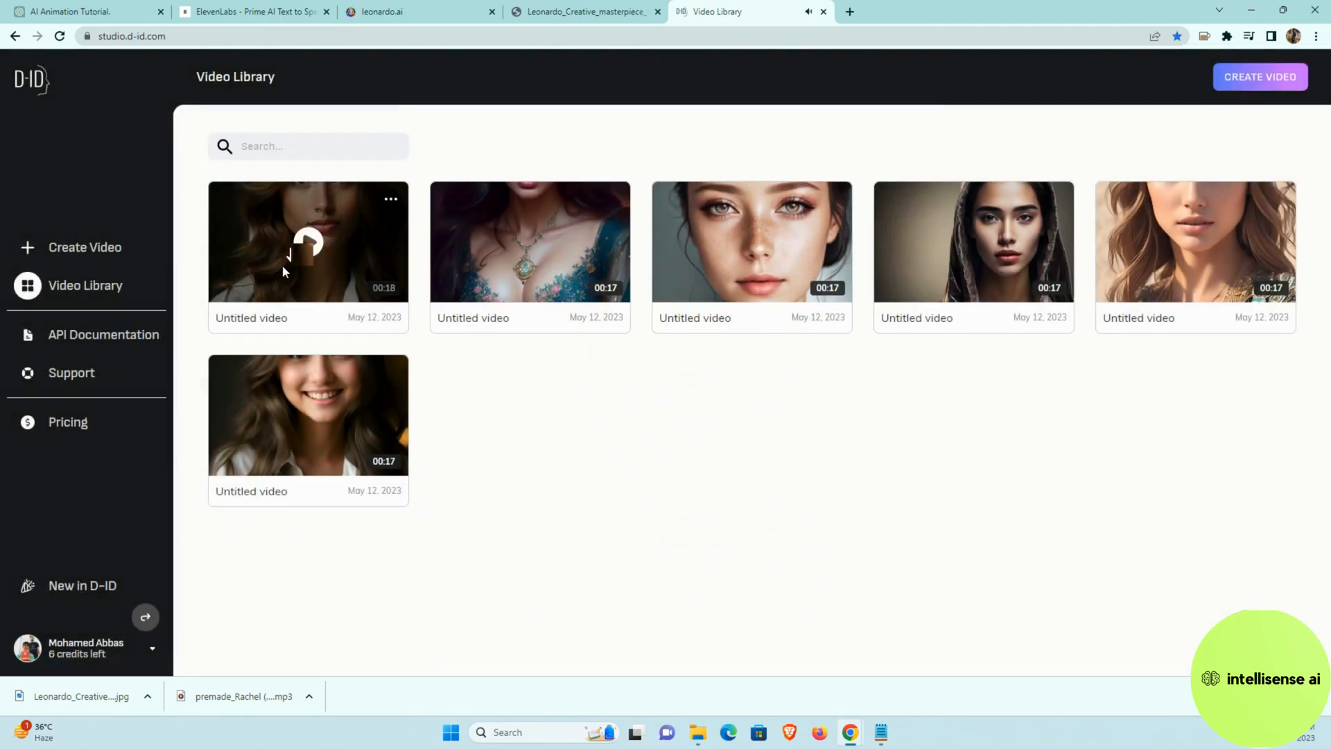
Play the new 00:18 long-haired woman video with lip-synced speech in the preview.
click(307, 241)
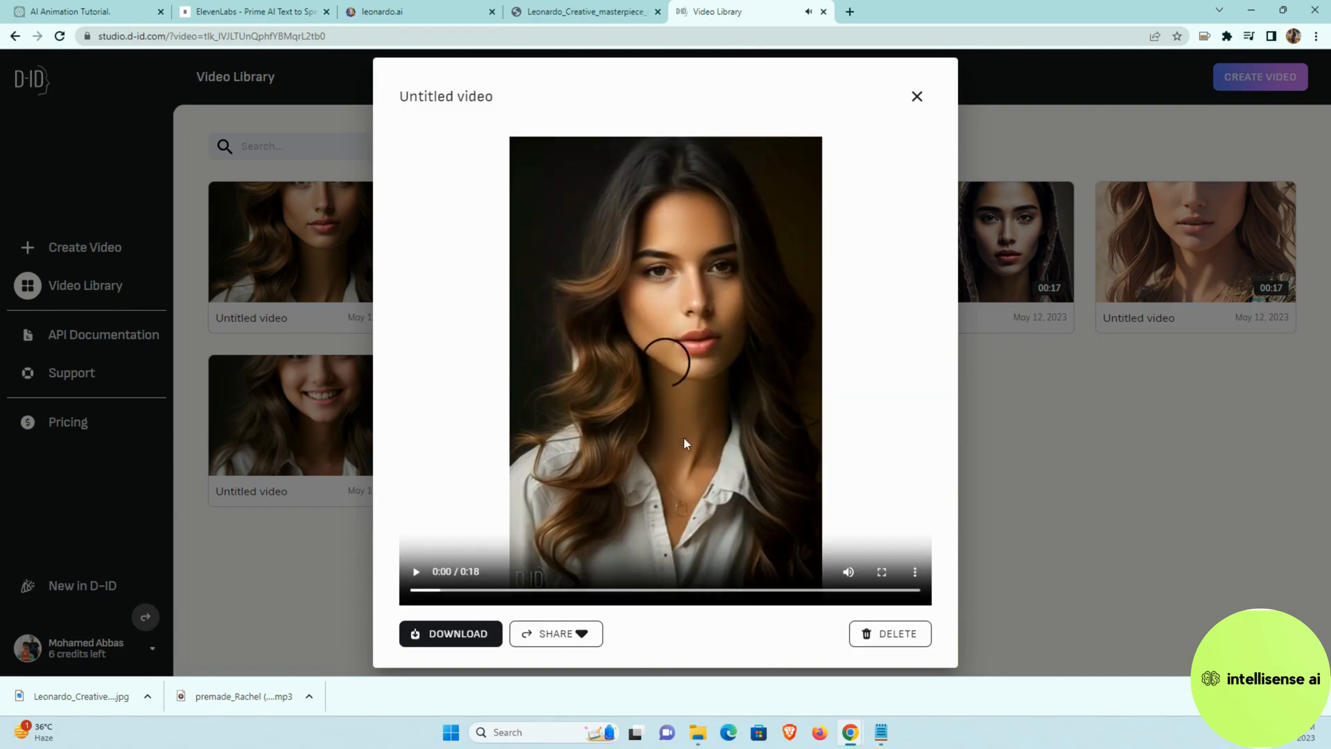
click(415, 571)
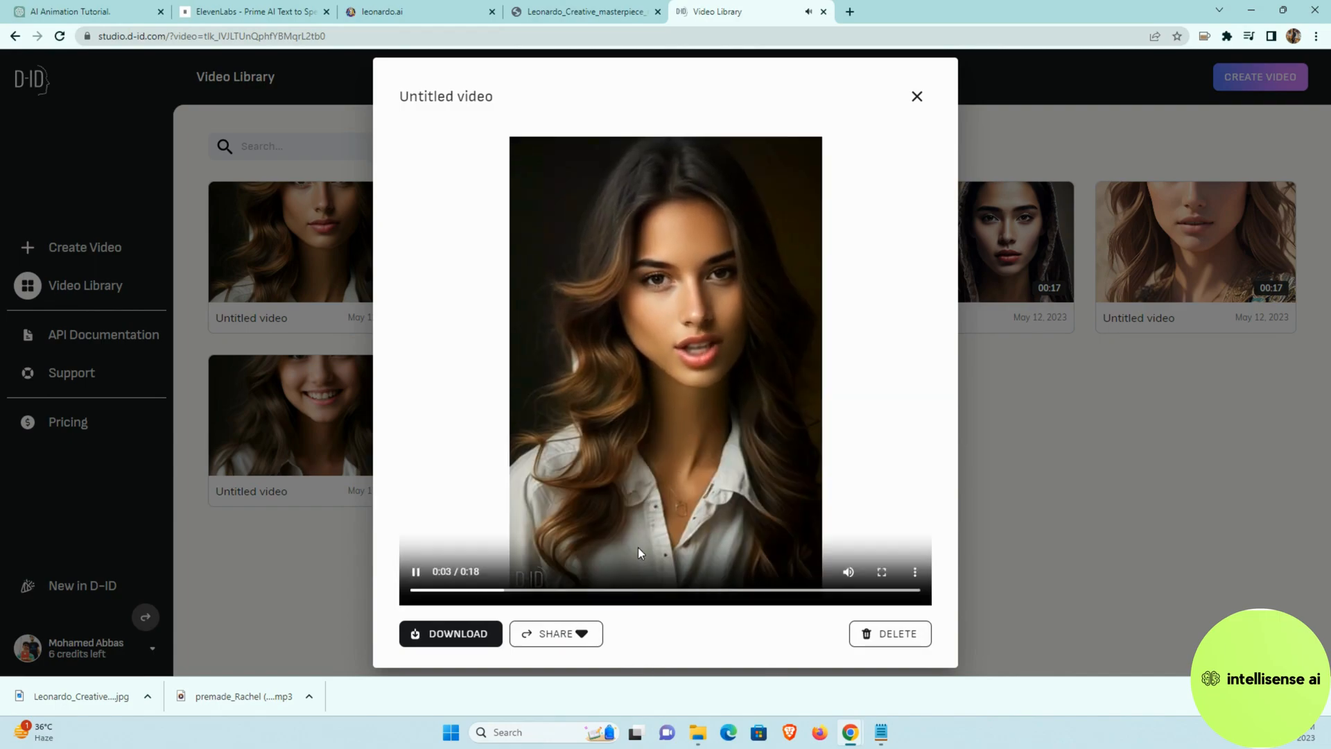
mouse_move(665, 441)
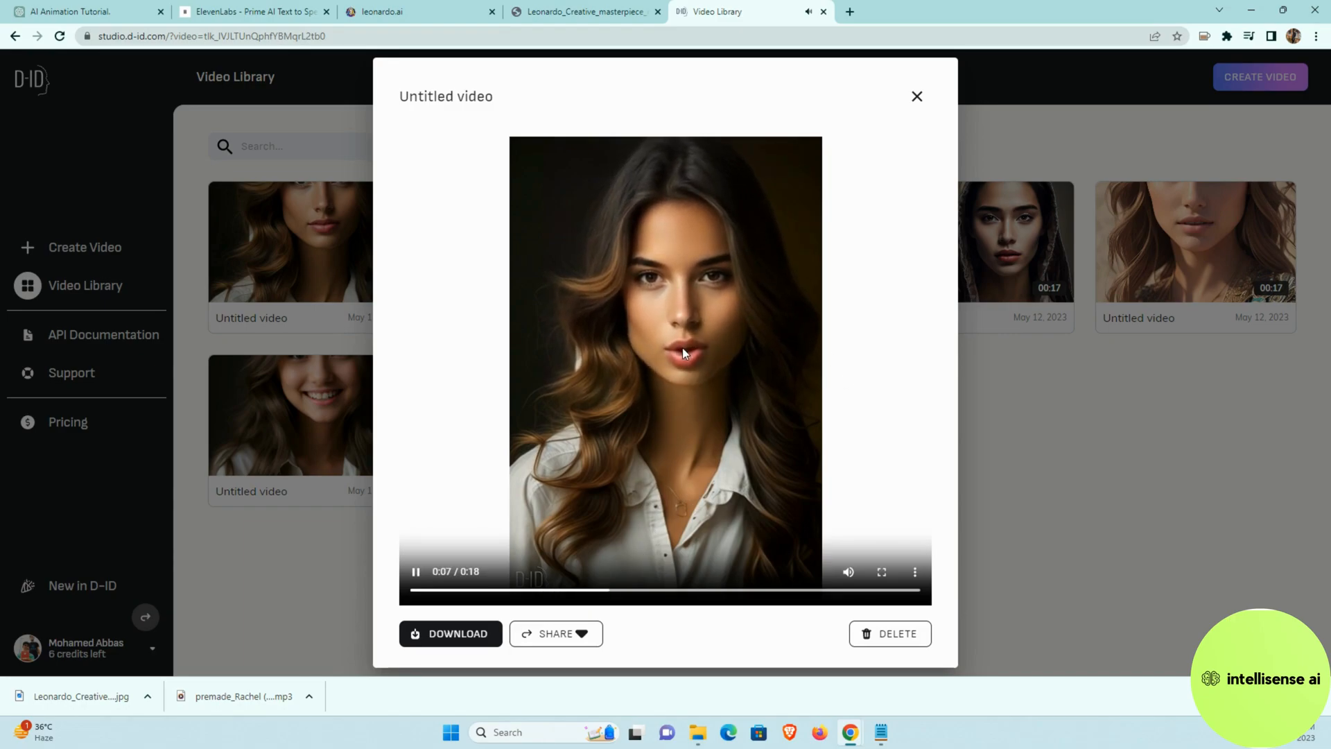
mouse_move(742, 202)
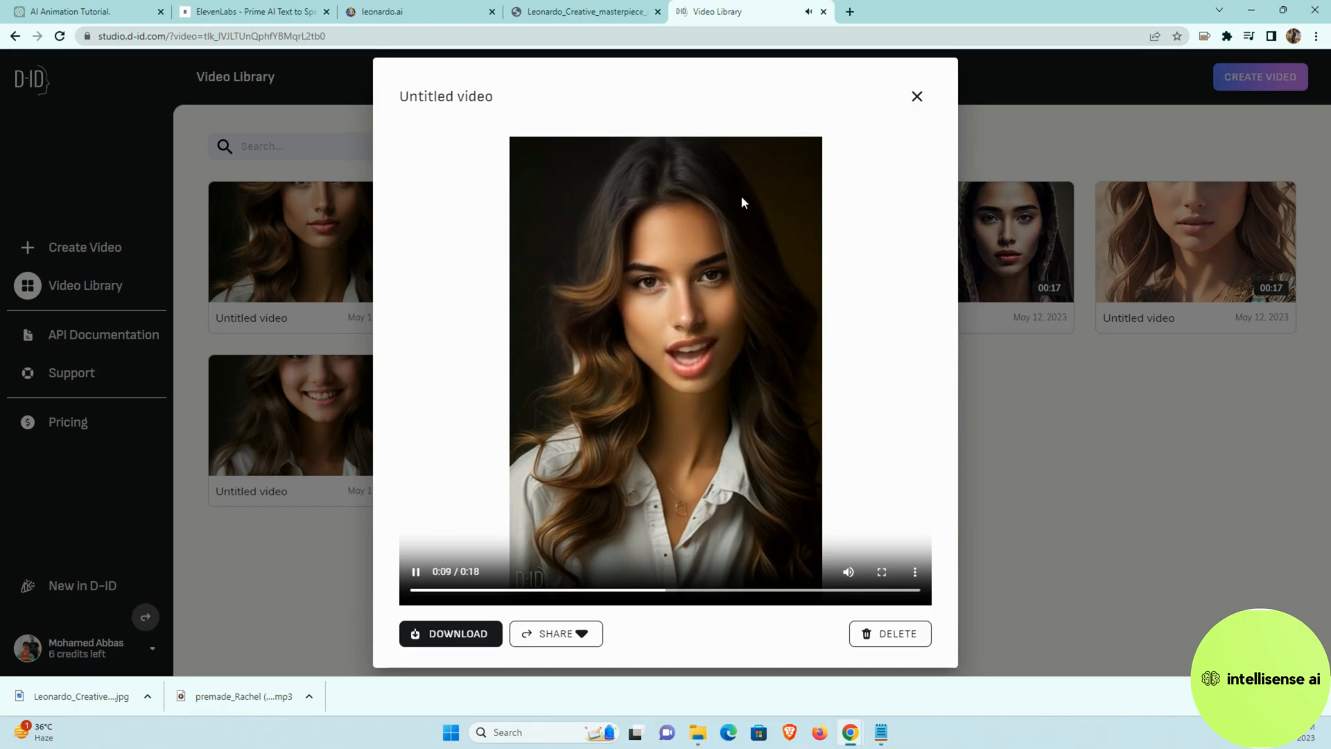
mouse_move(796, 541)
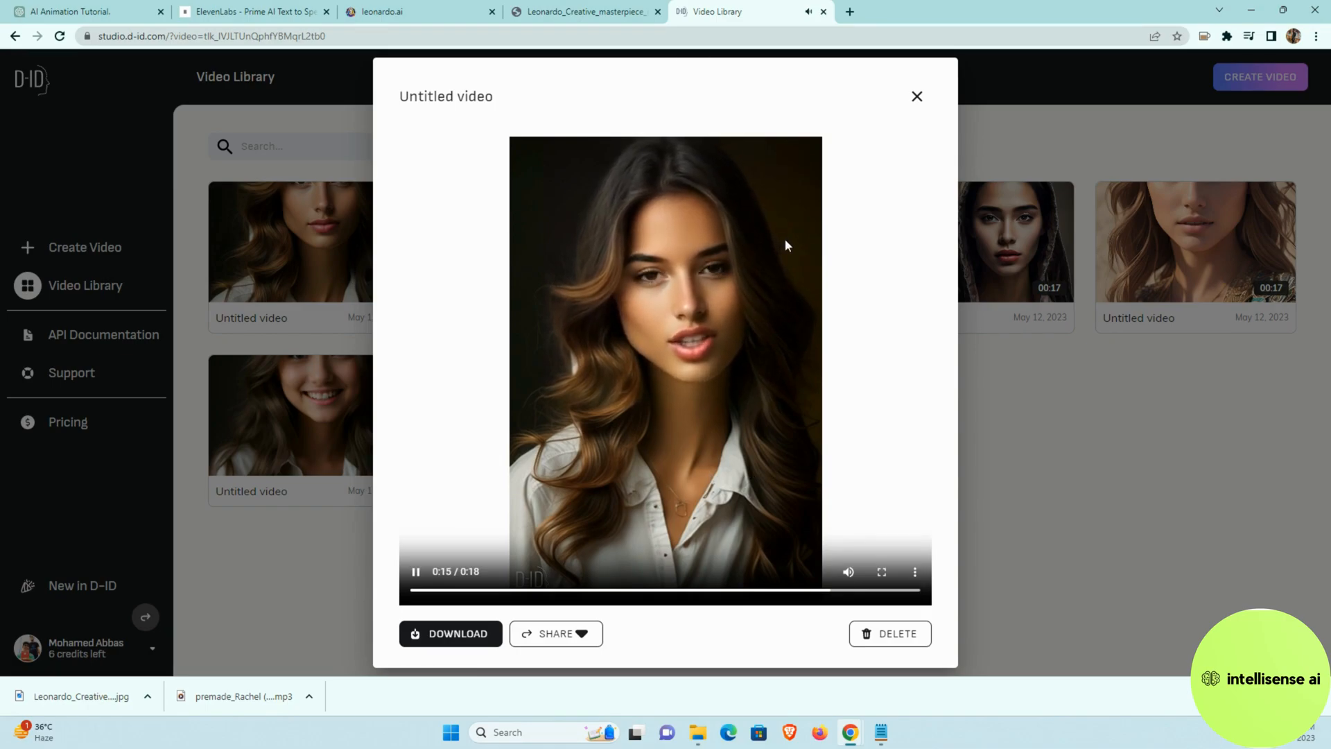
mouse_move(697, 515)
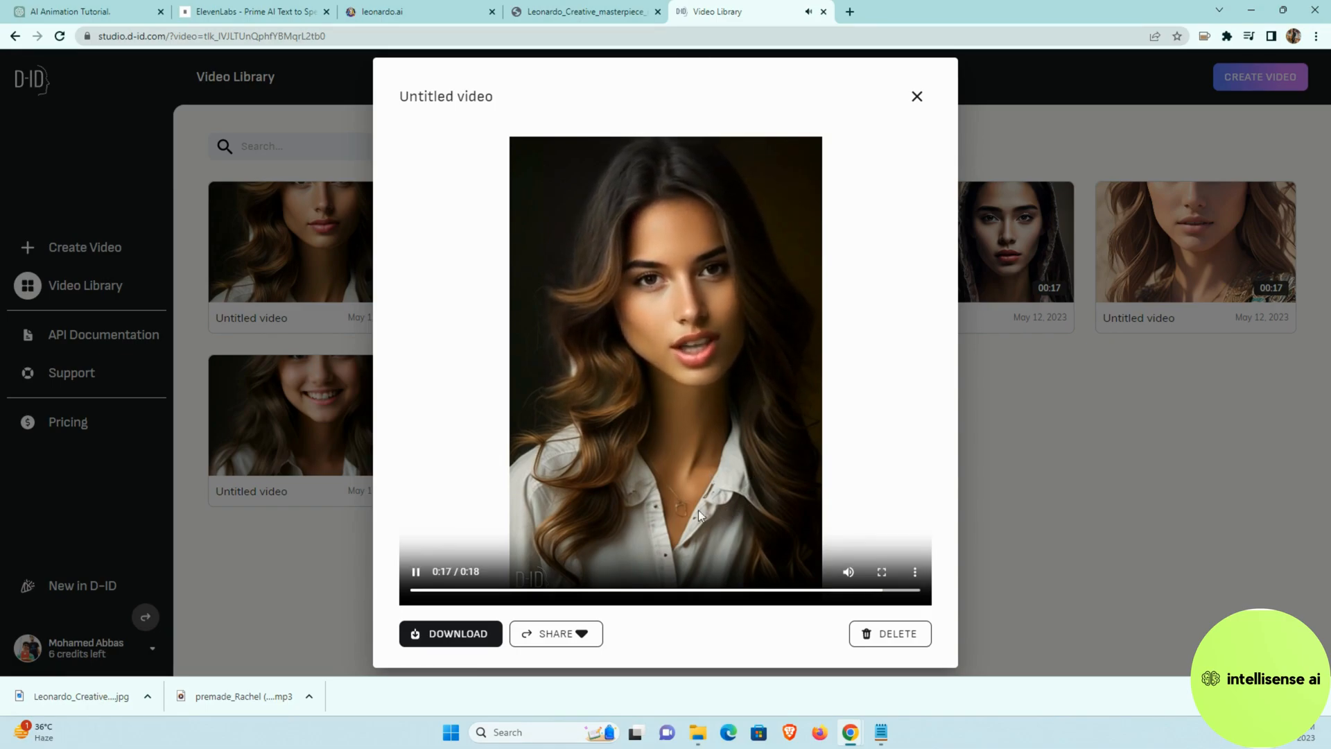